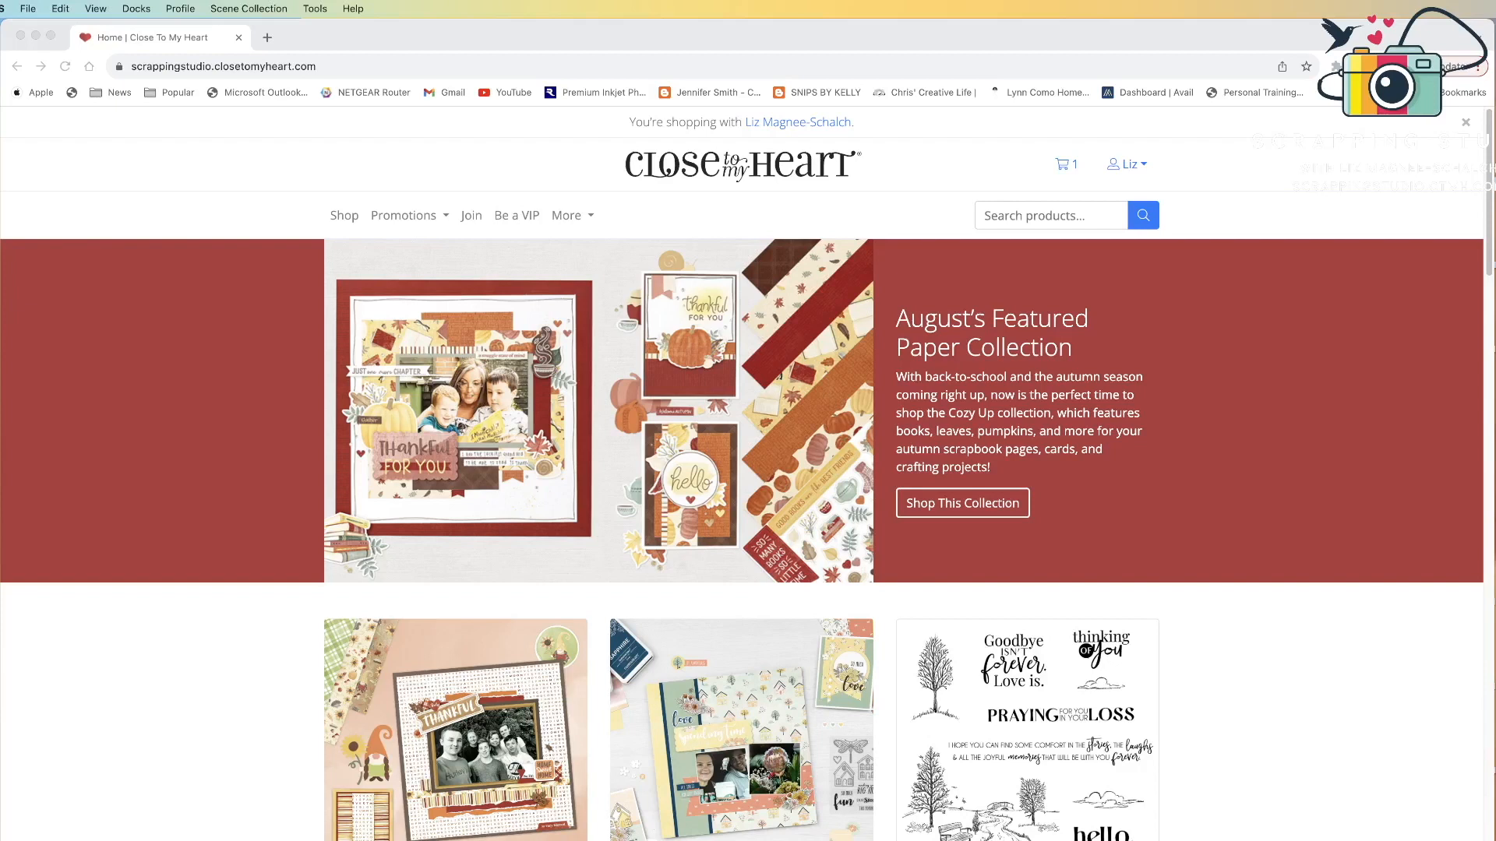
{"action": "mouse_move", "coordinate": [977, 221]}
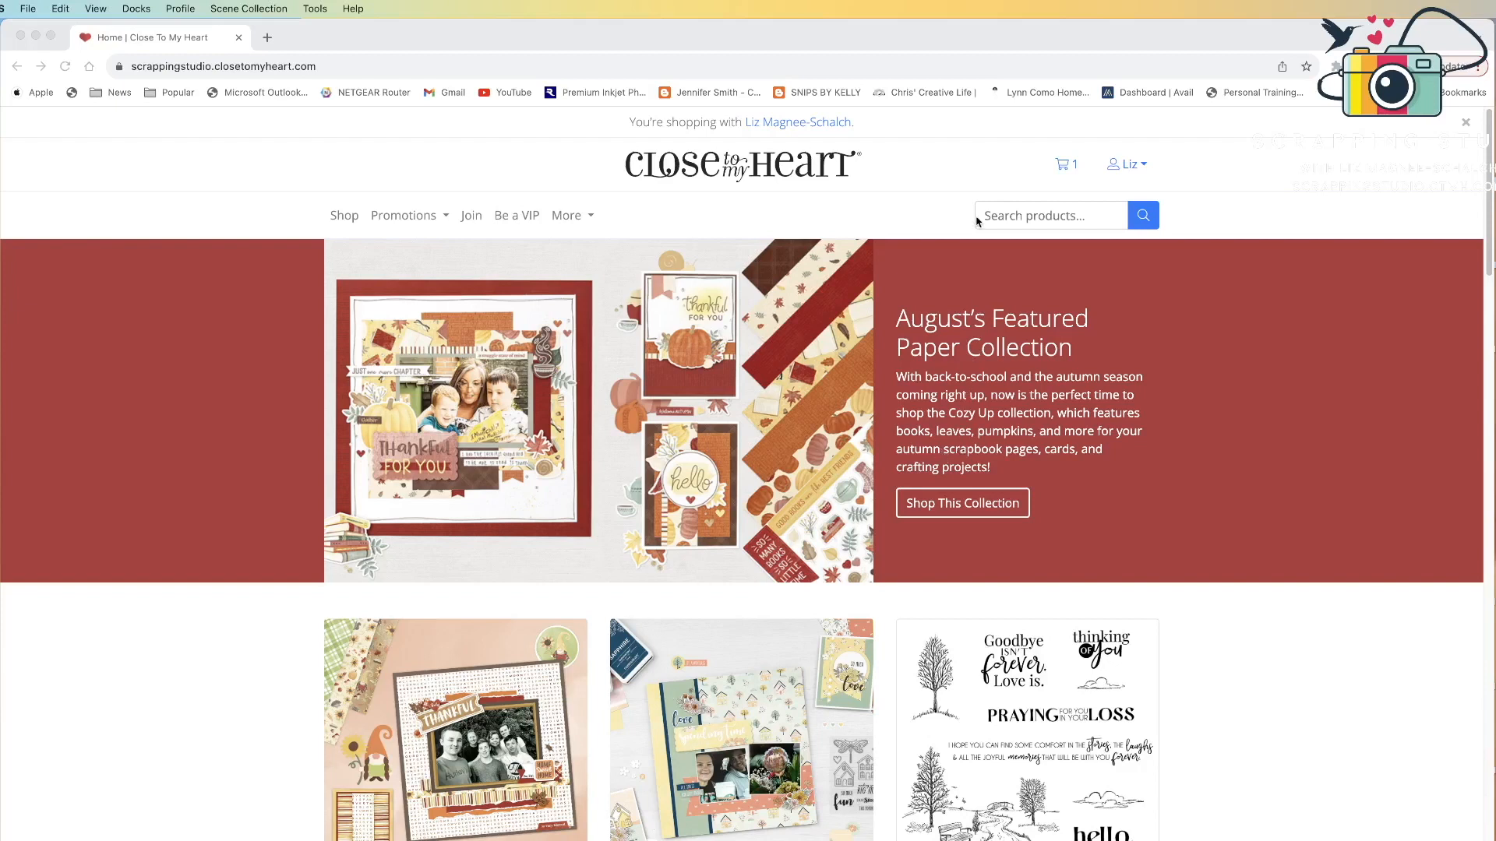
{"action": "mouse_move", "coordinate": [951, 225]}
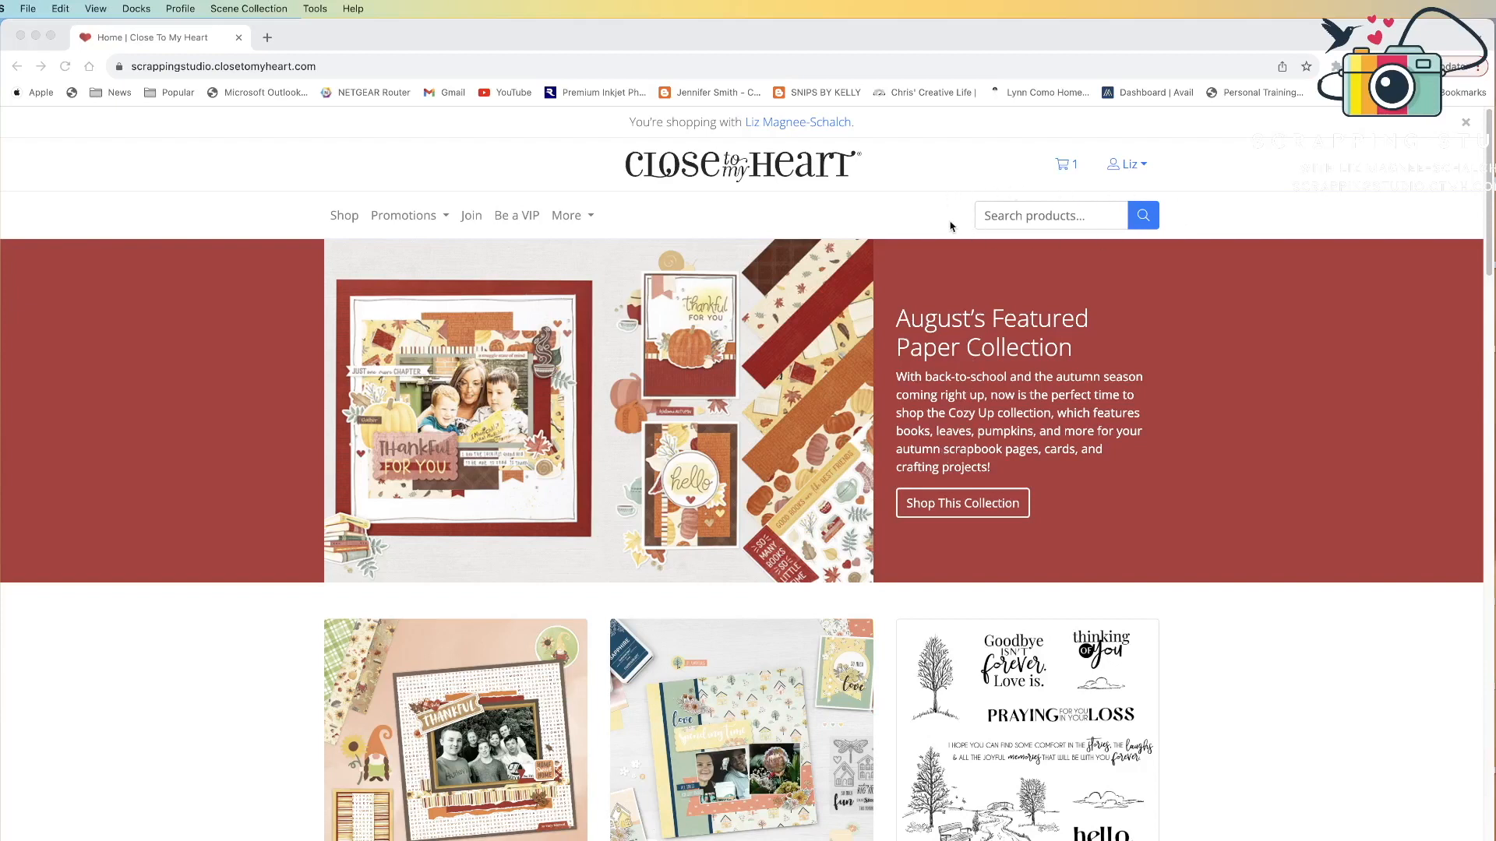
{"action": "mouse_move", "coordinate": [990, 227]}
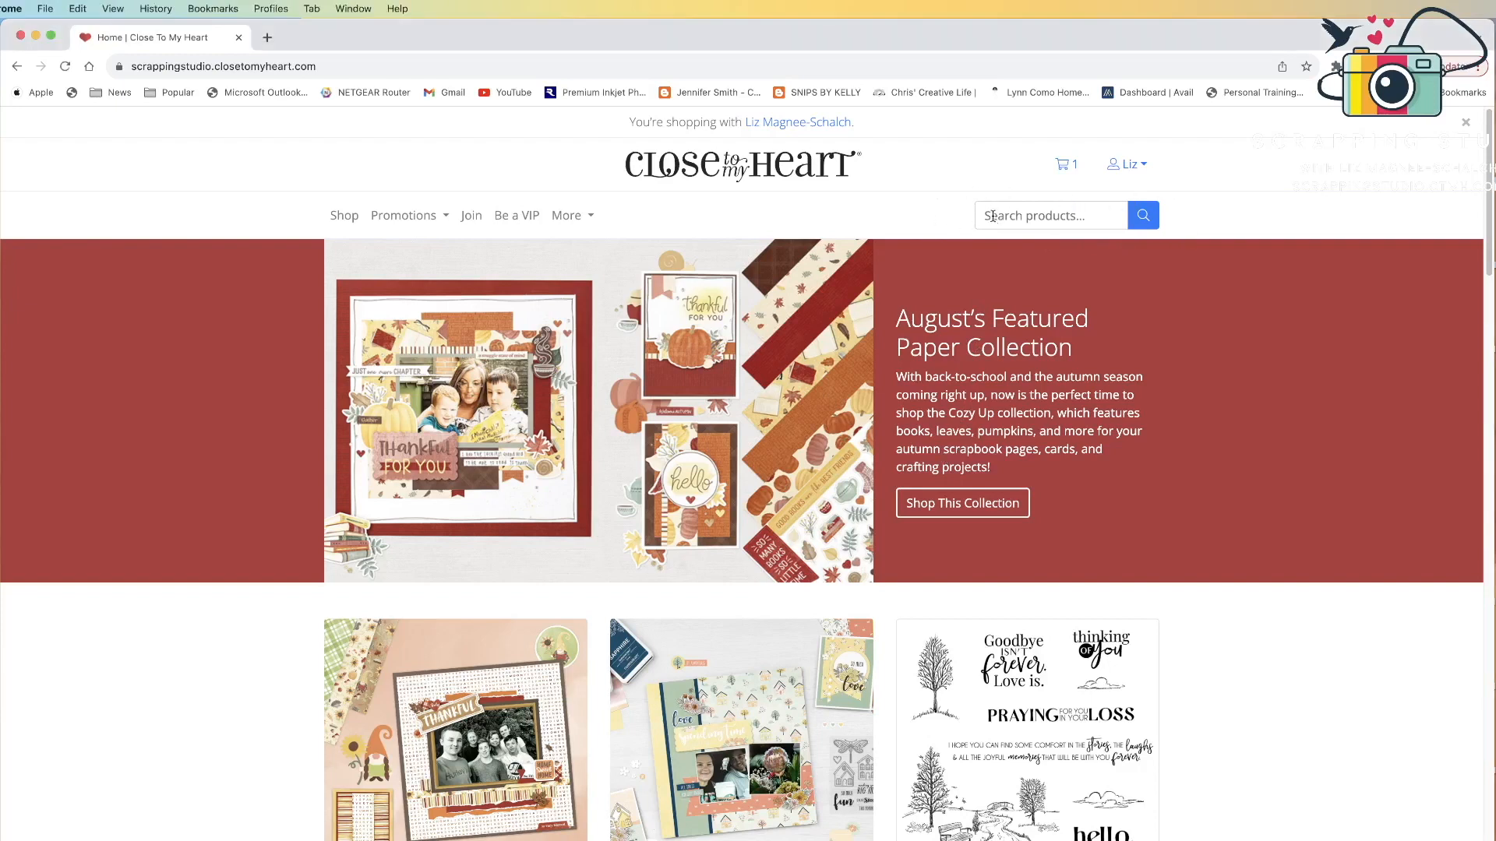
Step: Search the store for custom12 and then for custom24 products
{"action": "type", "text": "custom"}
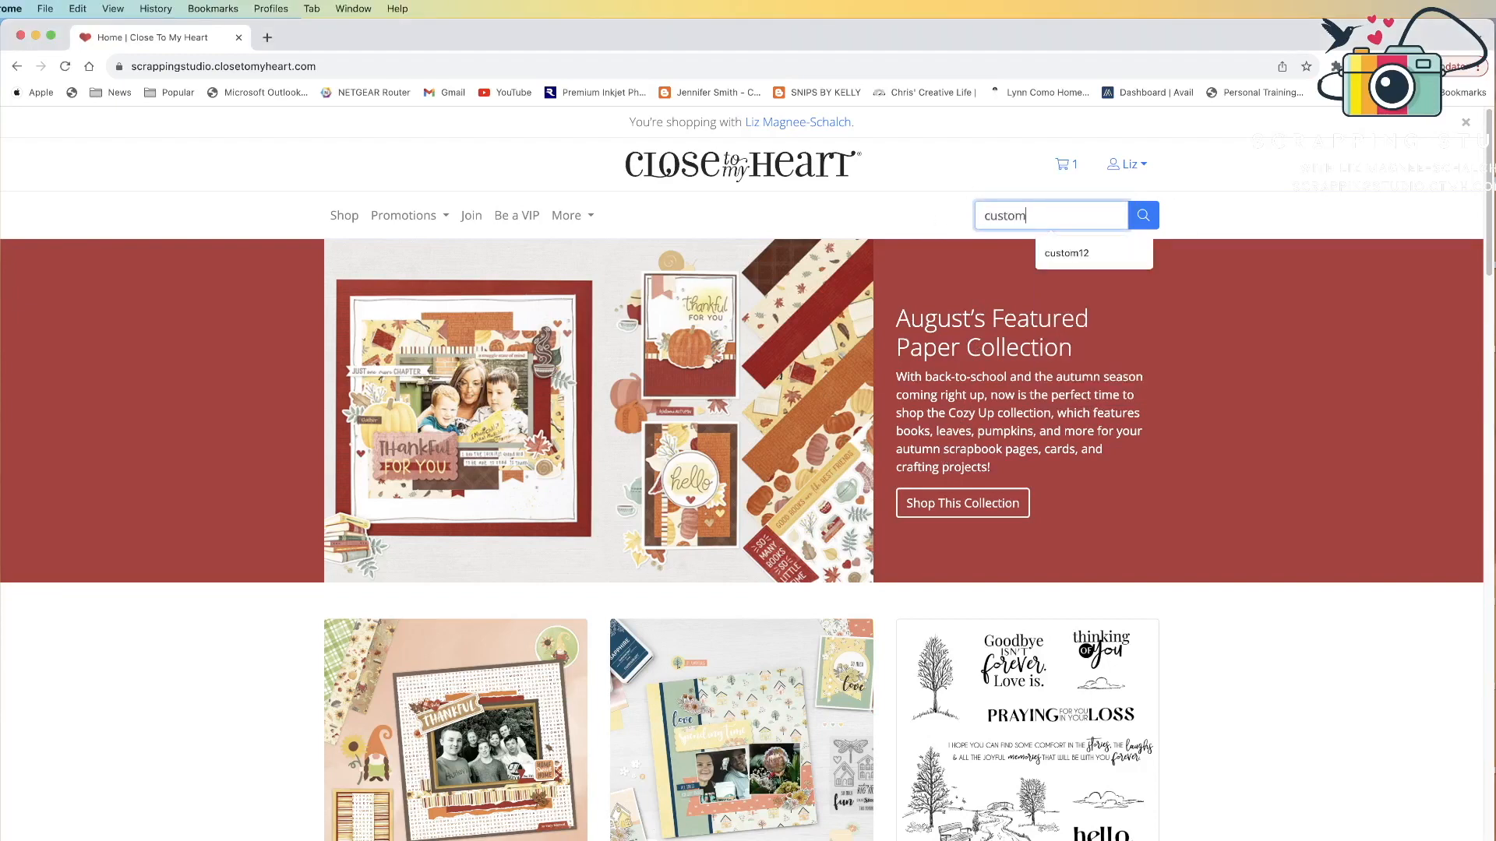
{"action": "left_click", "coordinate": [1067, 252]}
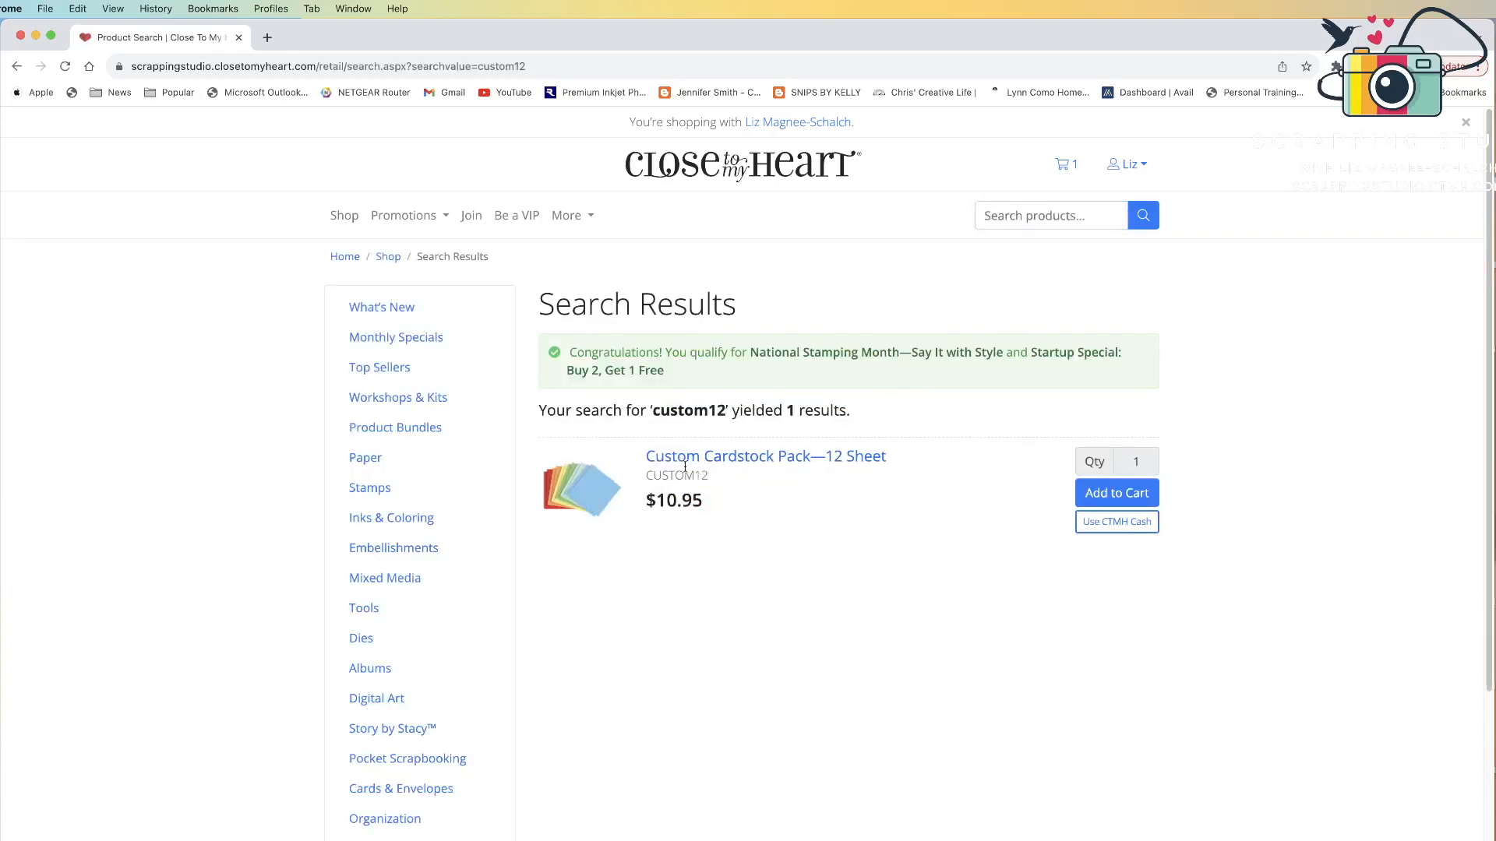
{"action": "mouse_move", "coordinate": [763, 456]}
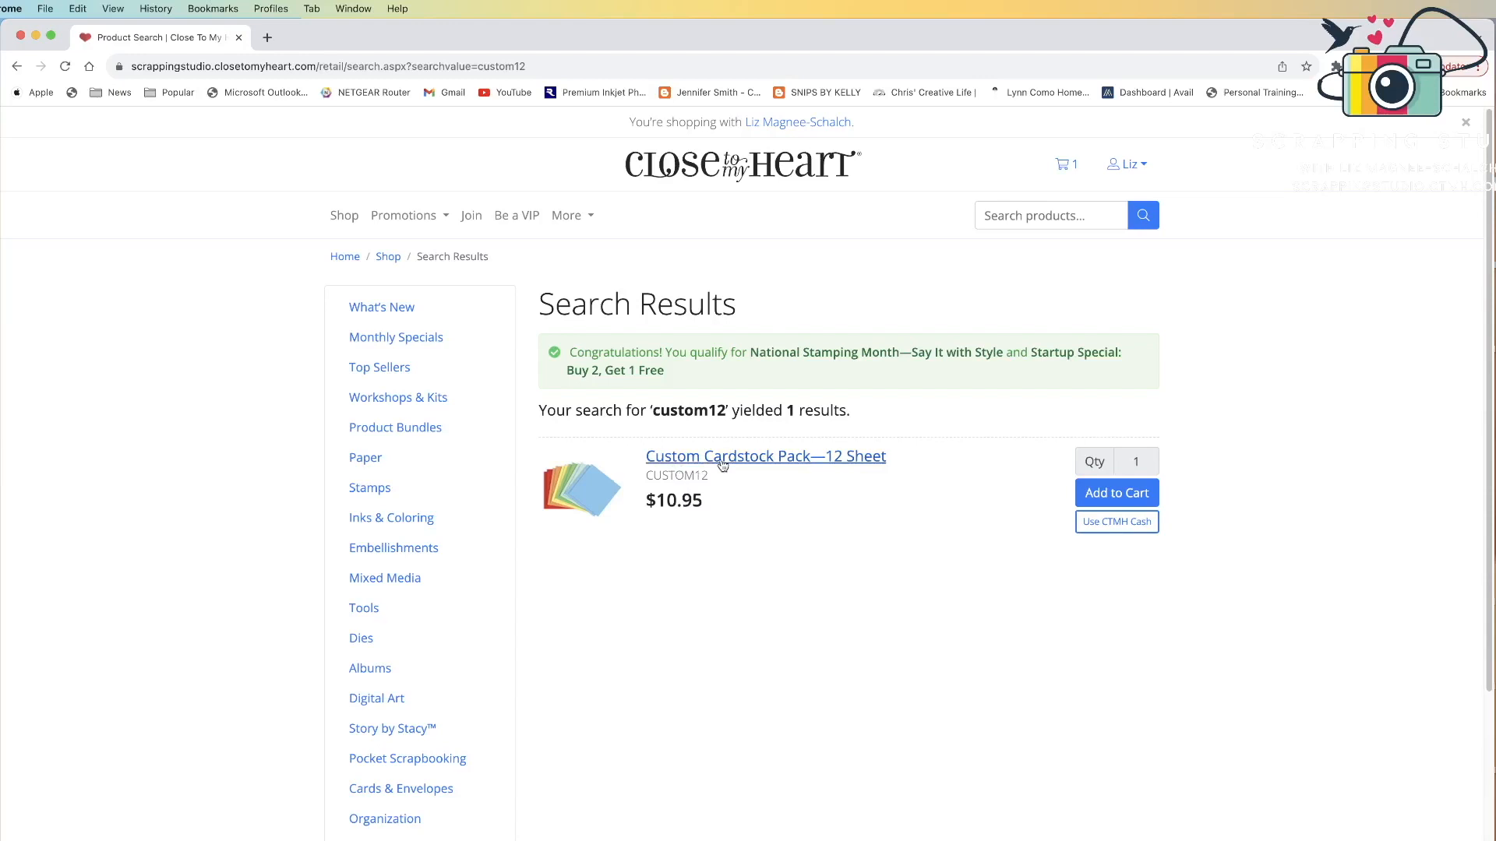
{"action": "mouse_move", "coordinate": [1018, 244]}
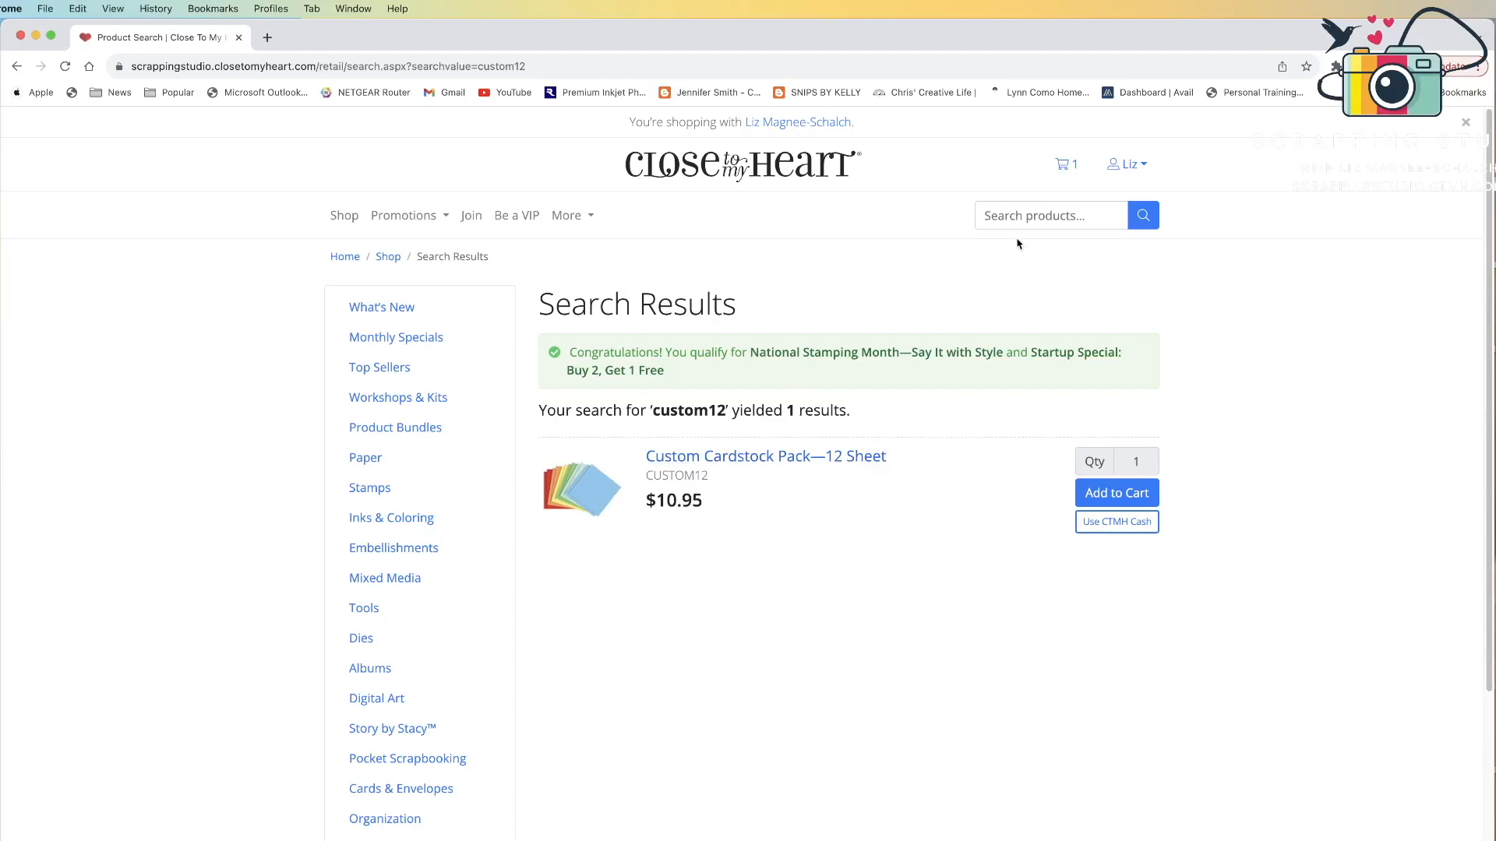
{"action": "type", "text": "cust"}
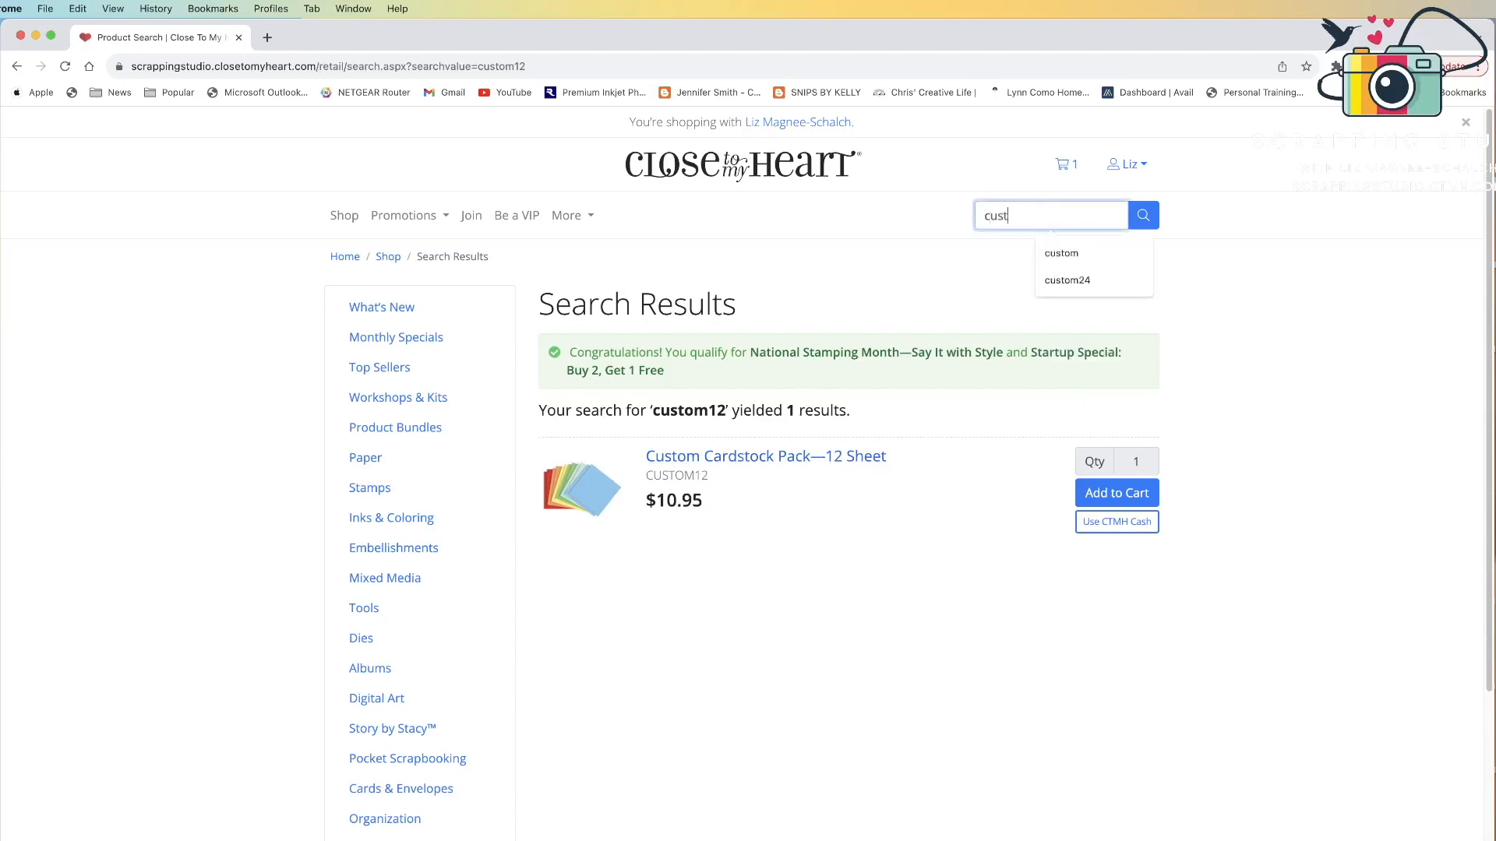
{"action": "left_click", "coordinate": [1065, 279]}
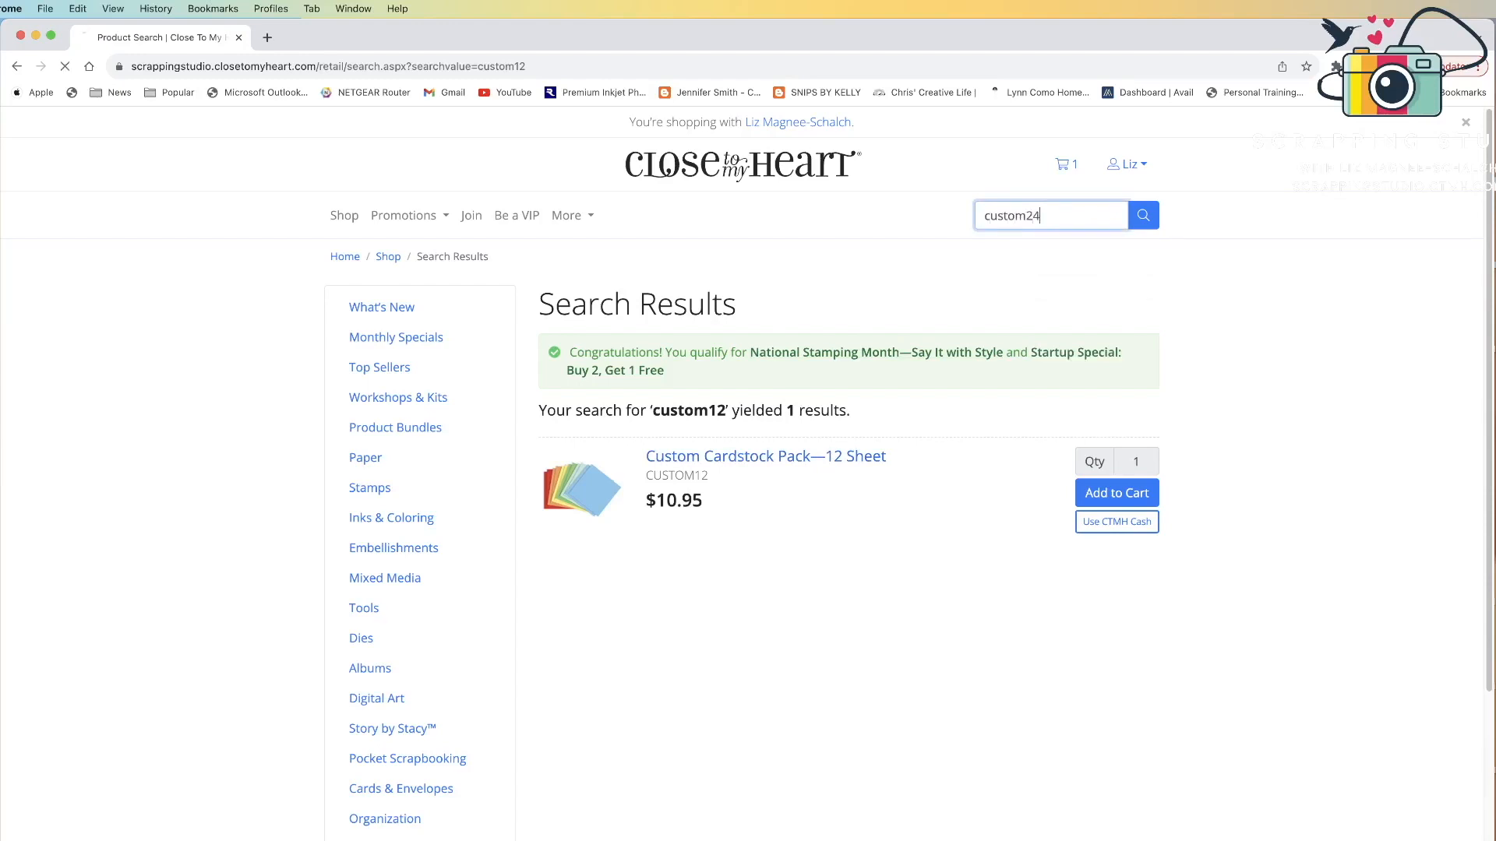
{"action": "left_click", "coordinate": [1142, 215]}
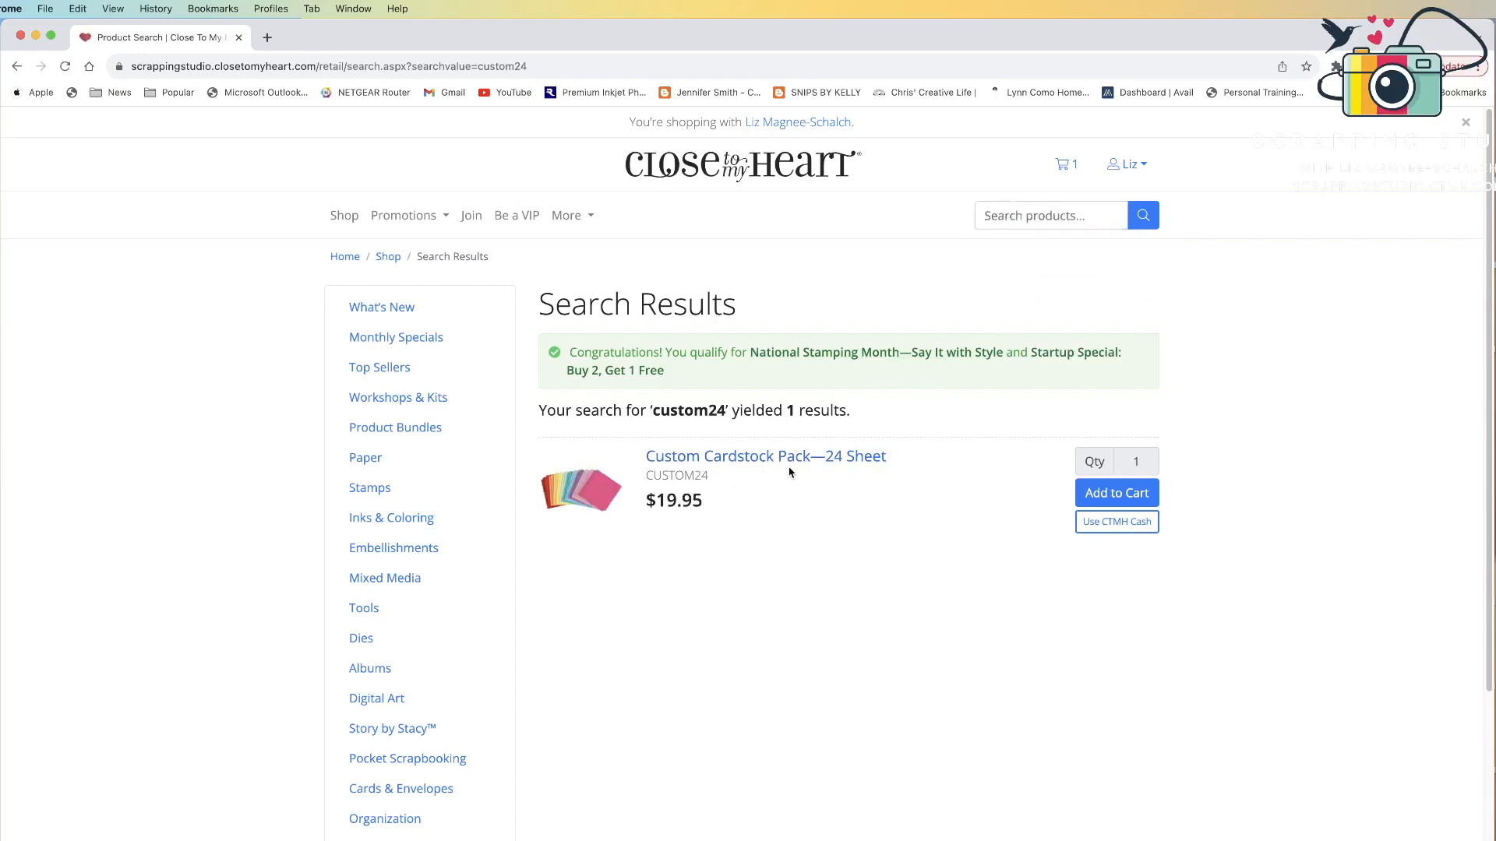
Step: Search for 'custom' to list four results including the 12 and 24 Sheet packs
{"action": "left_click", "coordinate": [1049, 215]}
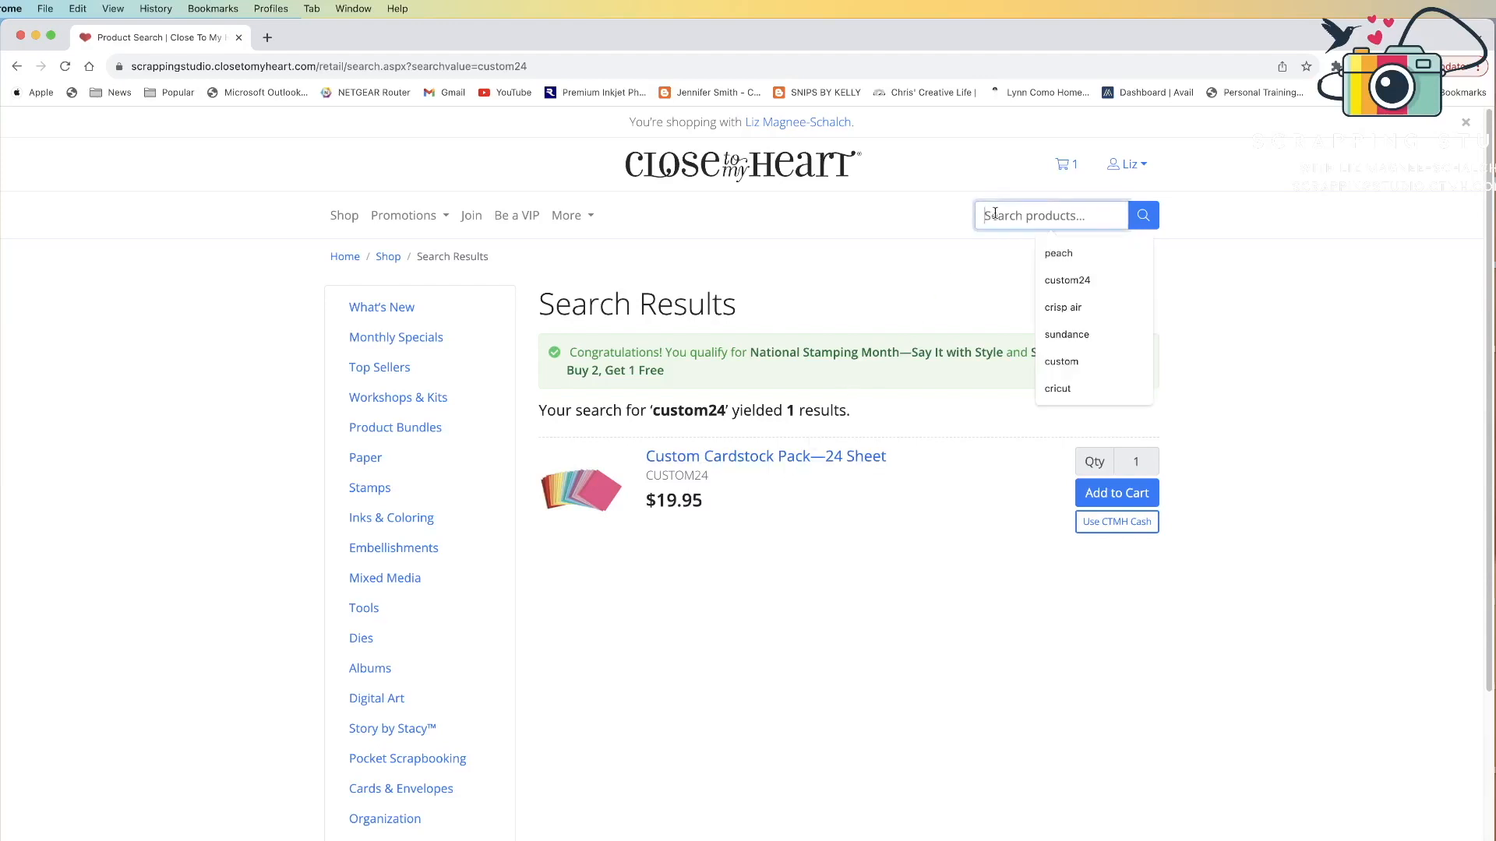
{"action": "type", "text": "custom"}
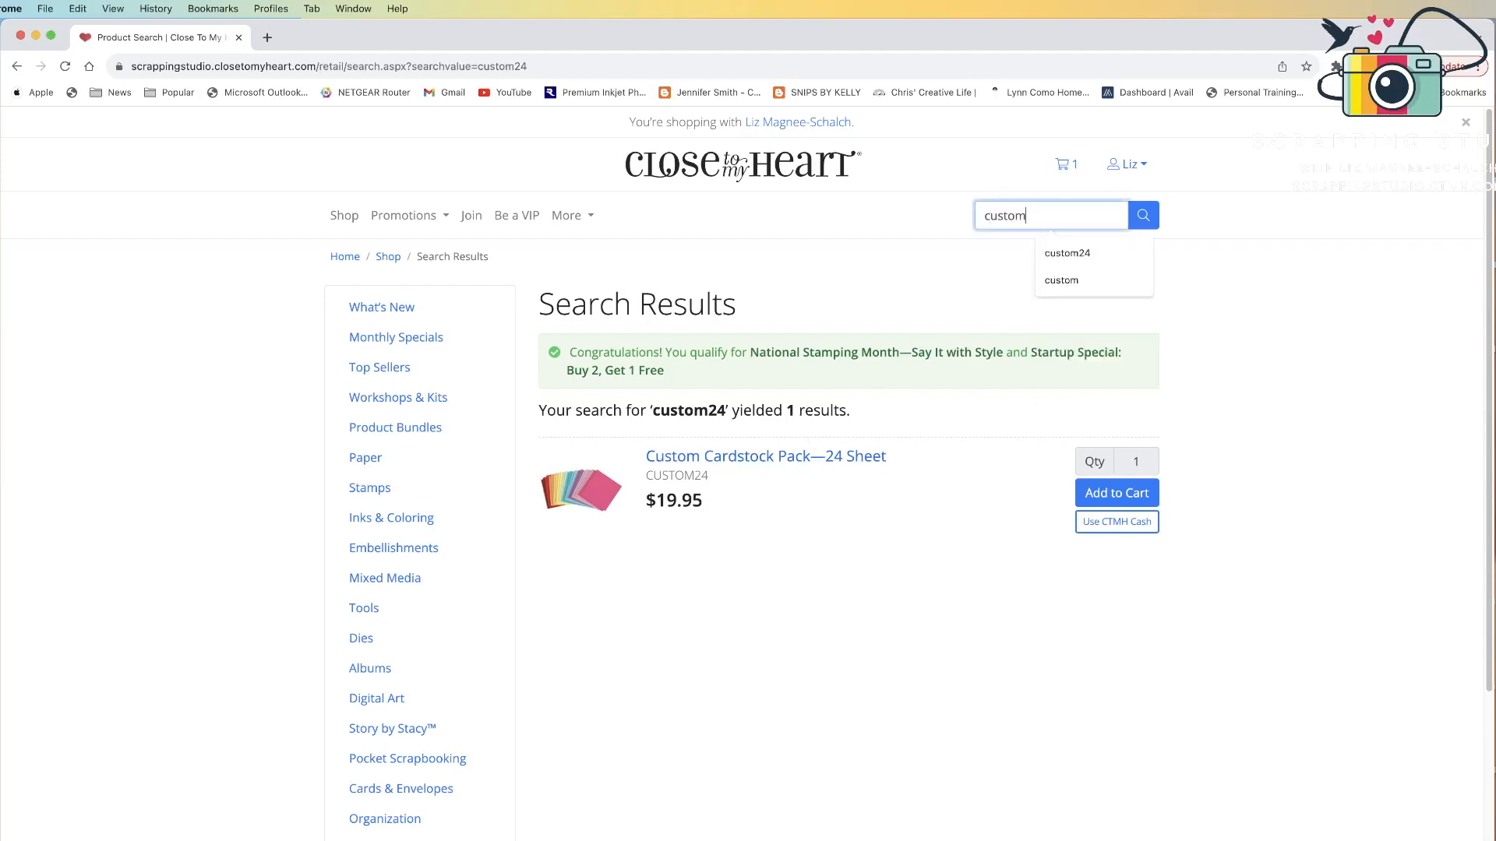
{"action": "left_click", "coordinate": [1061, 279]}
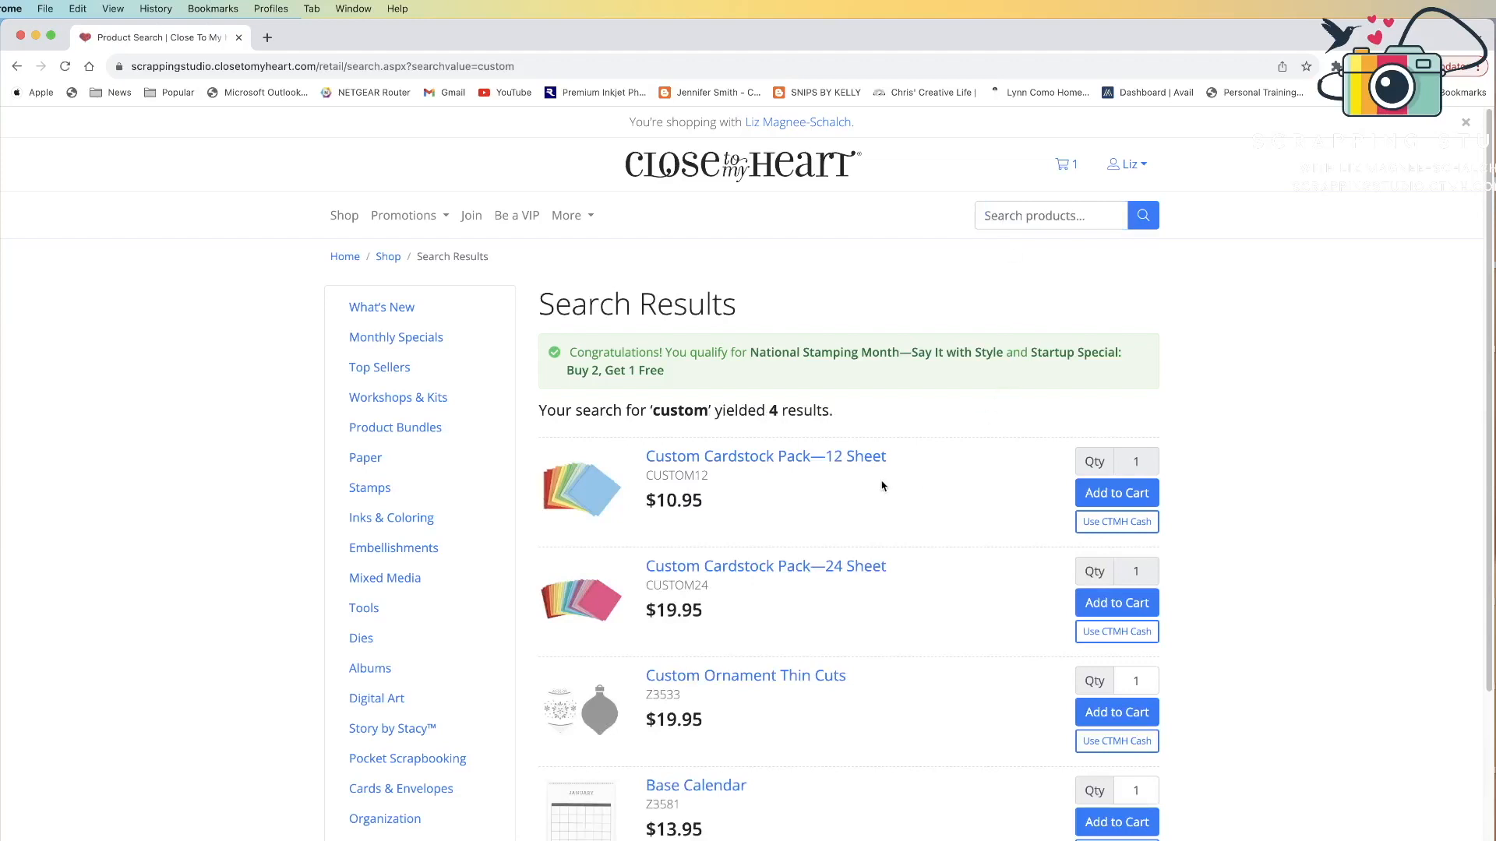
{"action": "mouse_move", "coordinate": [846, 581]}
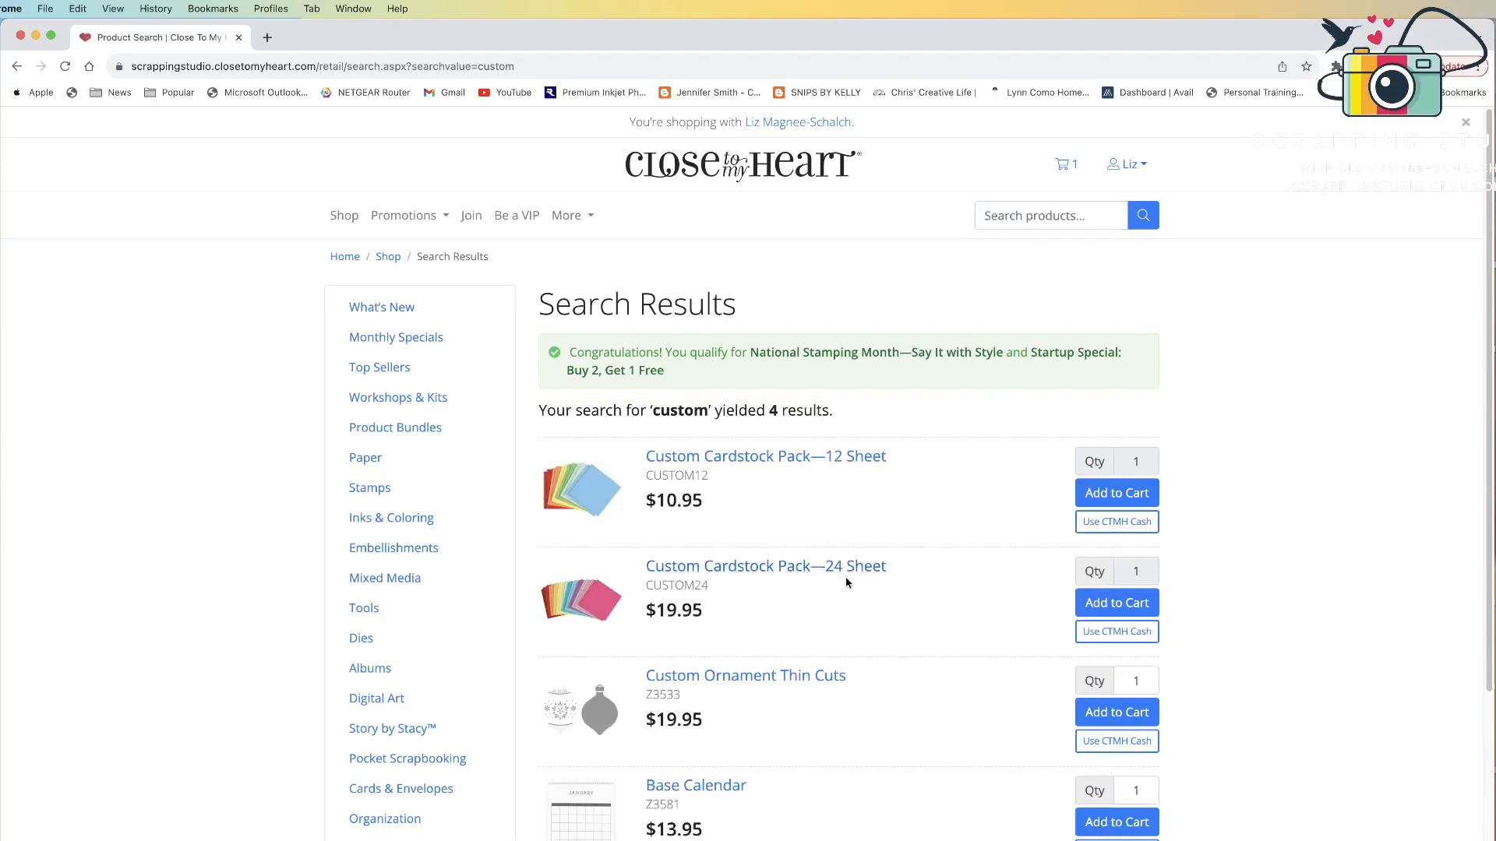
{"action": "mouse_move", "coordinate": [851, 605]}
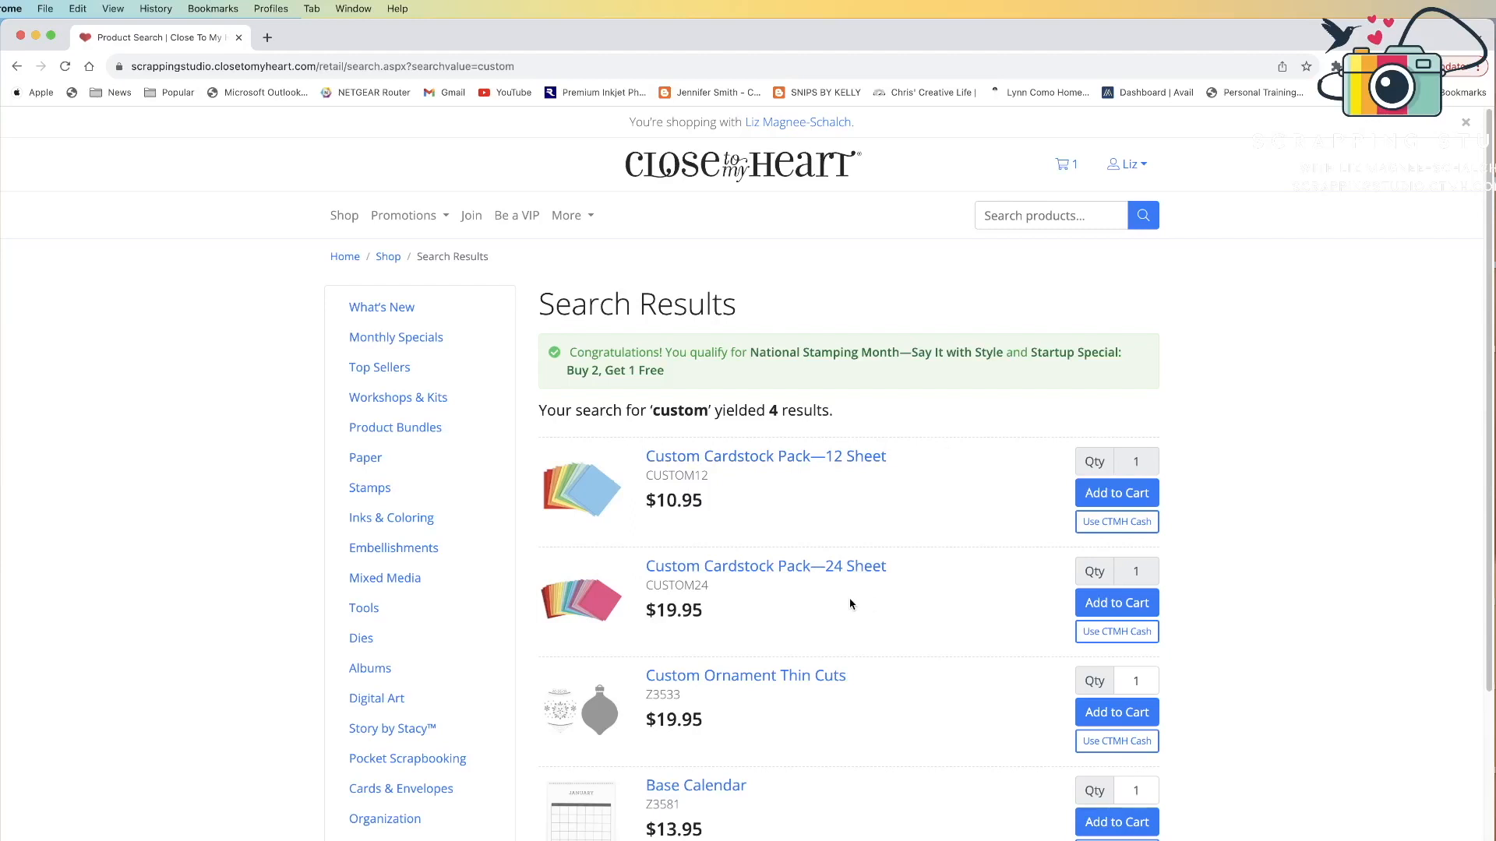
{"action": "mouse_move", "coordinate": [1115, 494]}
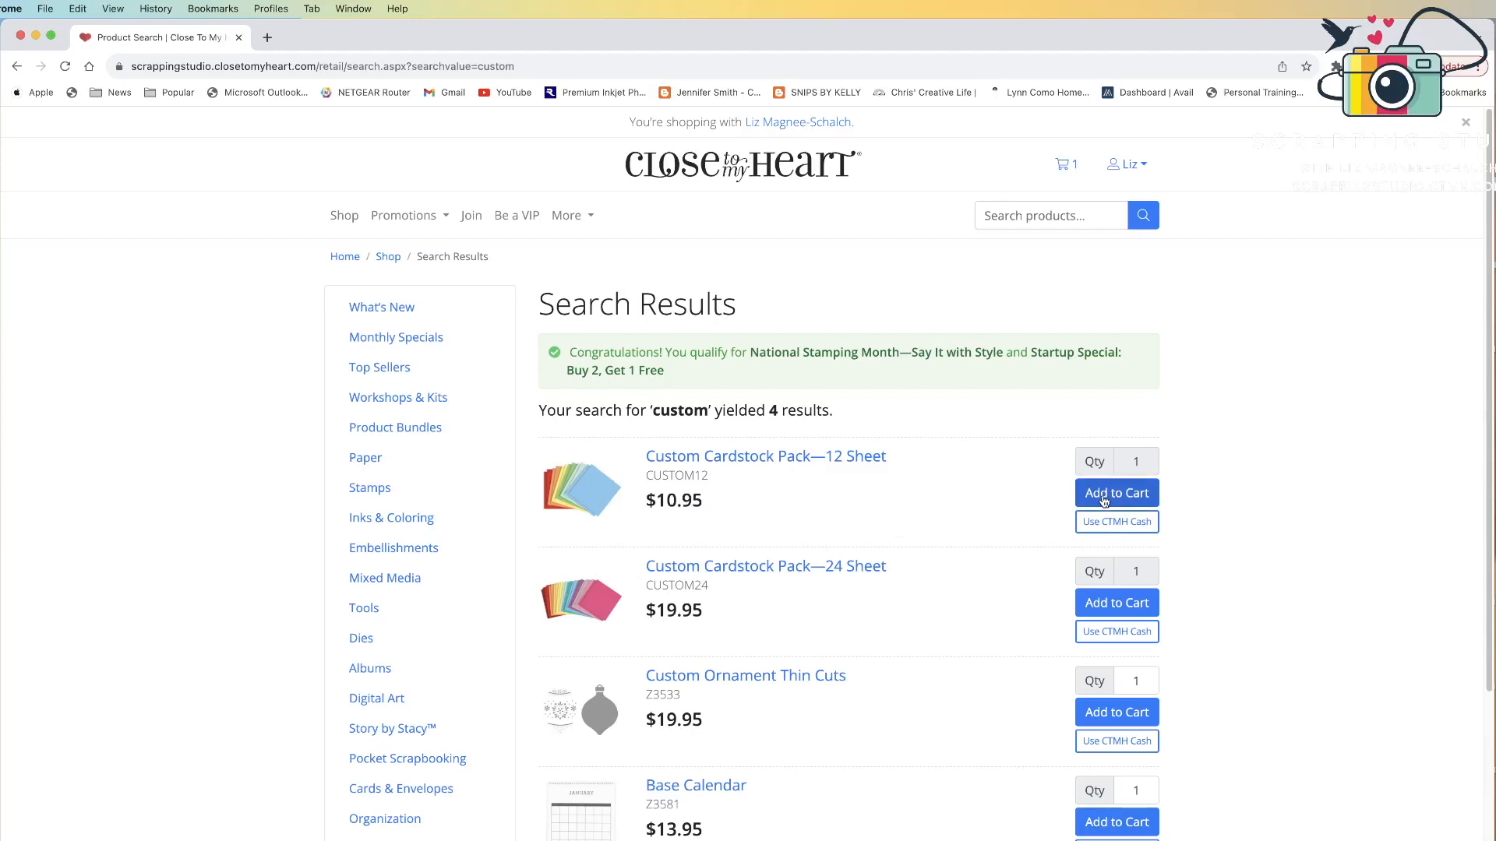
Step: Add the Custom Cardstock Pack—12 Sheet to the cart, reaching its colour builder
{"action": "left_click", "coordinate": [1115, 494]}
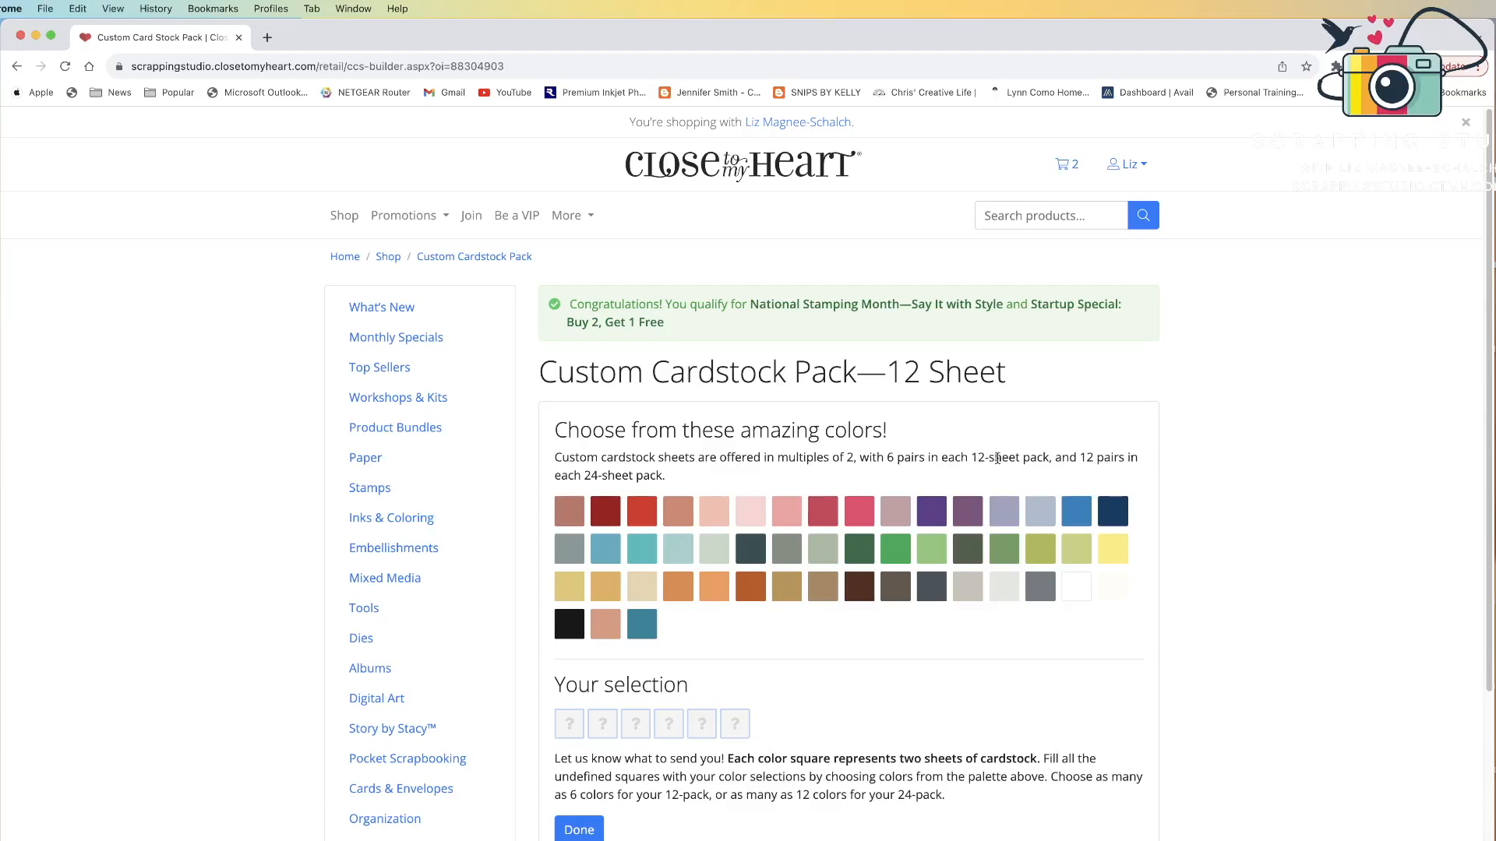
{"action": "mouse_move", "coordinate": [598, 489]}
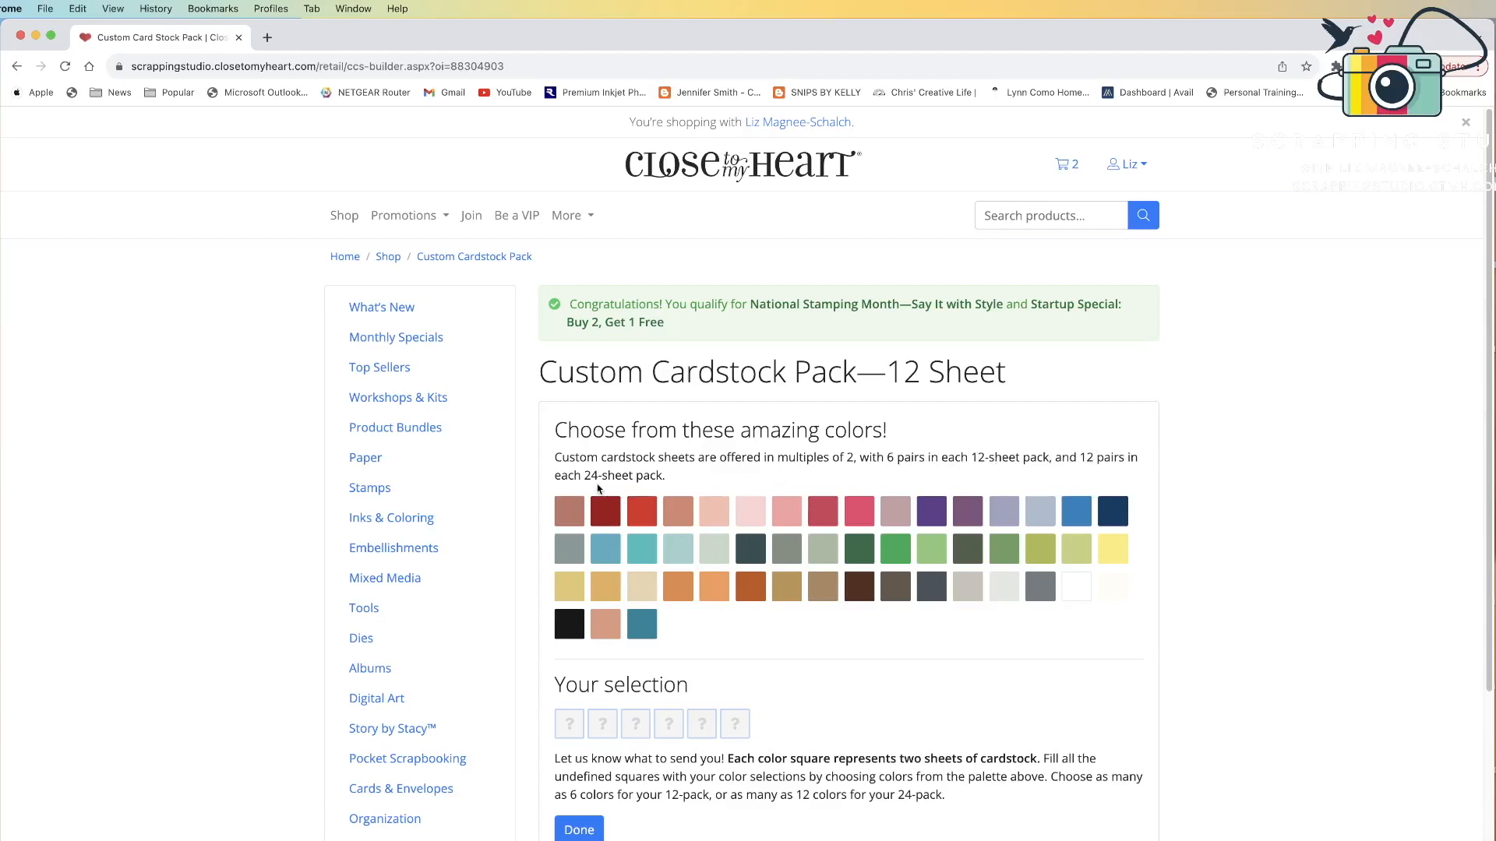
{"action": "mouse_move", "coordinate": [671, 482]}
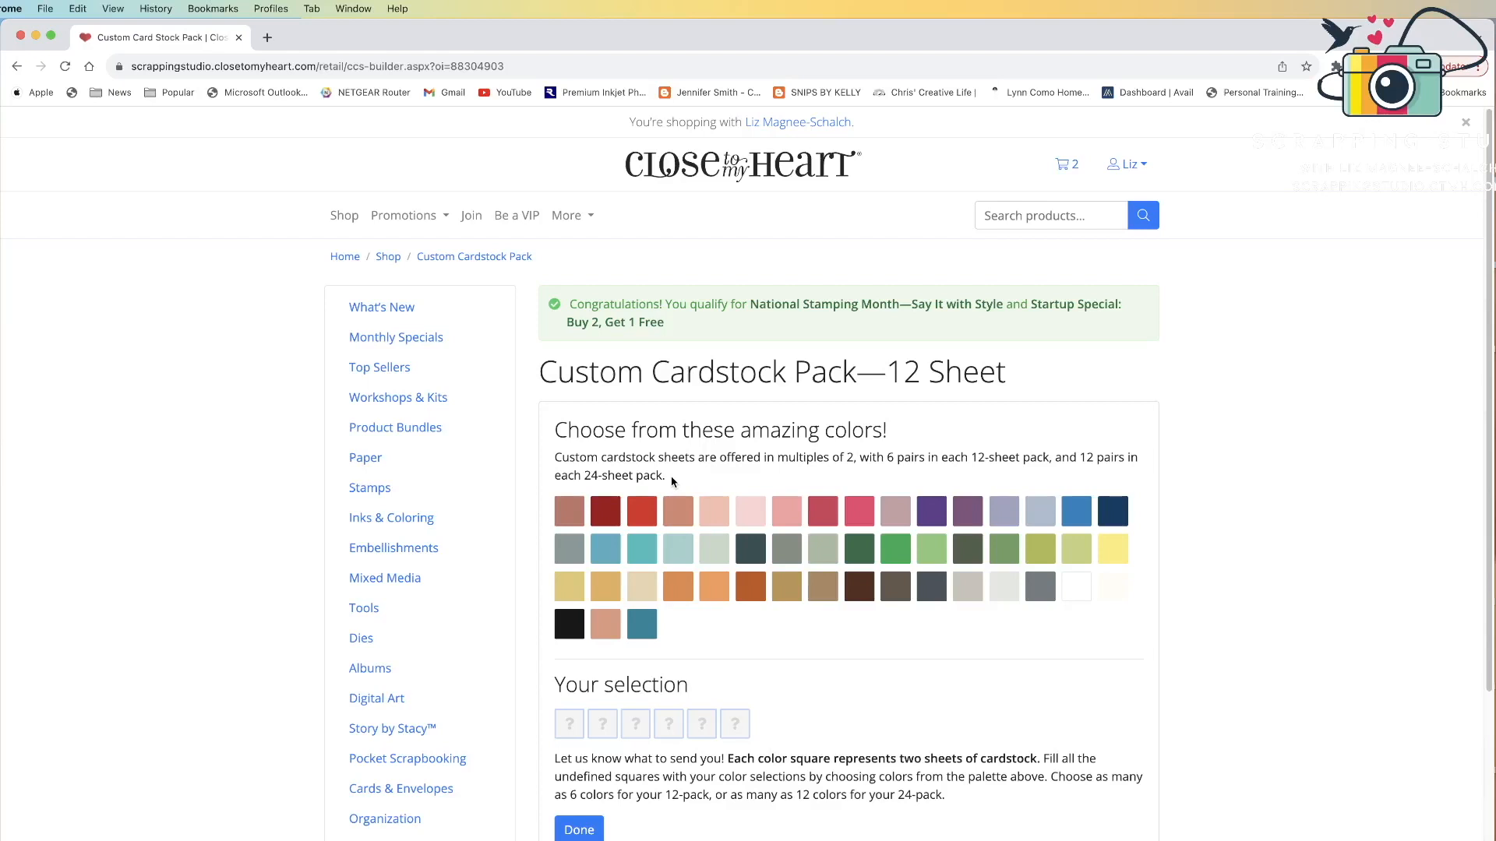
{"action": "mouse_move", "coordinate": [1113, 687]}
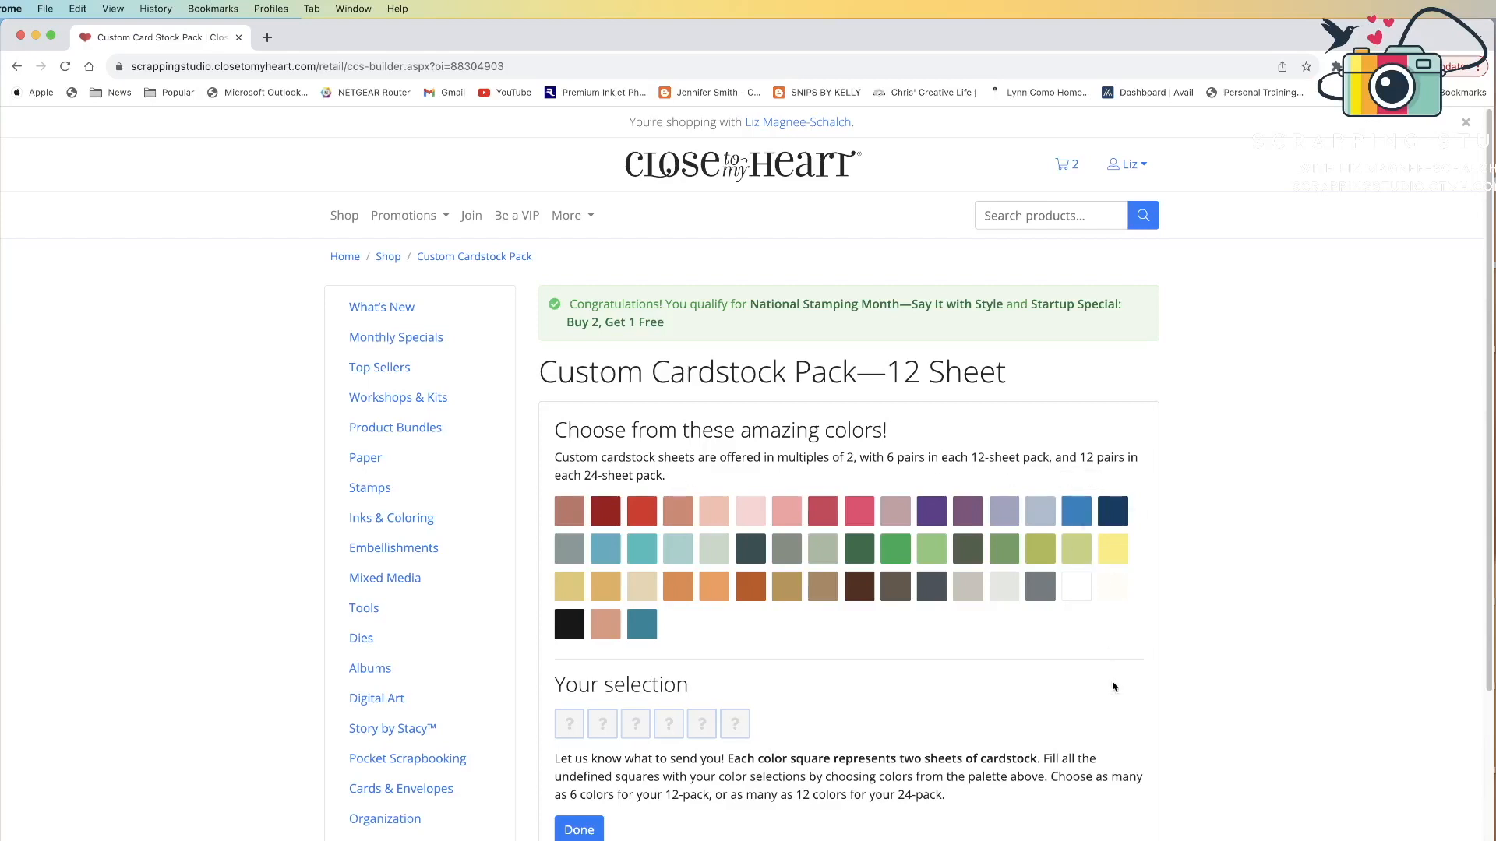
{"action": "mouse_move", "coordinate": [850, 679]}
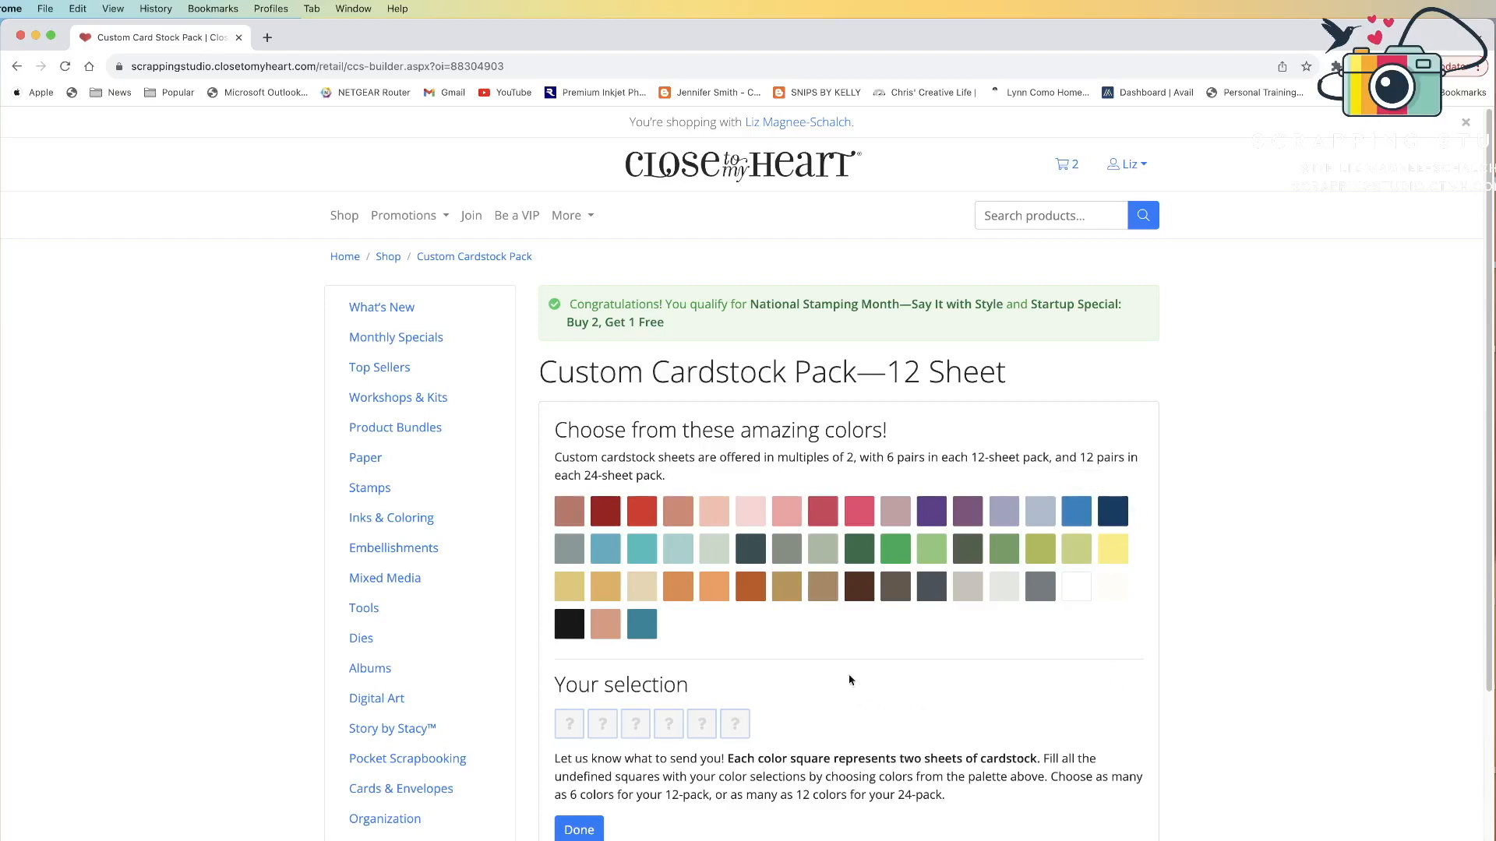
{"action": "mouse_move", "coordinate": [976, 625]}
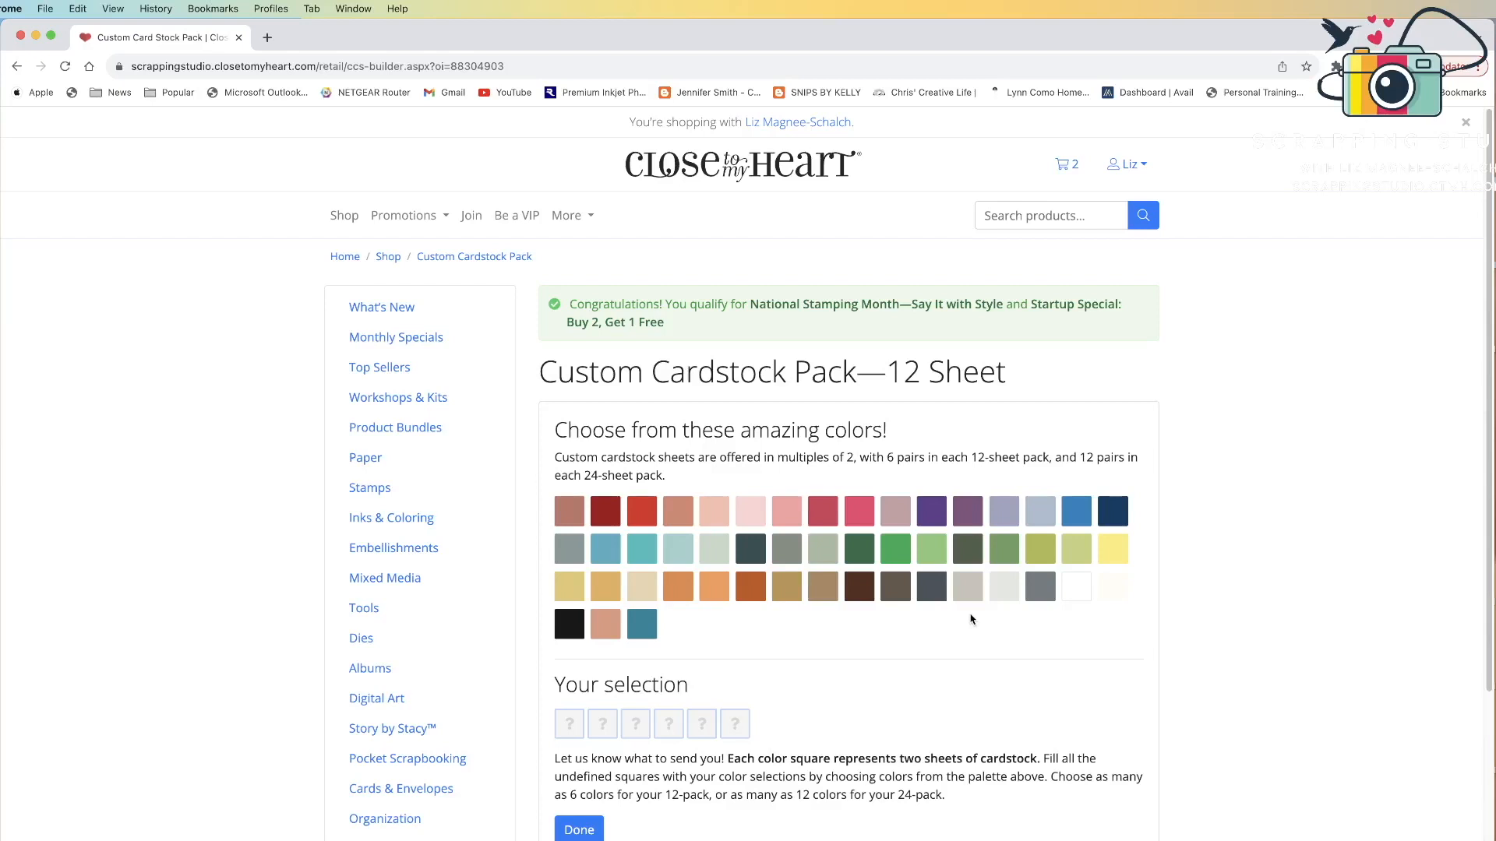
{"action": "mouse_move", "coordinate": [857, 547]}
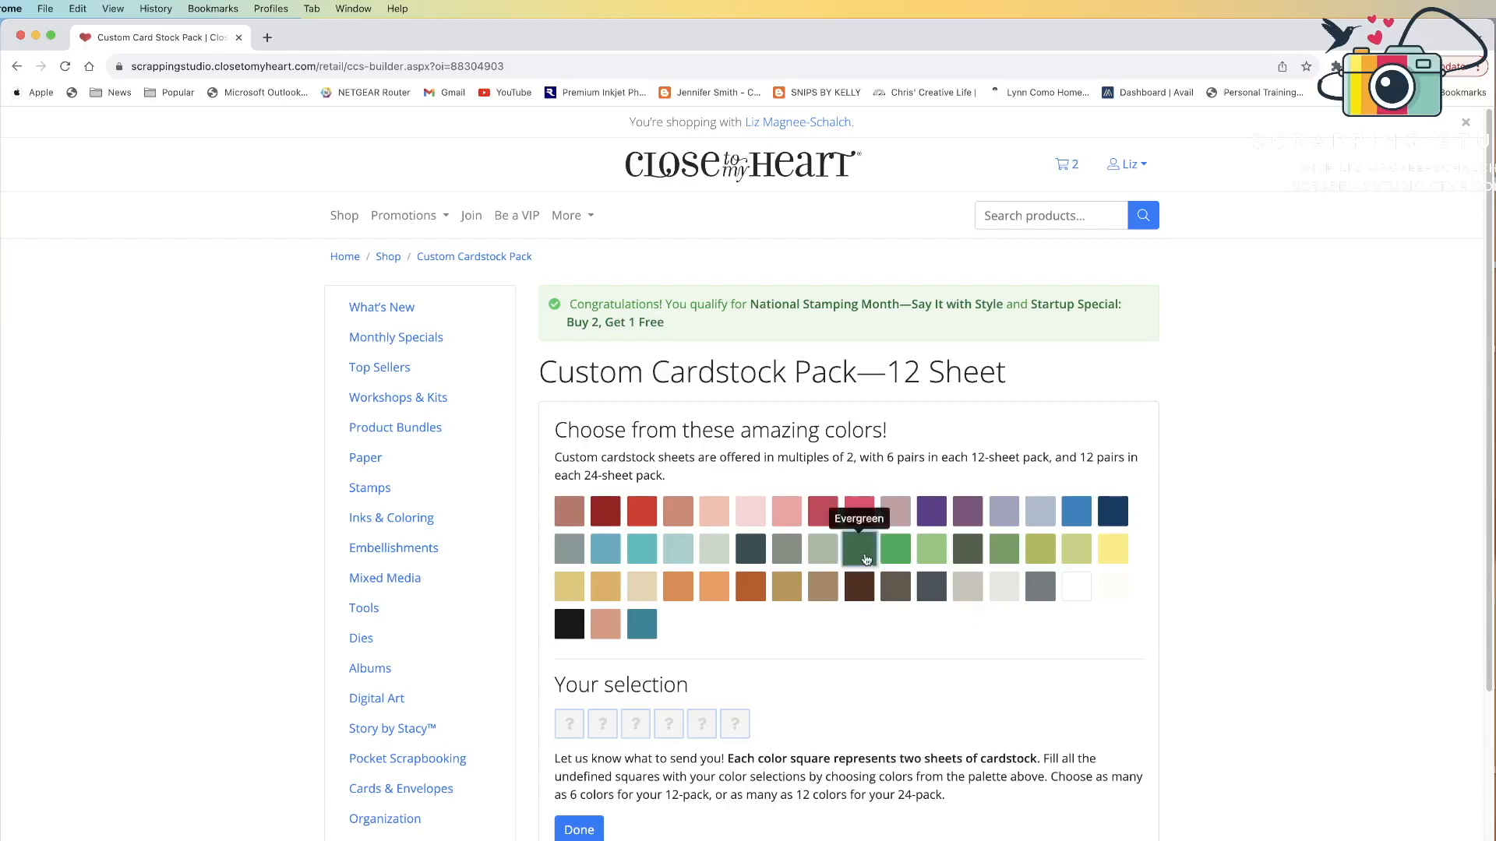
{"action": "mouse_move", "coordinate": [894, 547]}
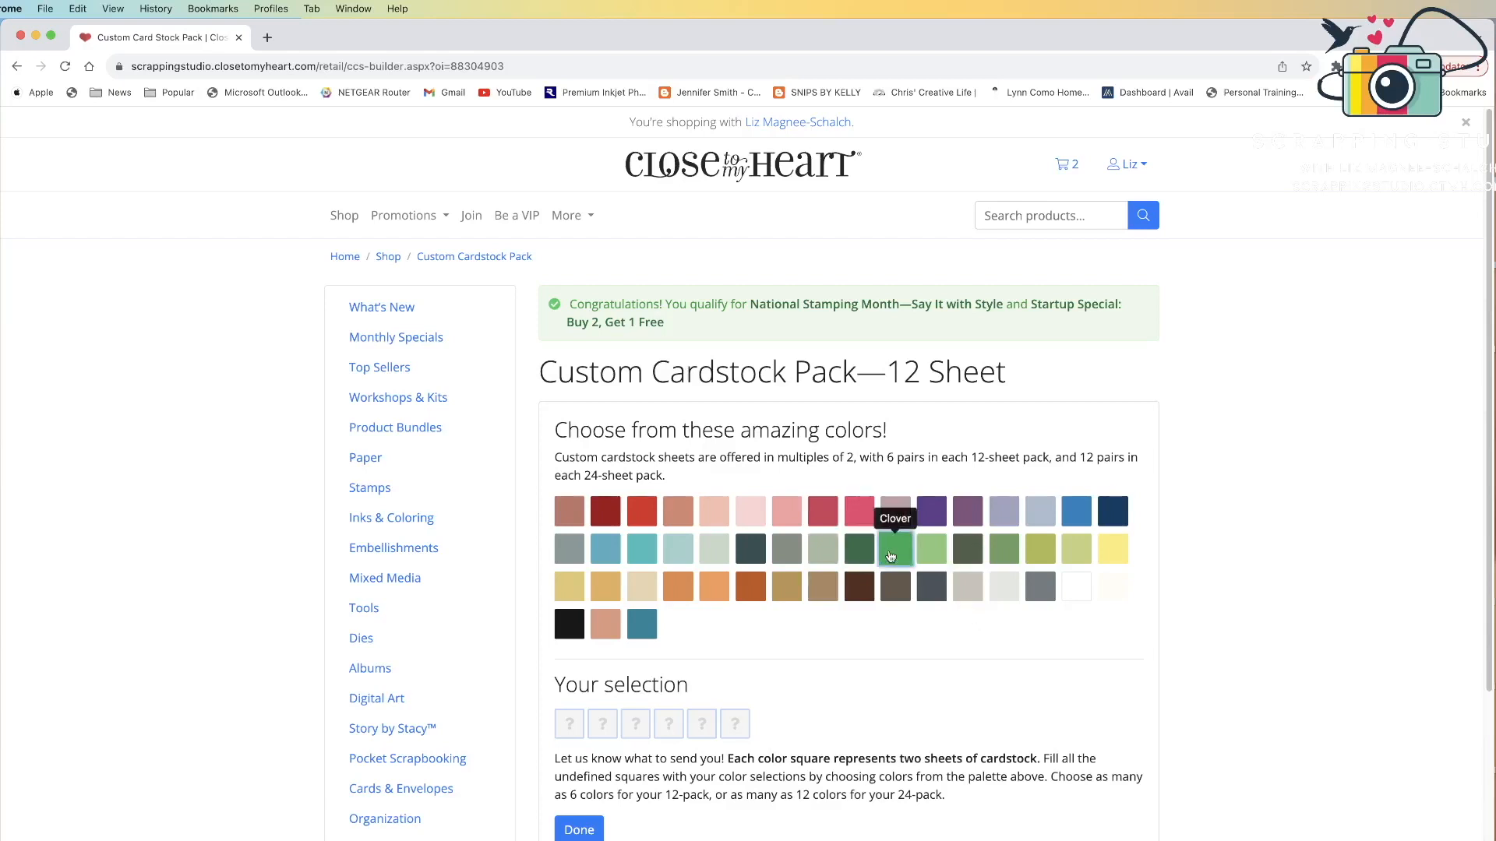
{"action": "mouse_move", "coordinate": [966, 550]}
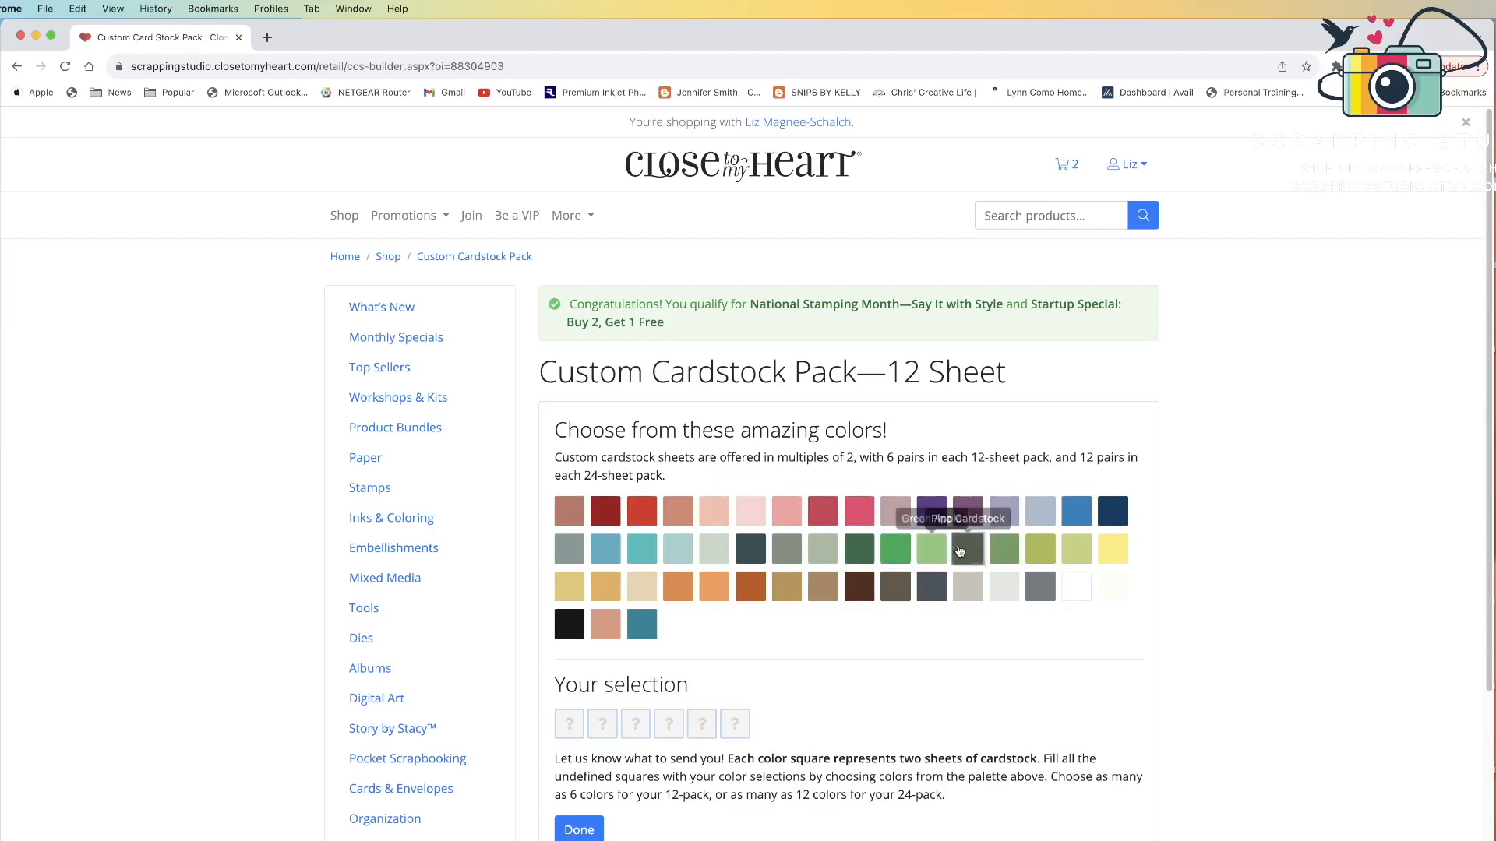
{"action": "mouse_move", "coordinate": [1002, 550]}
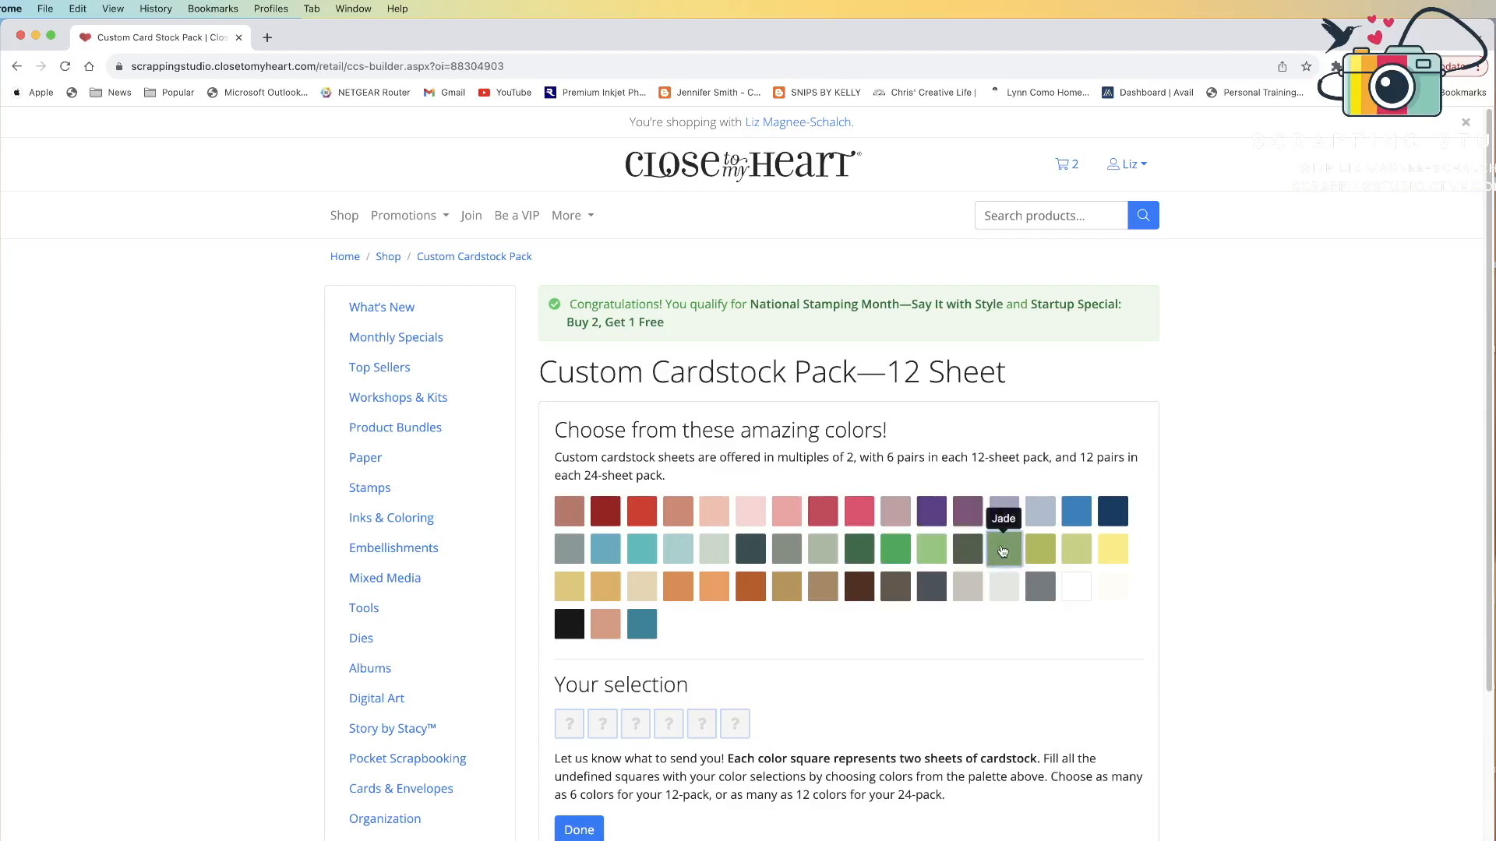
{"action": "mouse_move", "coordinate": [1039, 547]}
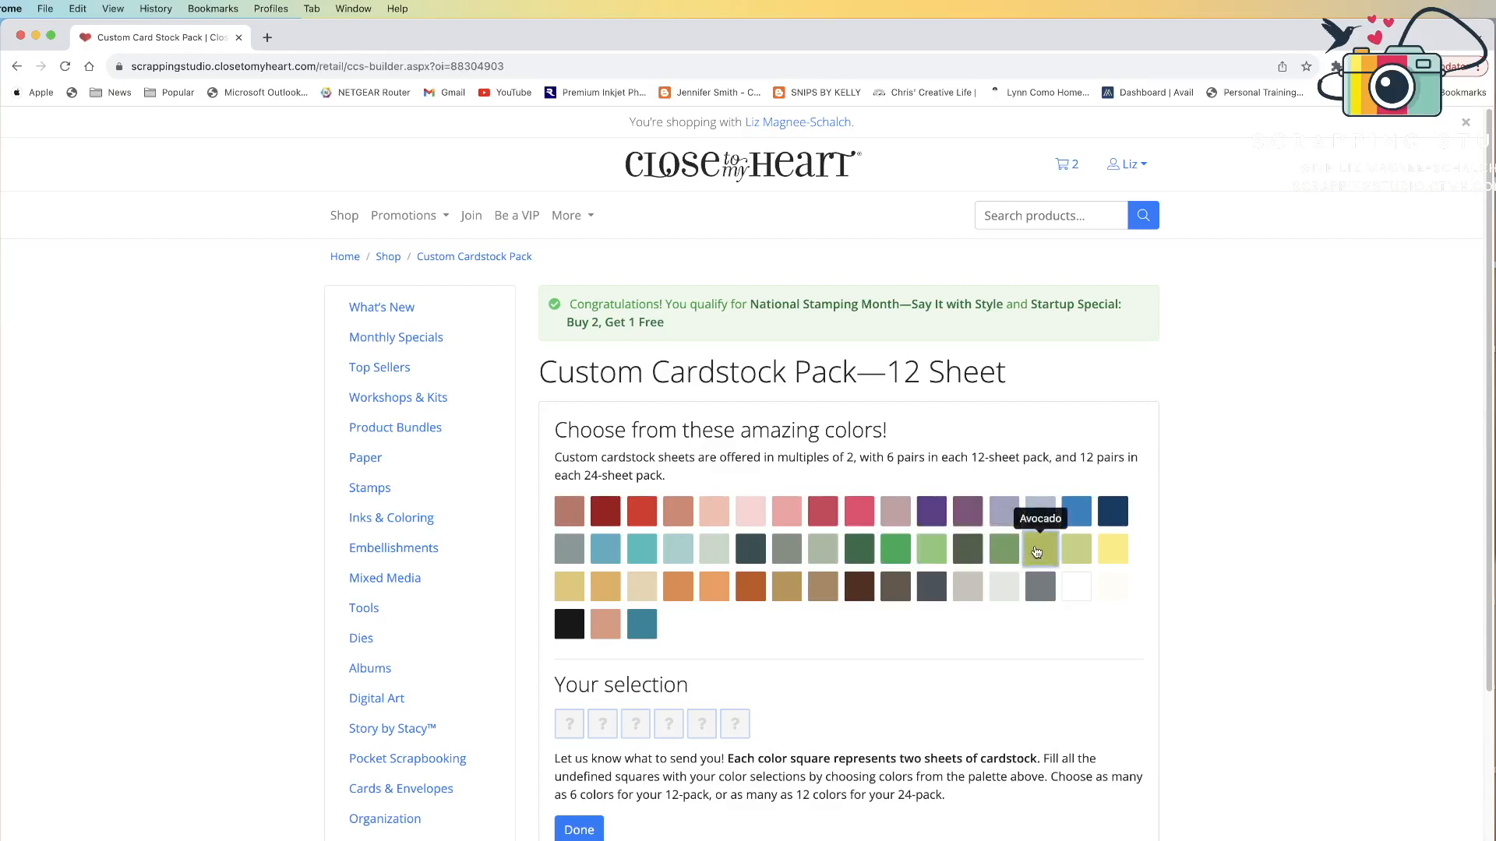
{"action": "mouse_move", "coordinate": [1077, 552]}
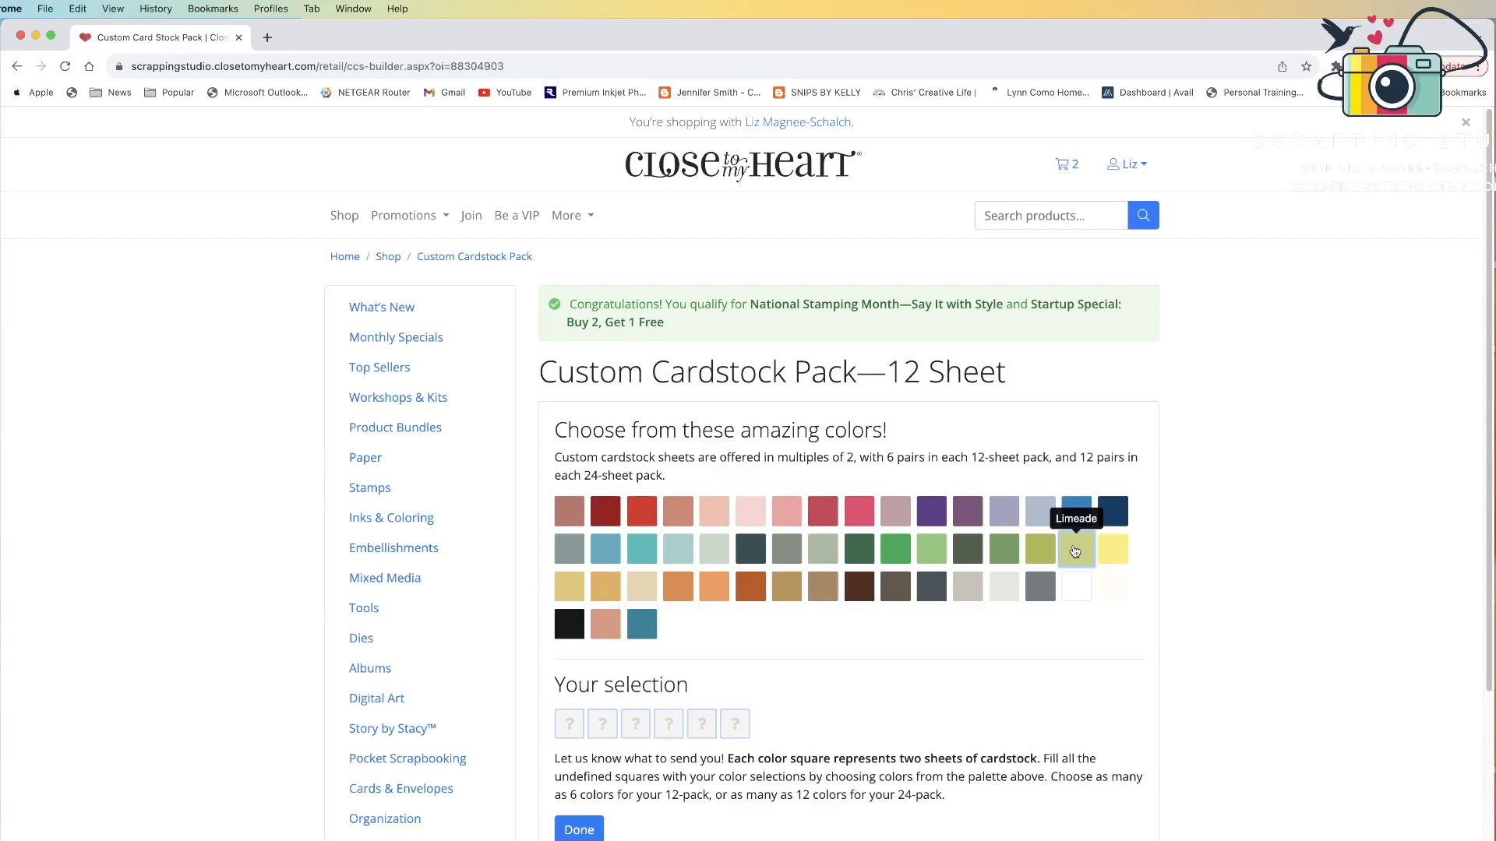
Step: Pick two Limeade, then Pumpkin, Royal and Rosy, filling five pack squares
{"action": "left_click", "coordinate": [1075, 549]}
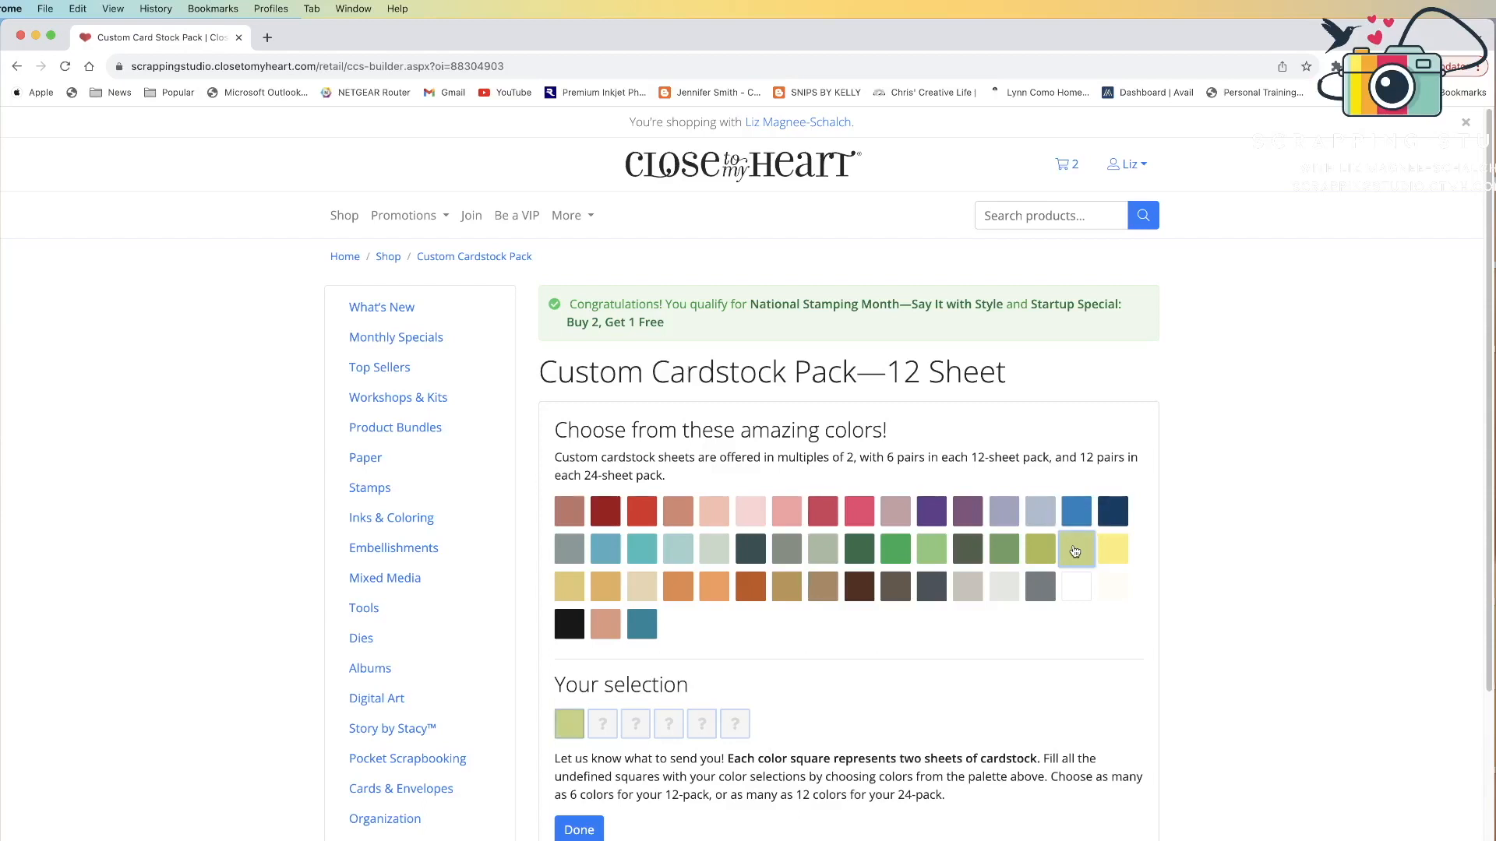
{"action": "mouse_move", "coordinate": [872, 677]}
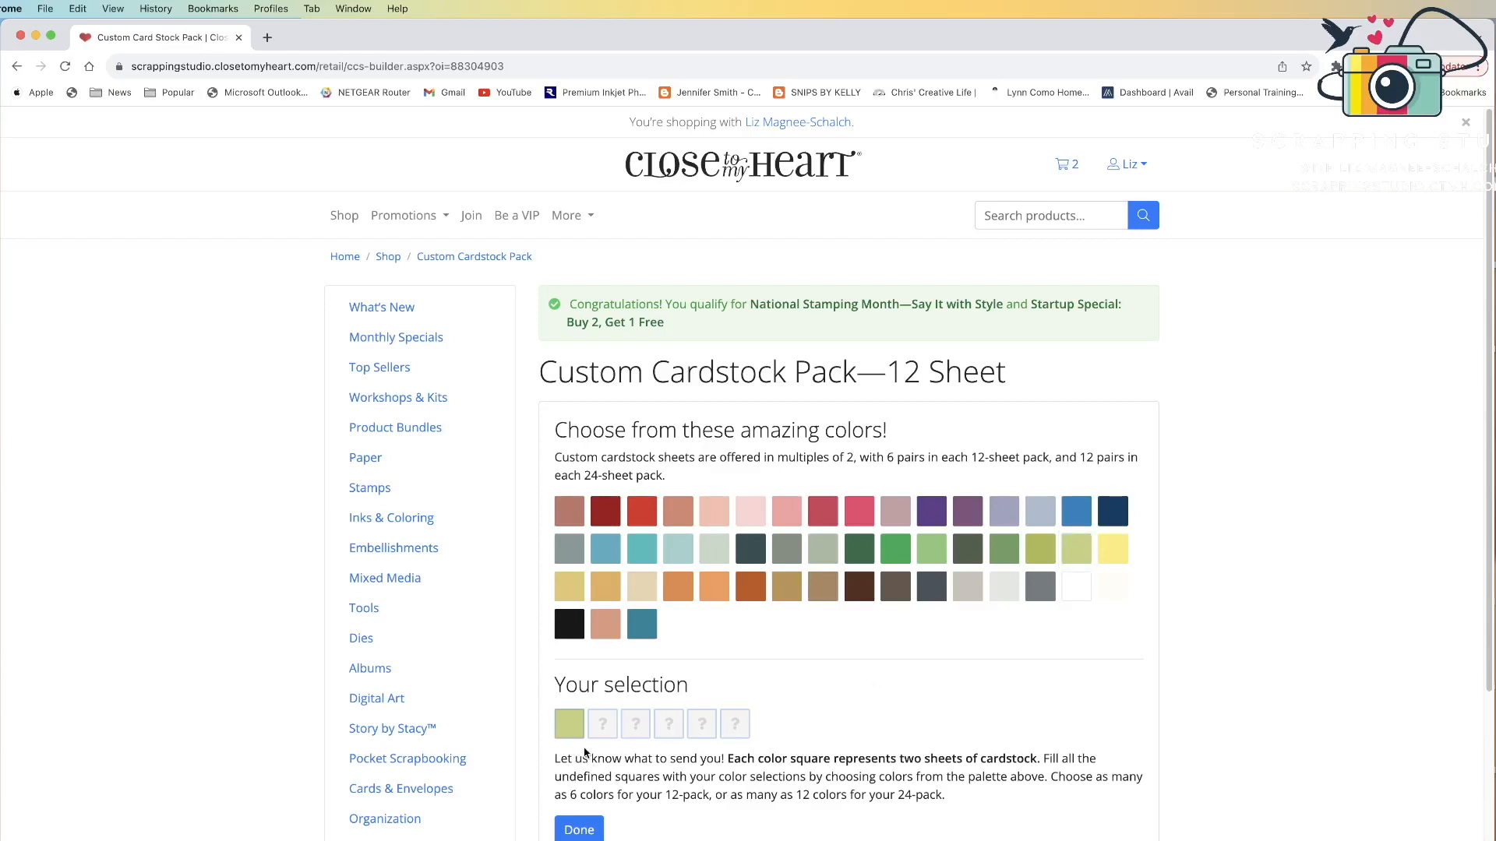
{"action": "mouse_move", "coordinate": [568, 723]}
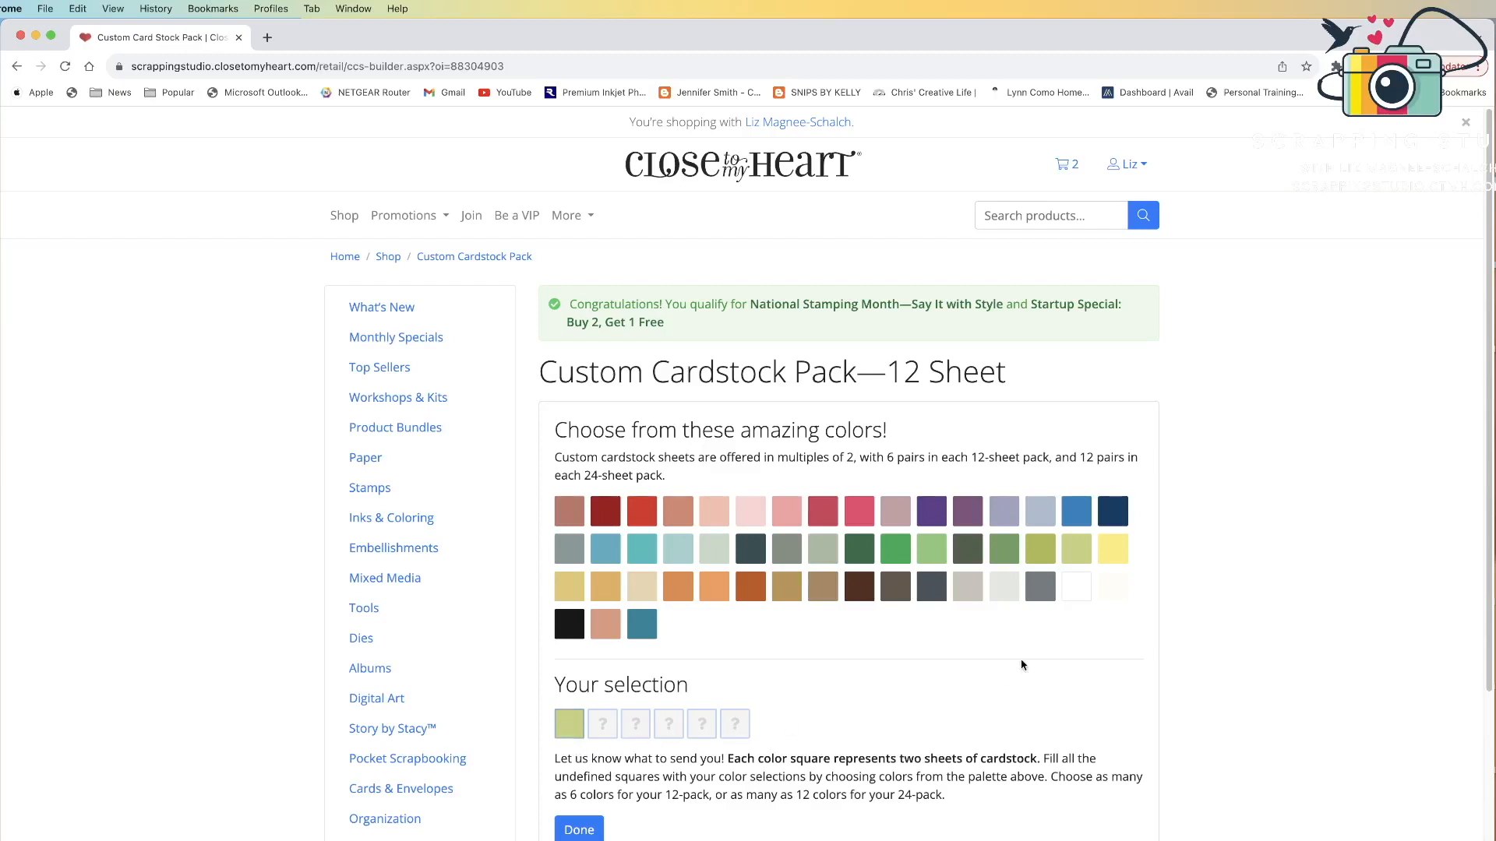
{"action": "mouse_move", "coordinate": [1075, 552]}
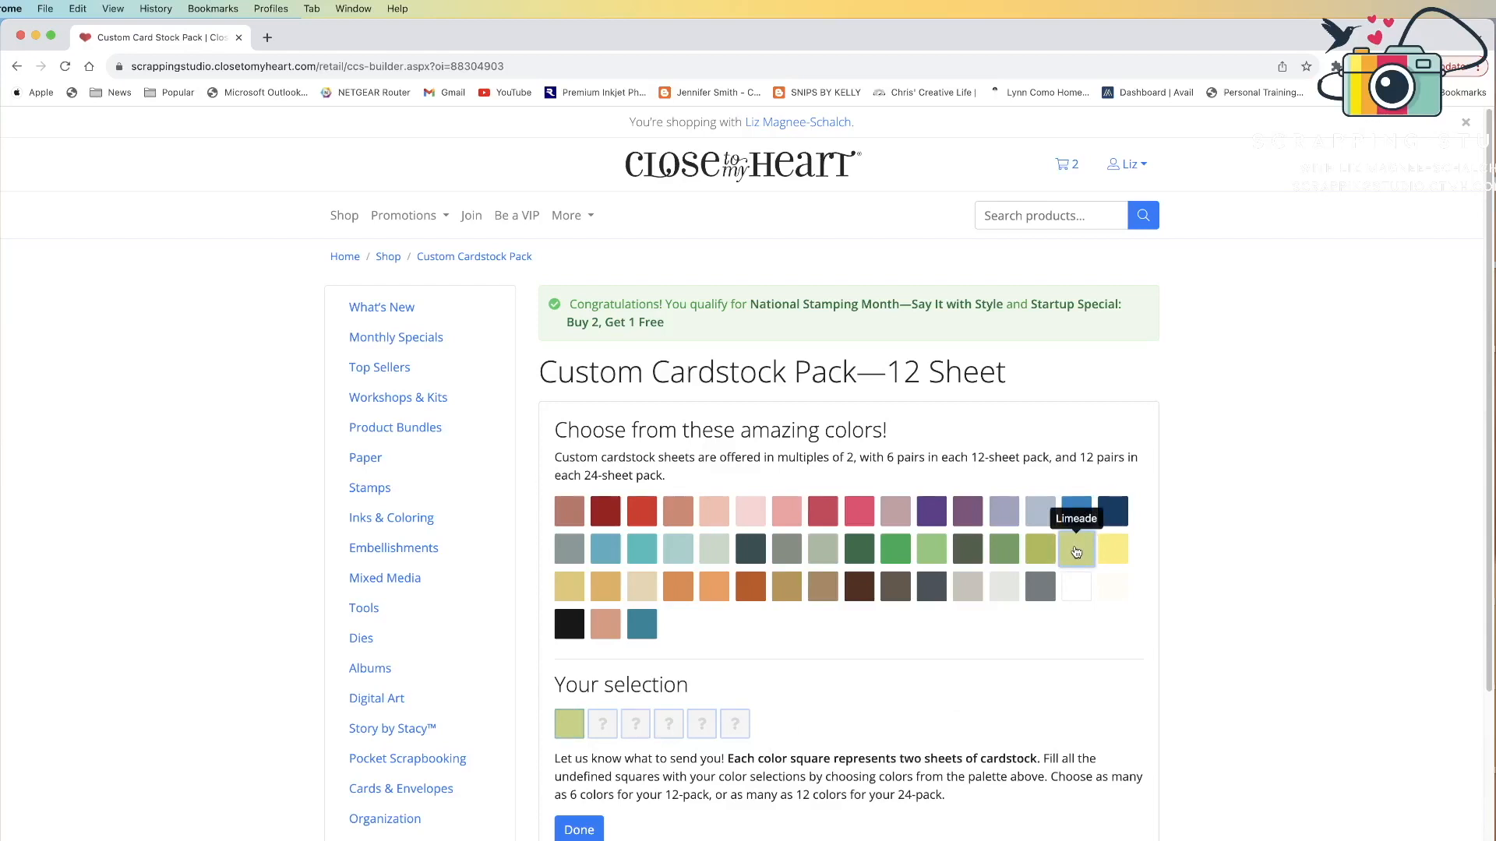
{"action": "left_click", "coordinate": [1076, 552]}
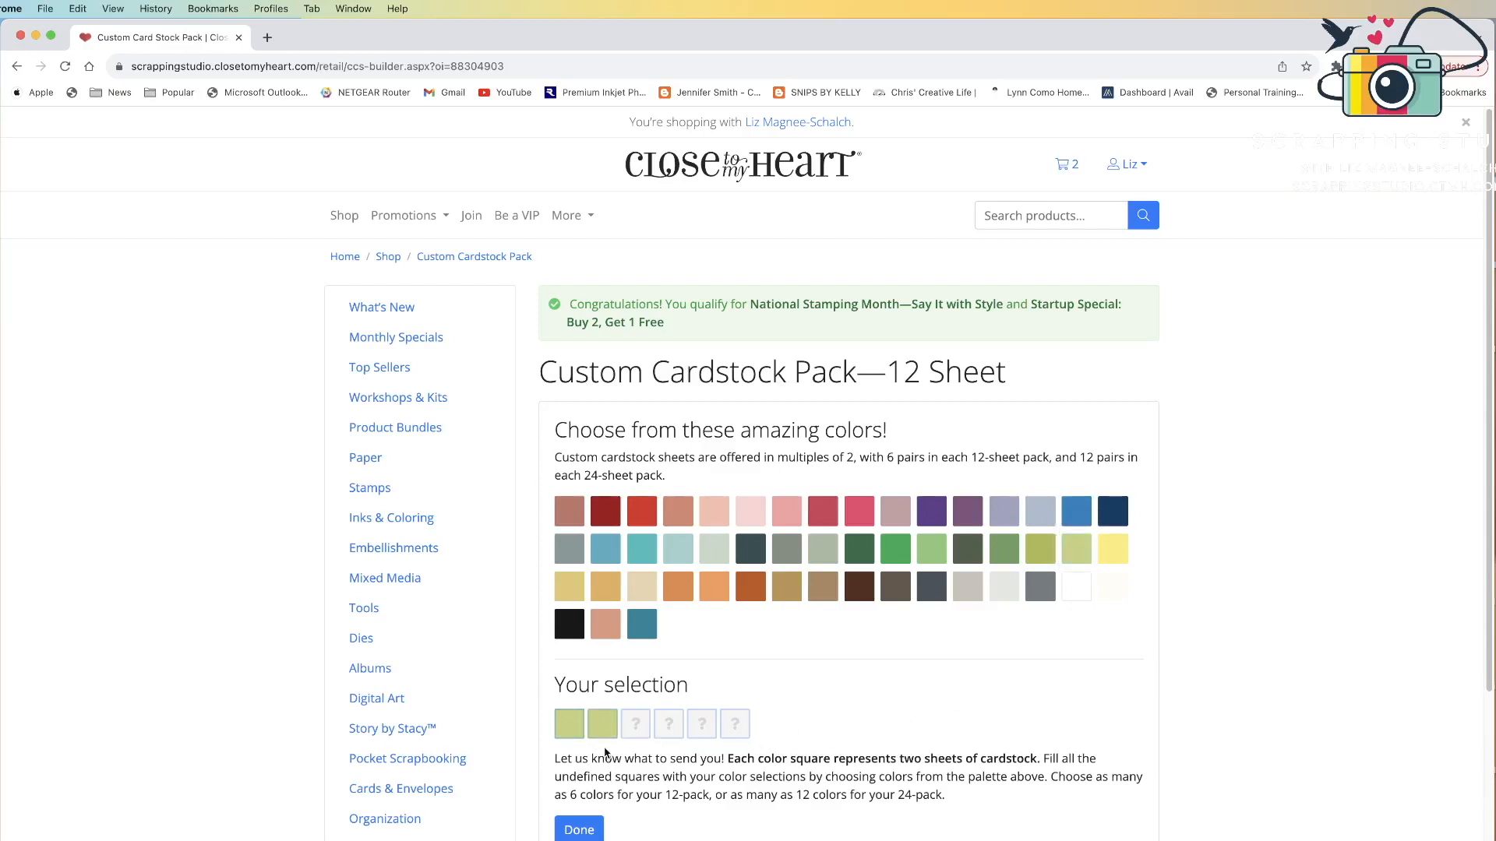
{"action": "mouse_move", "coordinate": [598, 747]}
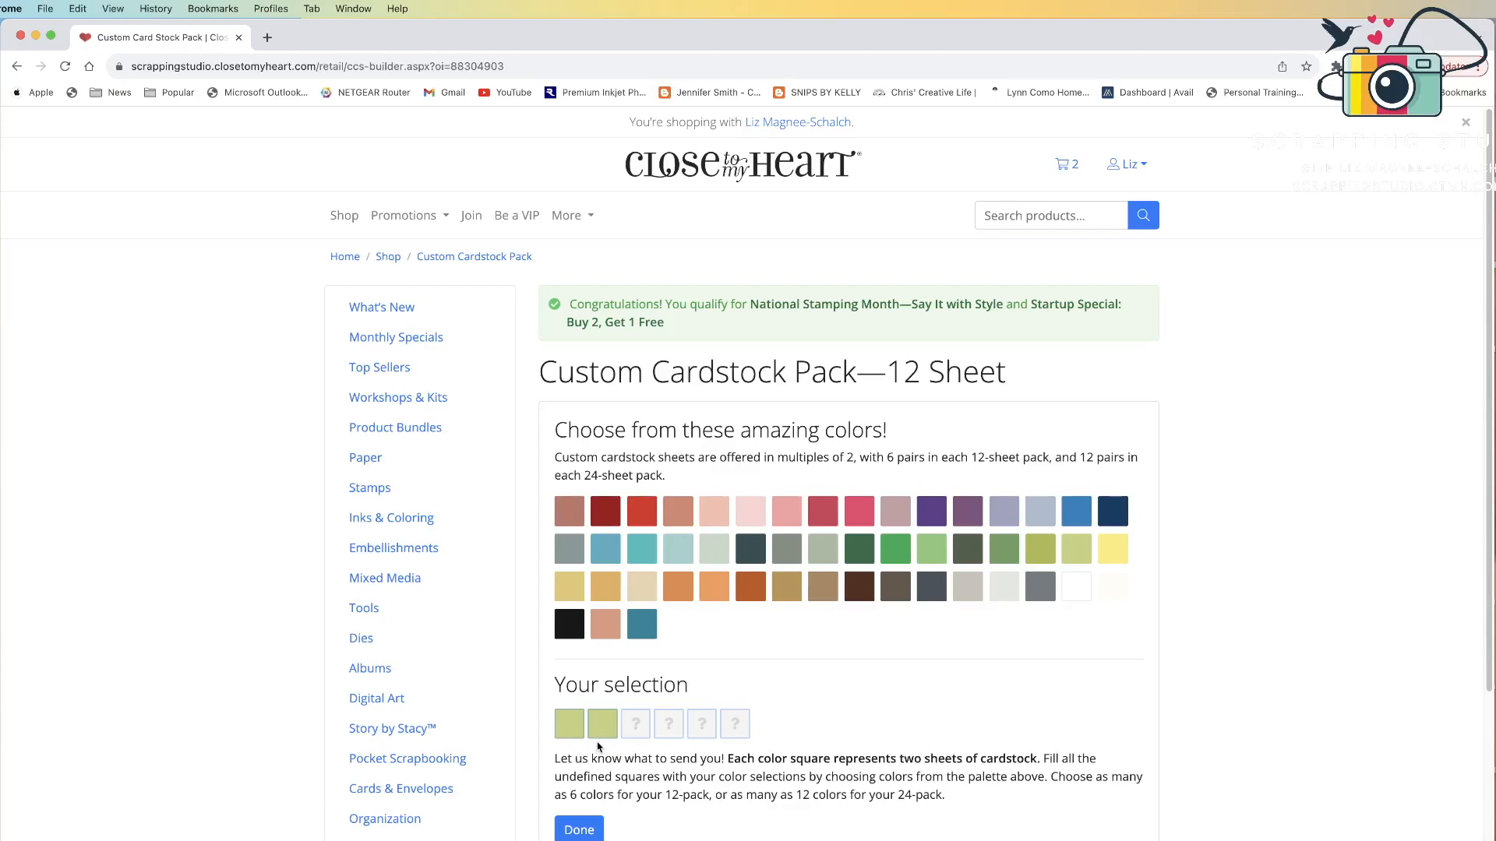
{"action": "mouse_move", "coordinate": [625, 752]}
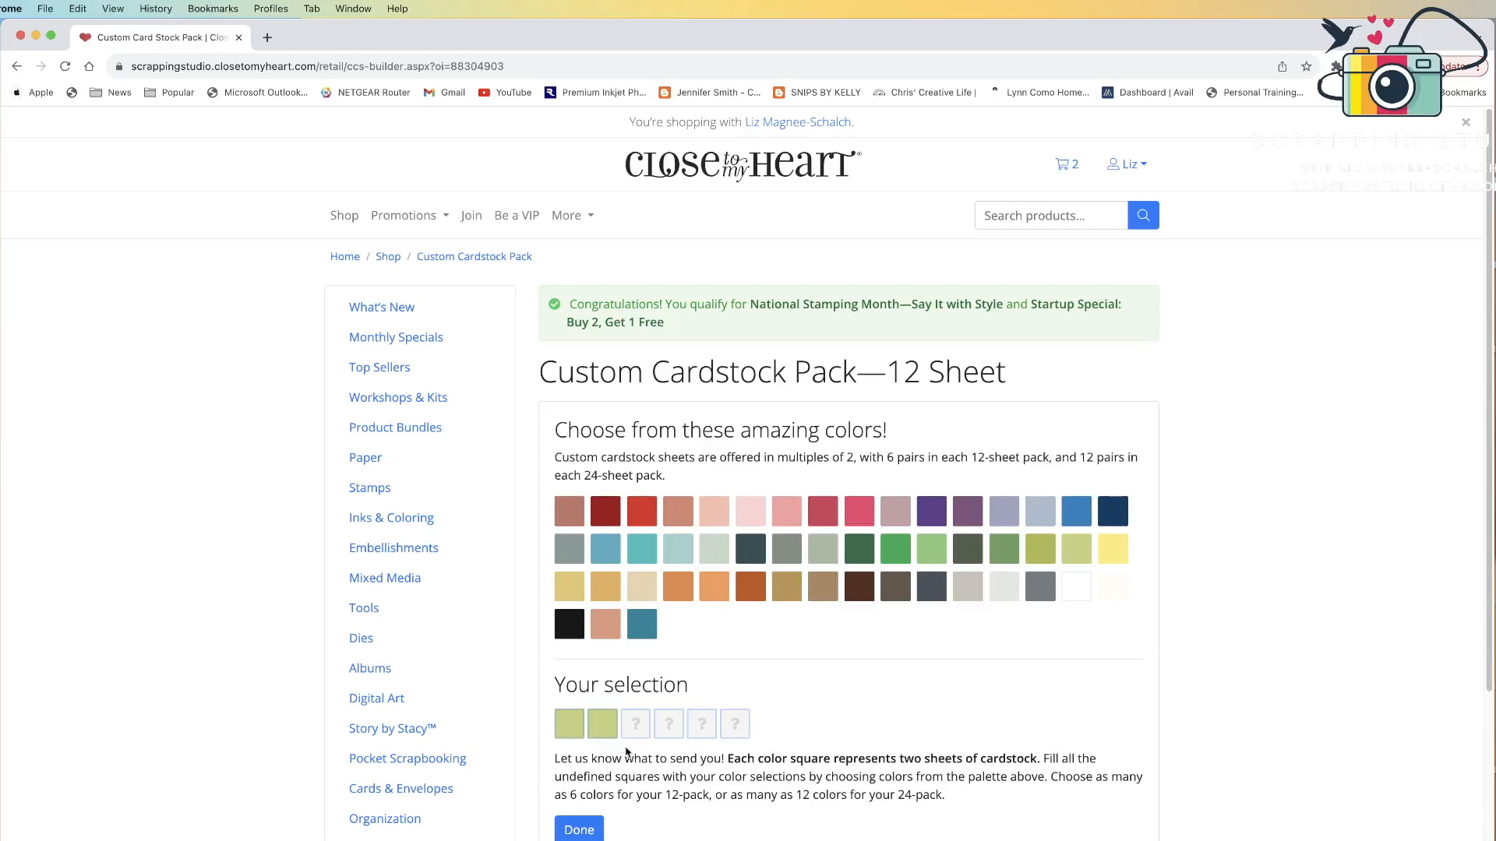
{"action": "mouse_move", "coordinate": [773, 745]}
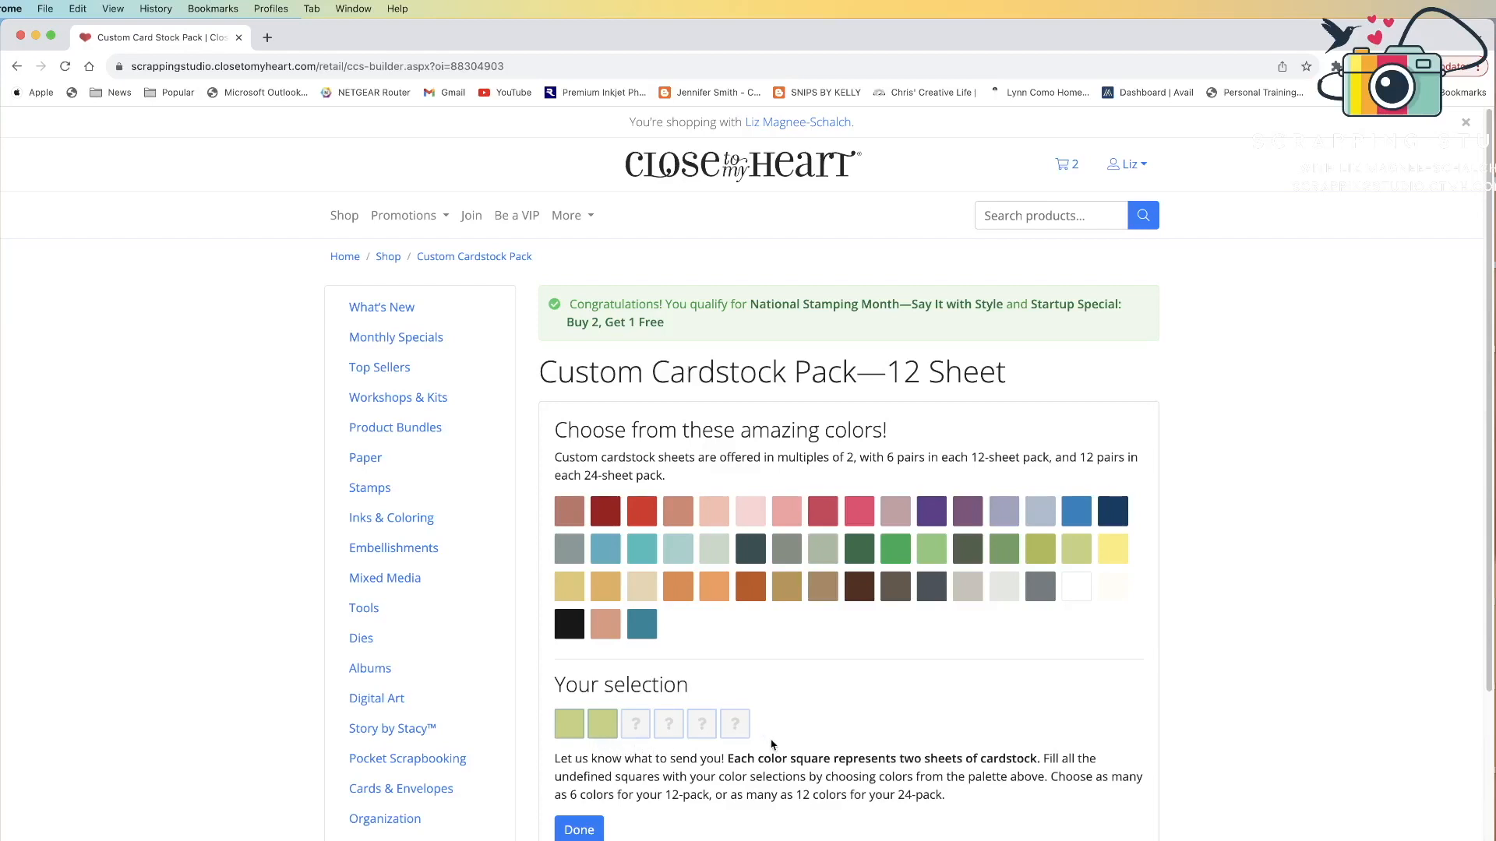
{"action": "mouse_move", "coordinate": [680, 752]}
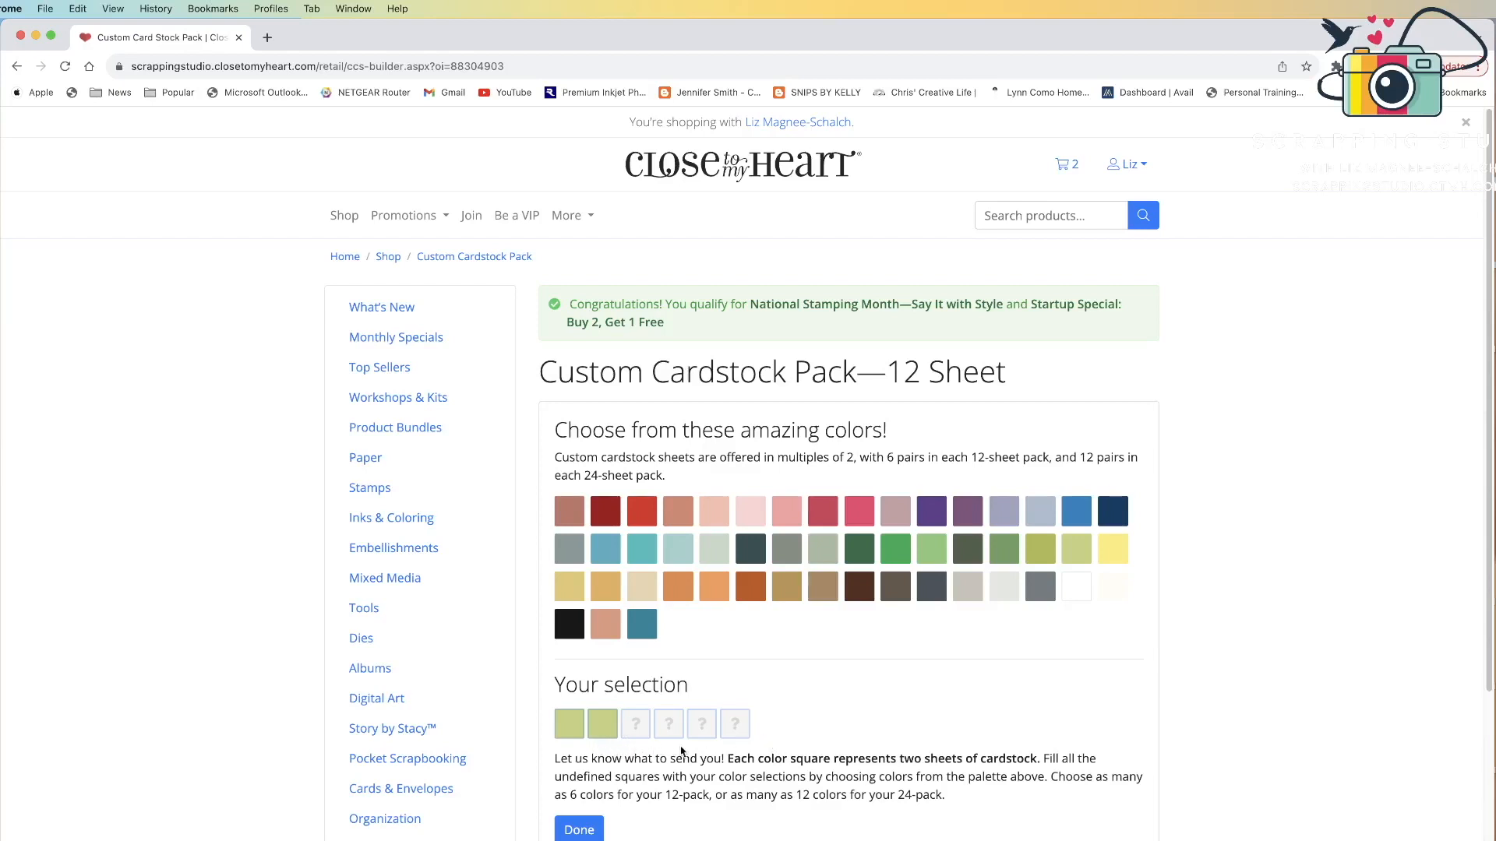
{"action": "mouse_move", "coordinate": [768, 625]}
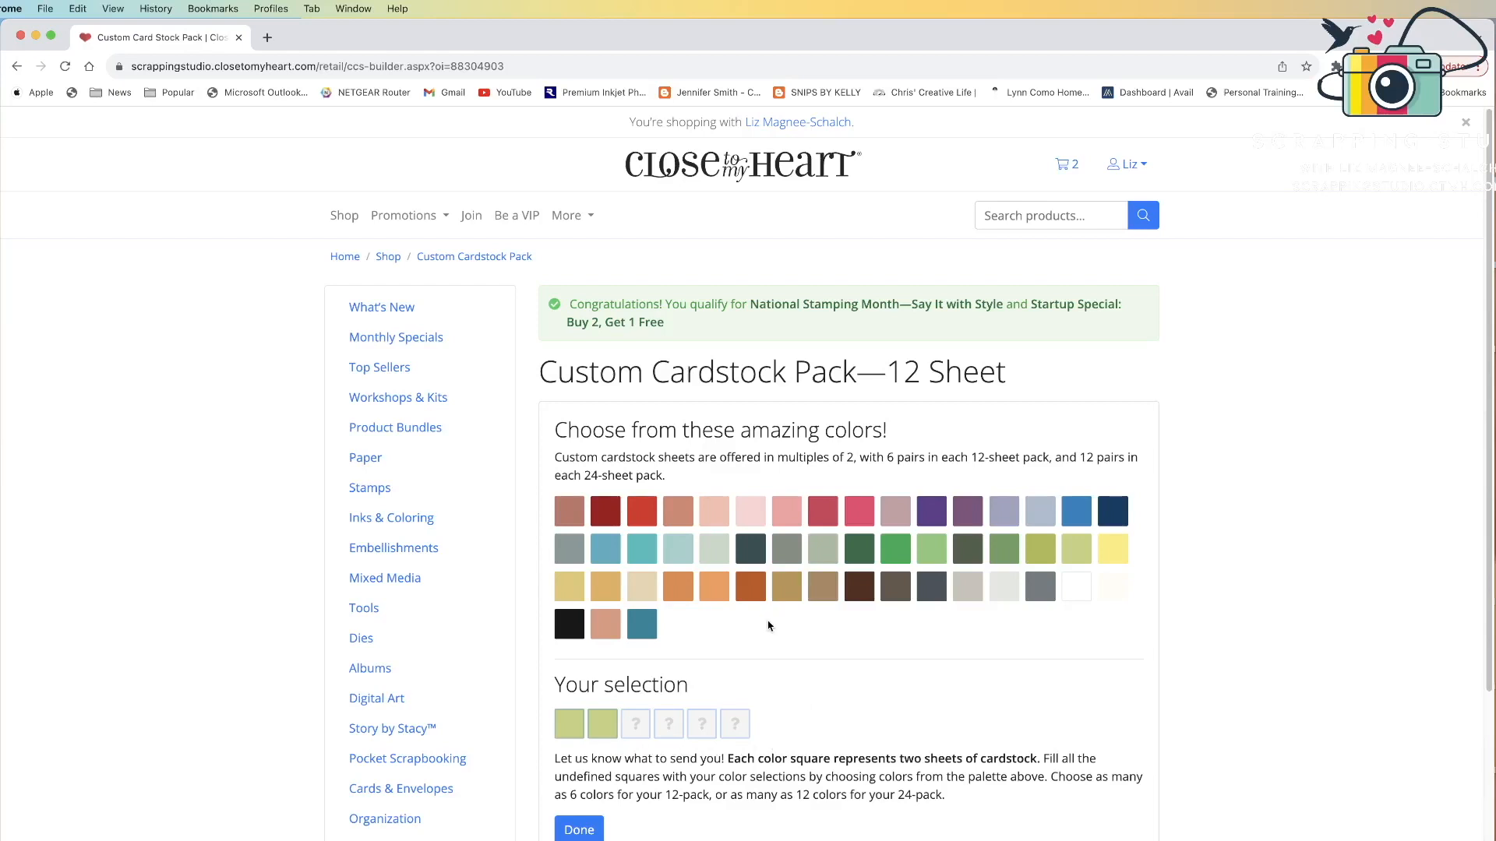
{"action": "mouse_move", "coordinate": [677, 586]}
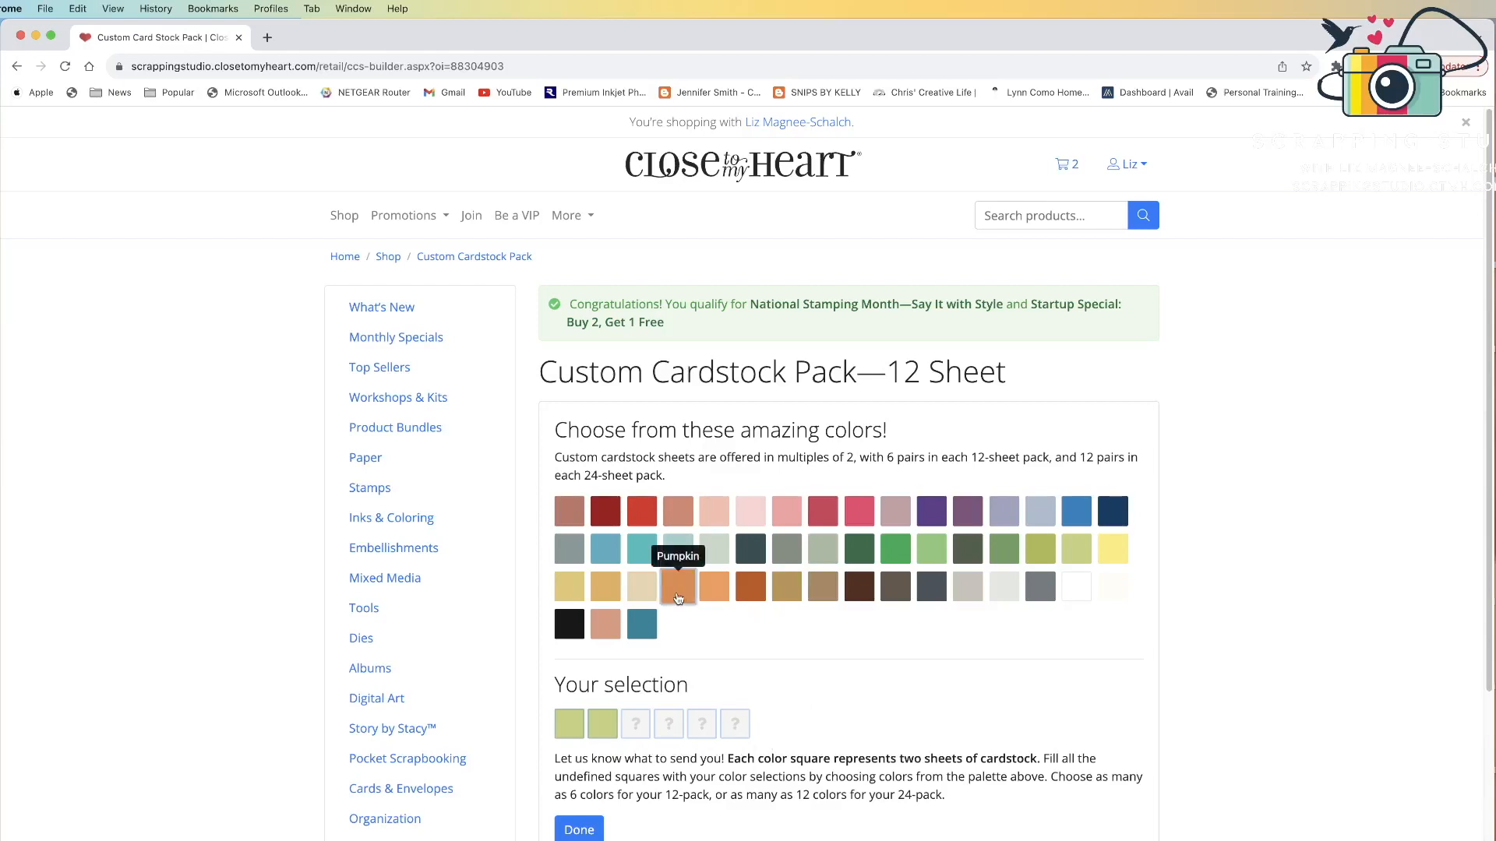
{"action": "left_click", "coordinate": [678, 585]}
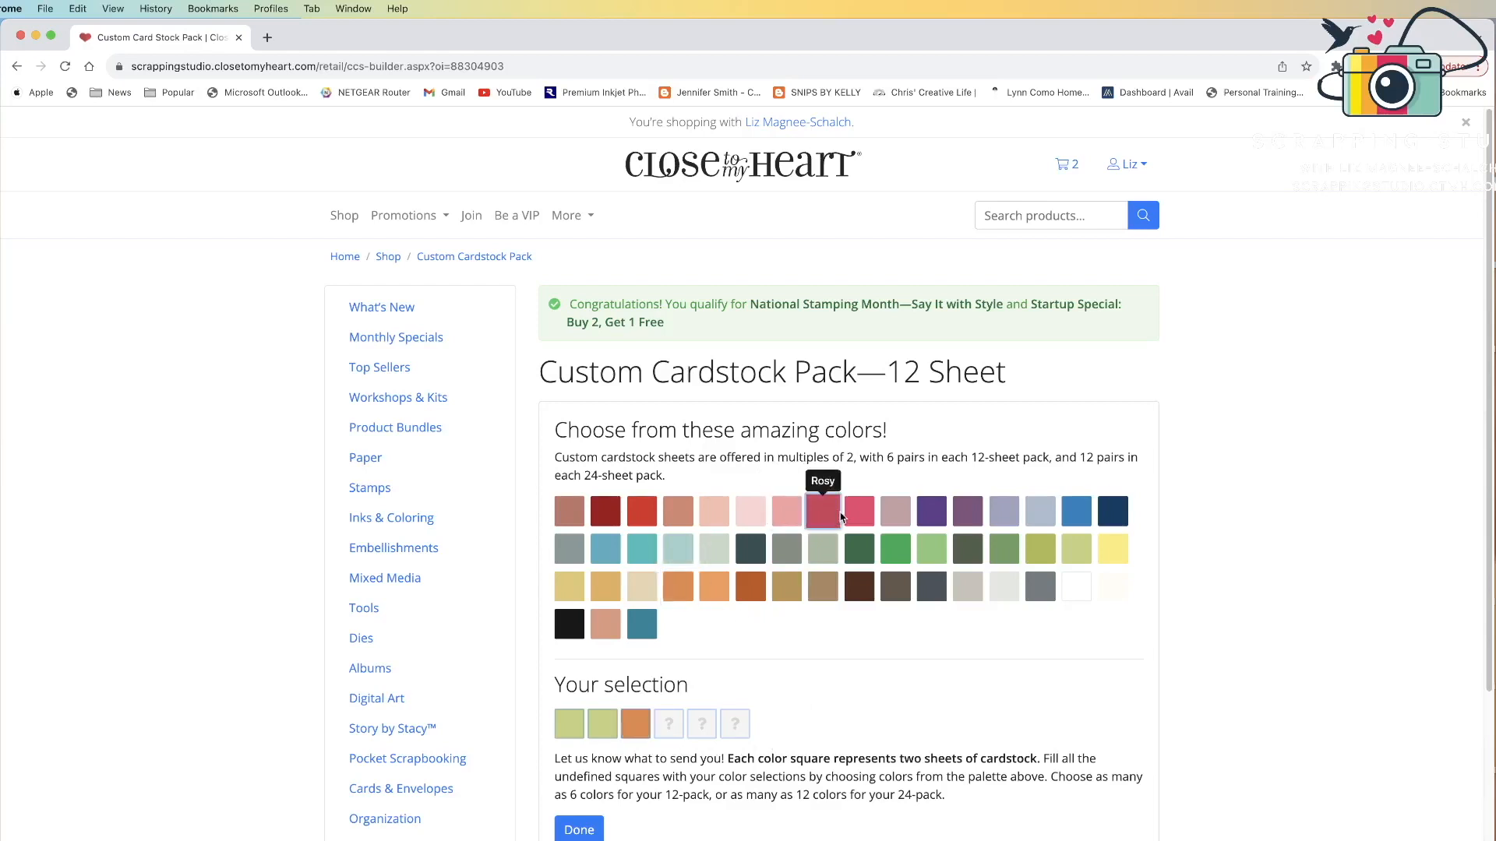
{"action": "left_click", "coordinate": [930, 511]}
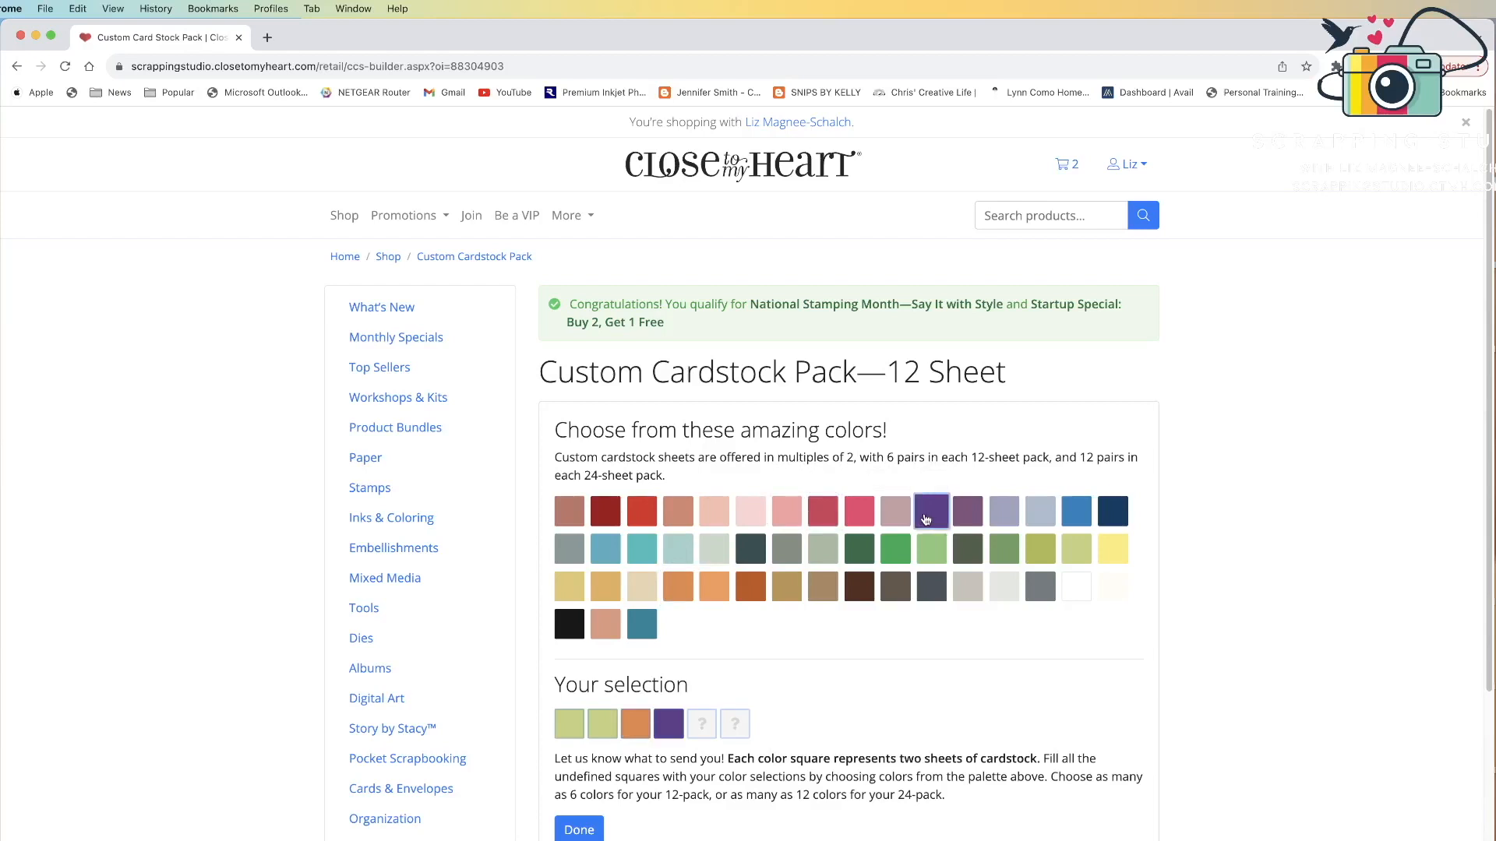
{"action": "left_click", "coordinate": [857, 511]}
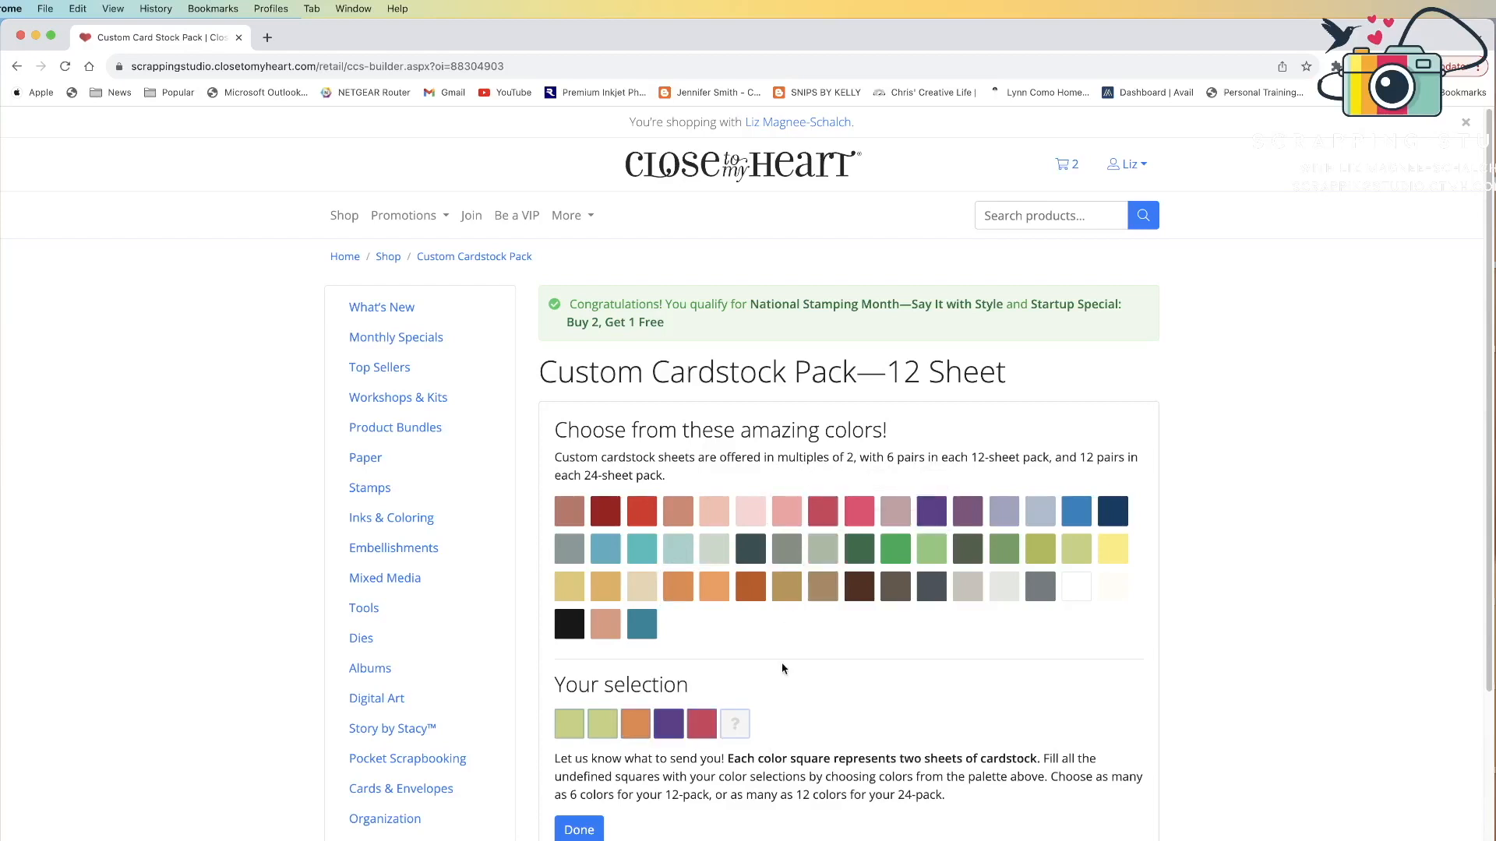
{"action": "mouse_move", "coordinate": [779, 712]}
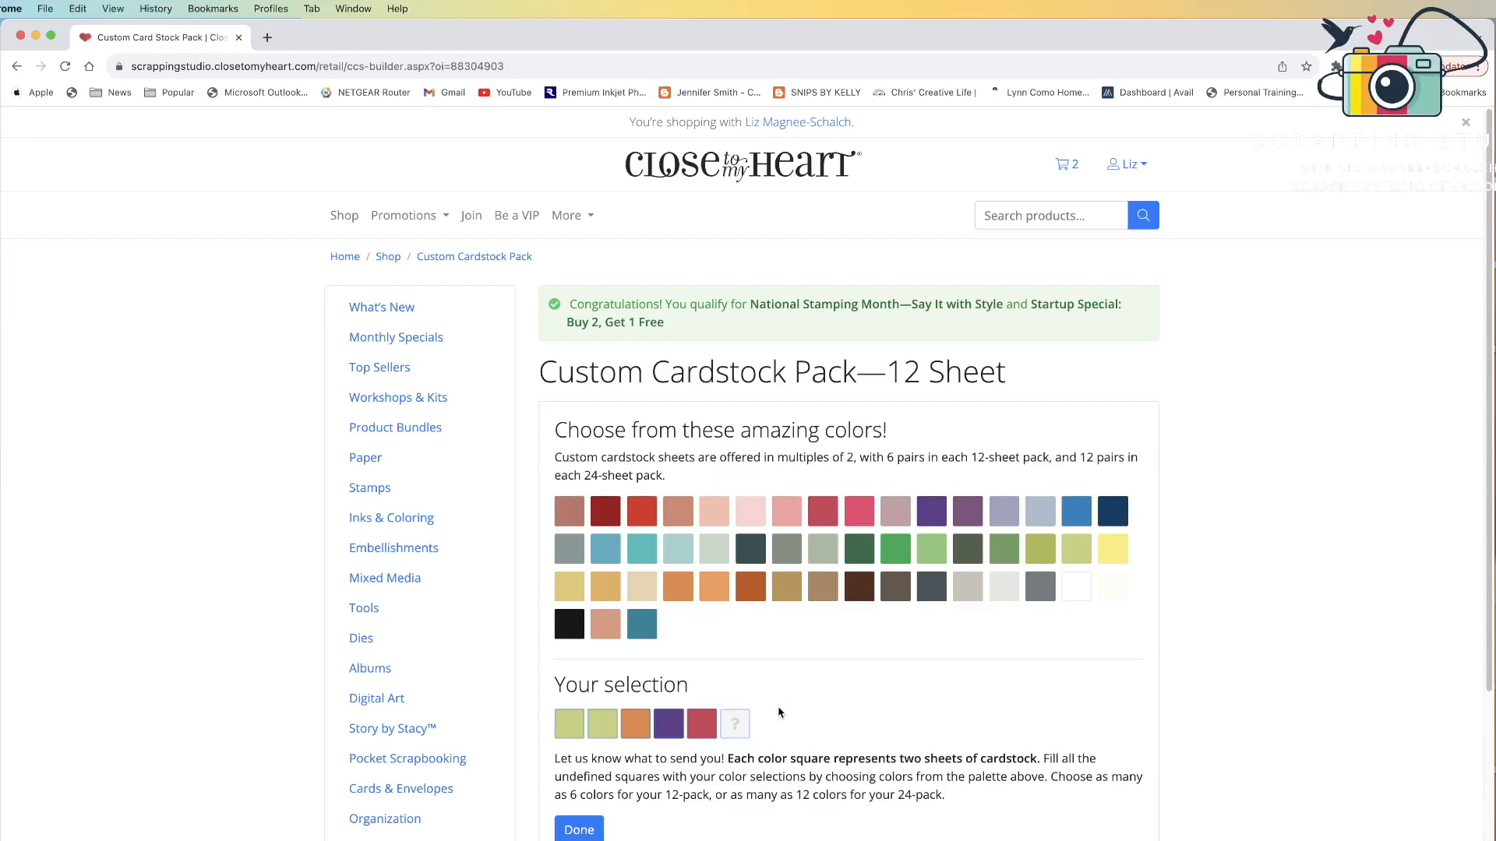
{"action": "mouse_move", "coordinate": [1026, 196]}
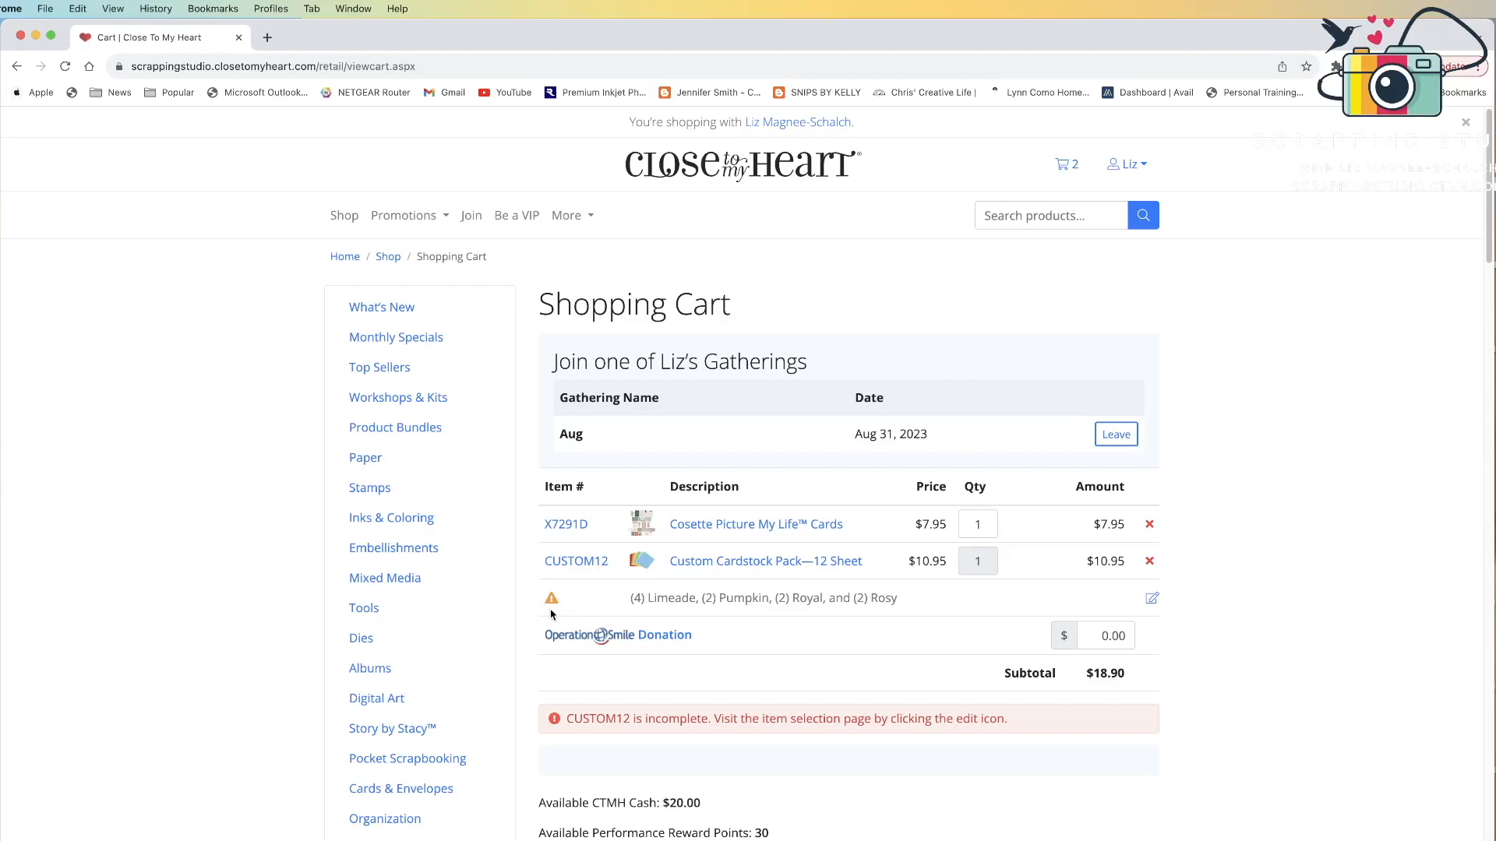
{"action": "mouse_move", "coordinate": [799, 614]}
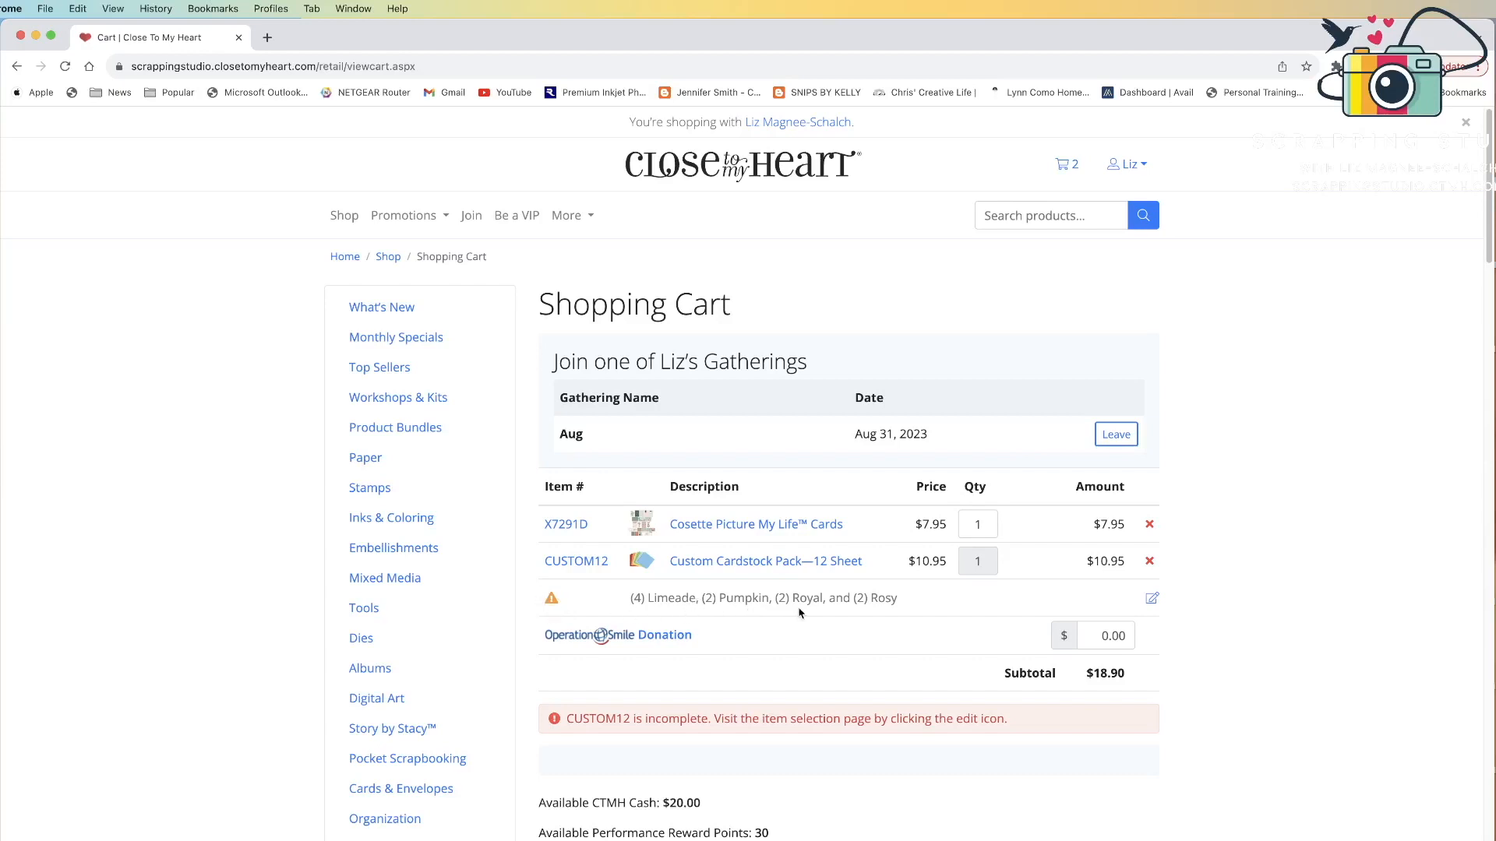
{"action": "mouse_move", "coordinate": [718, 734]}
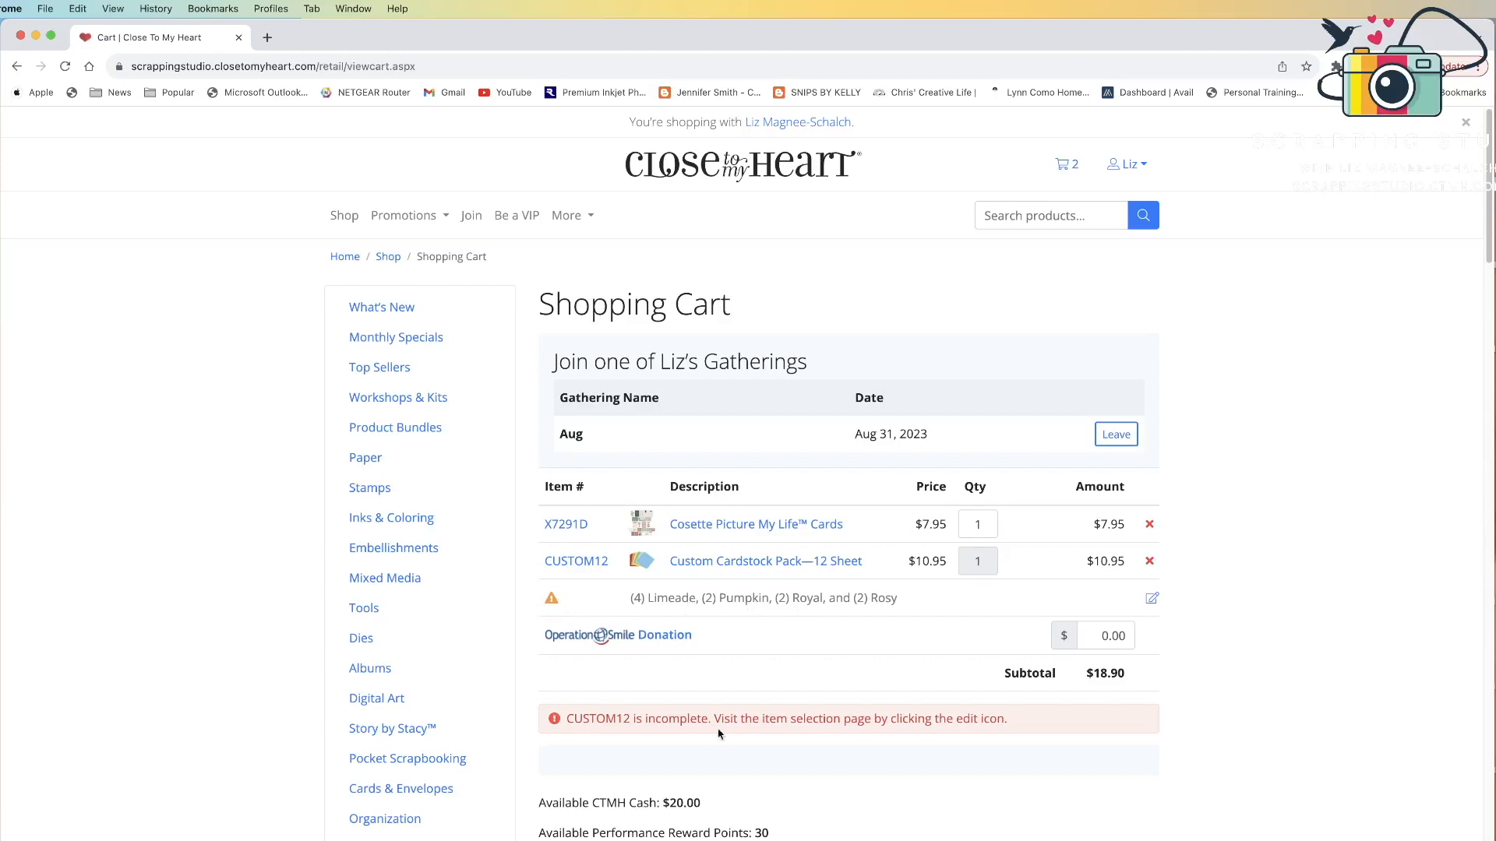
{"action": "mouse_move", "coordinate": [751, 738]}
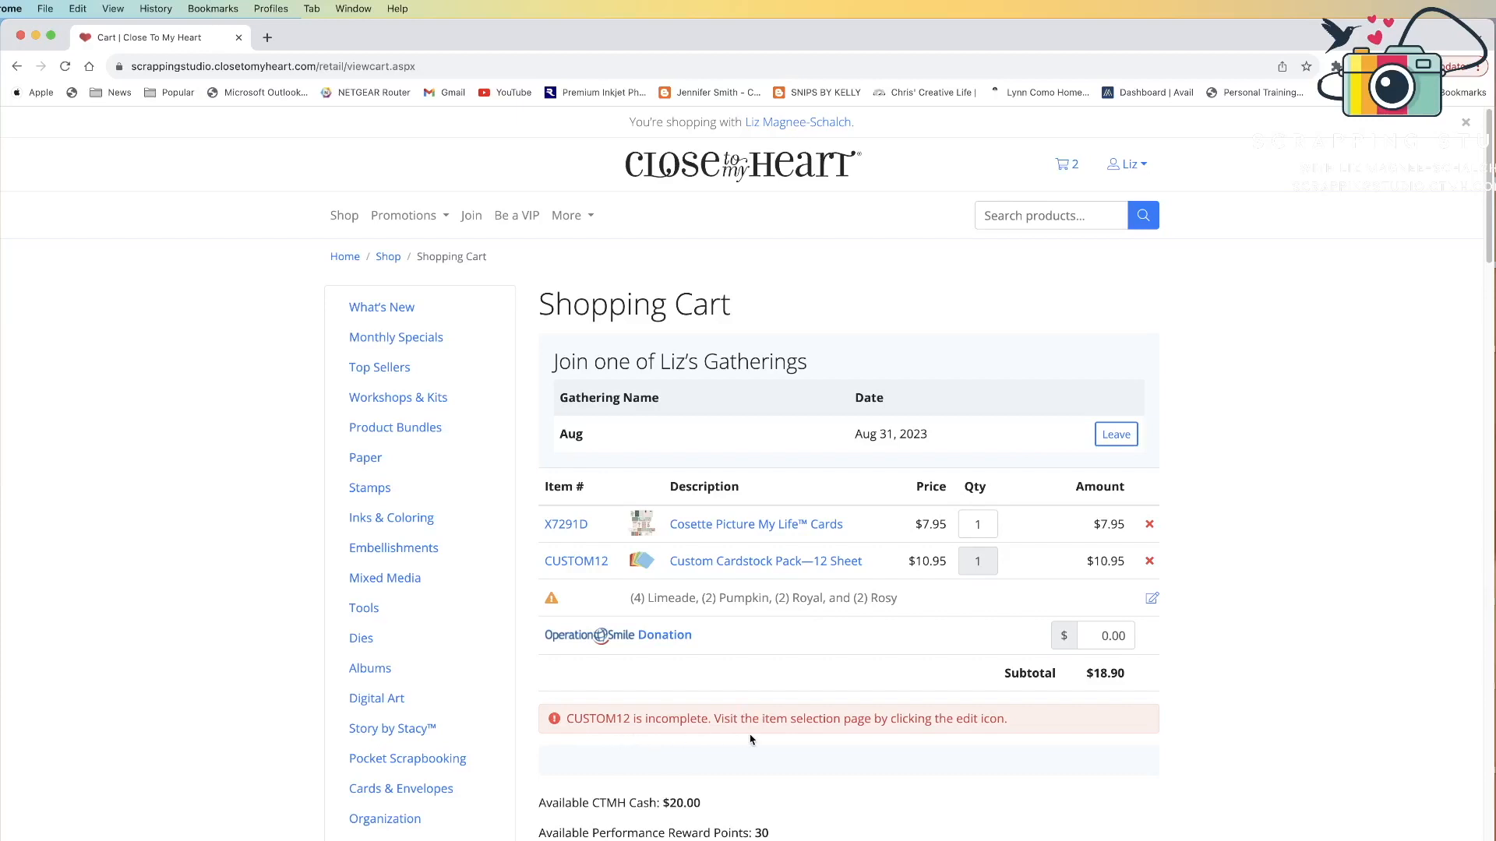
{"action": "mouse_move", "coordinate": [665, 734]}
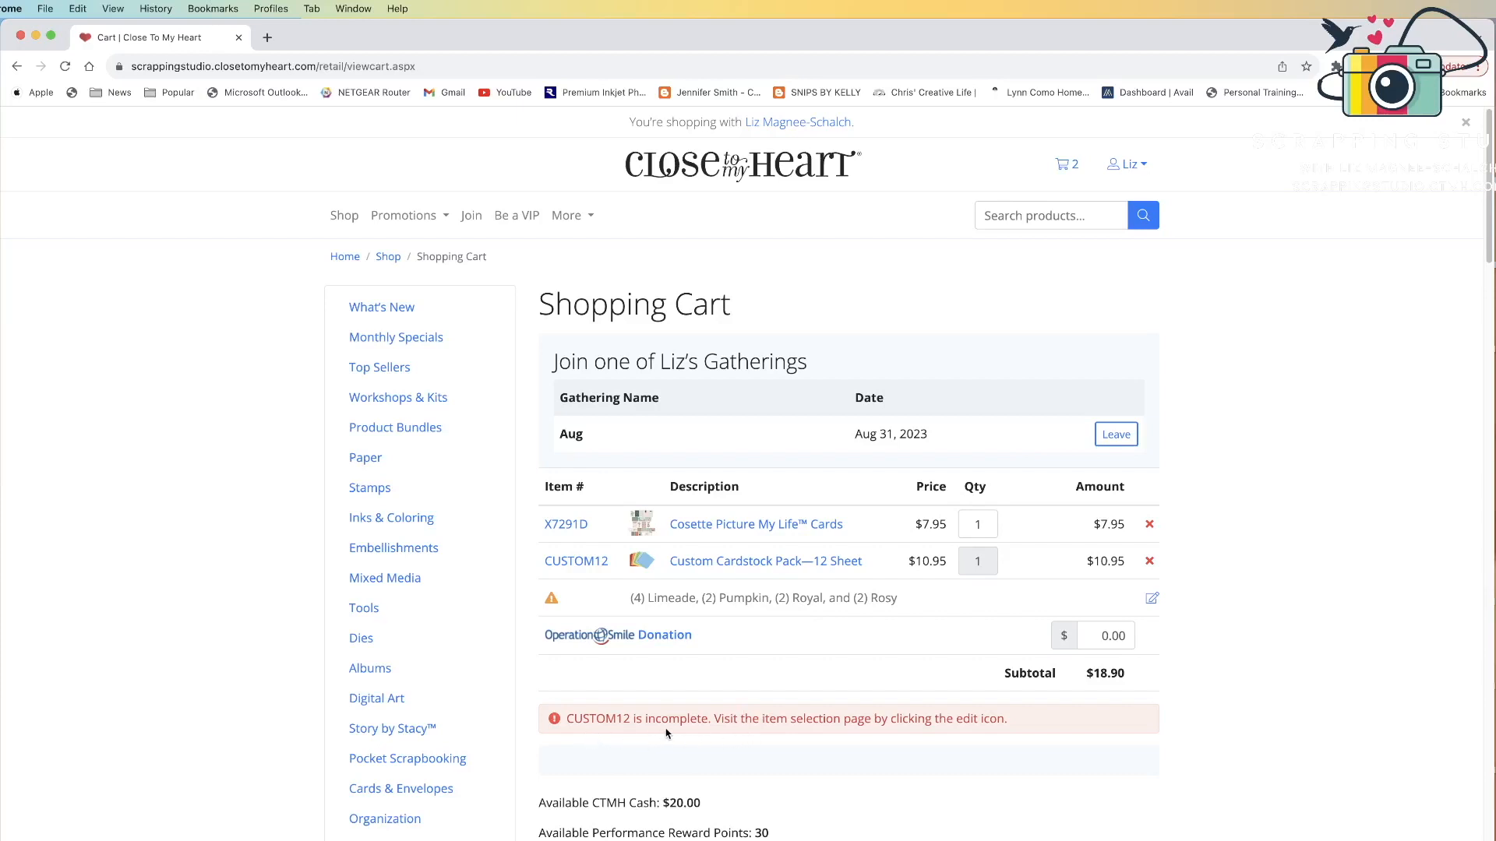
{"action": "mouse_move", "coordinate": [734, 636]}
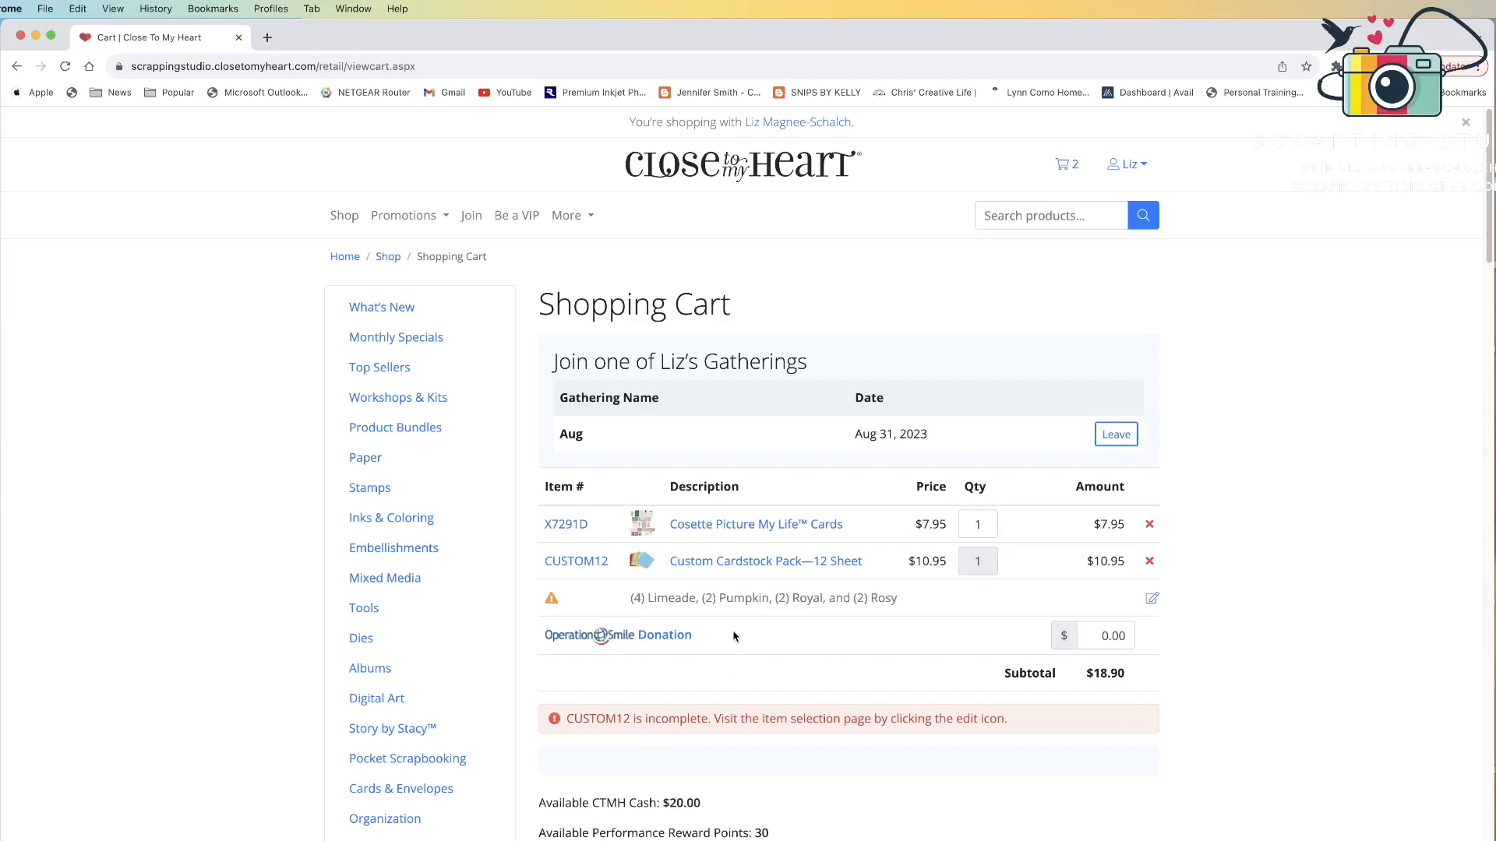
{"action": "mouse_move", "coordinate": [801, 621]}
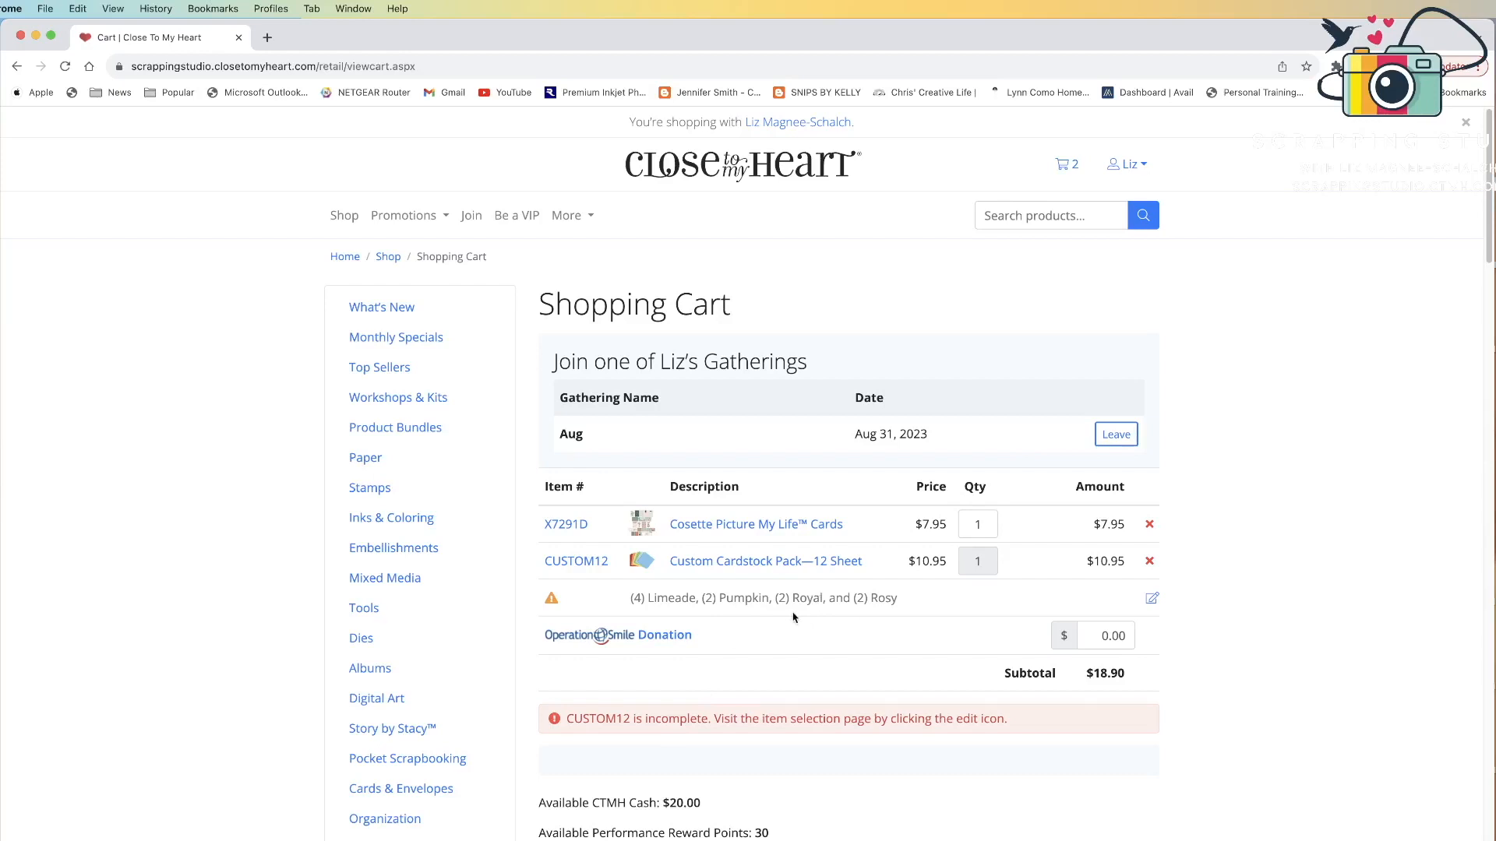
{"action": "mouse_move", "coordinate": [1140, 586]}
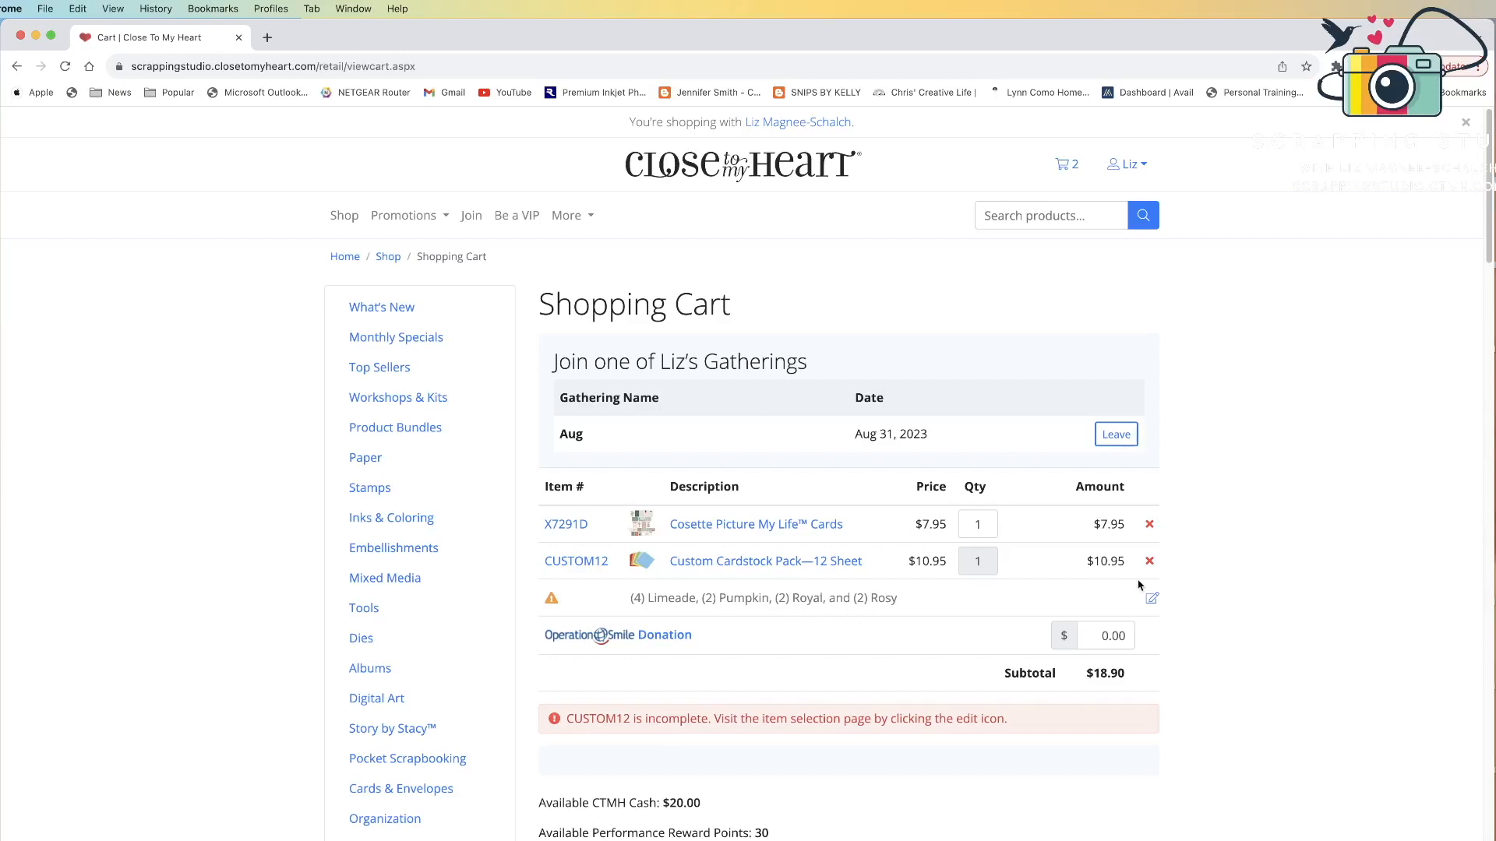
{"action": "mouse_move", "coordinate": [1160, 594]}
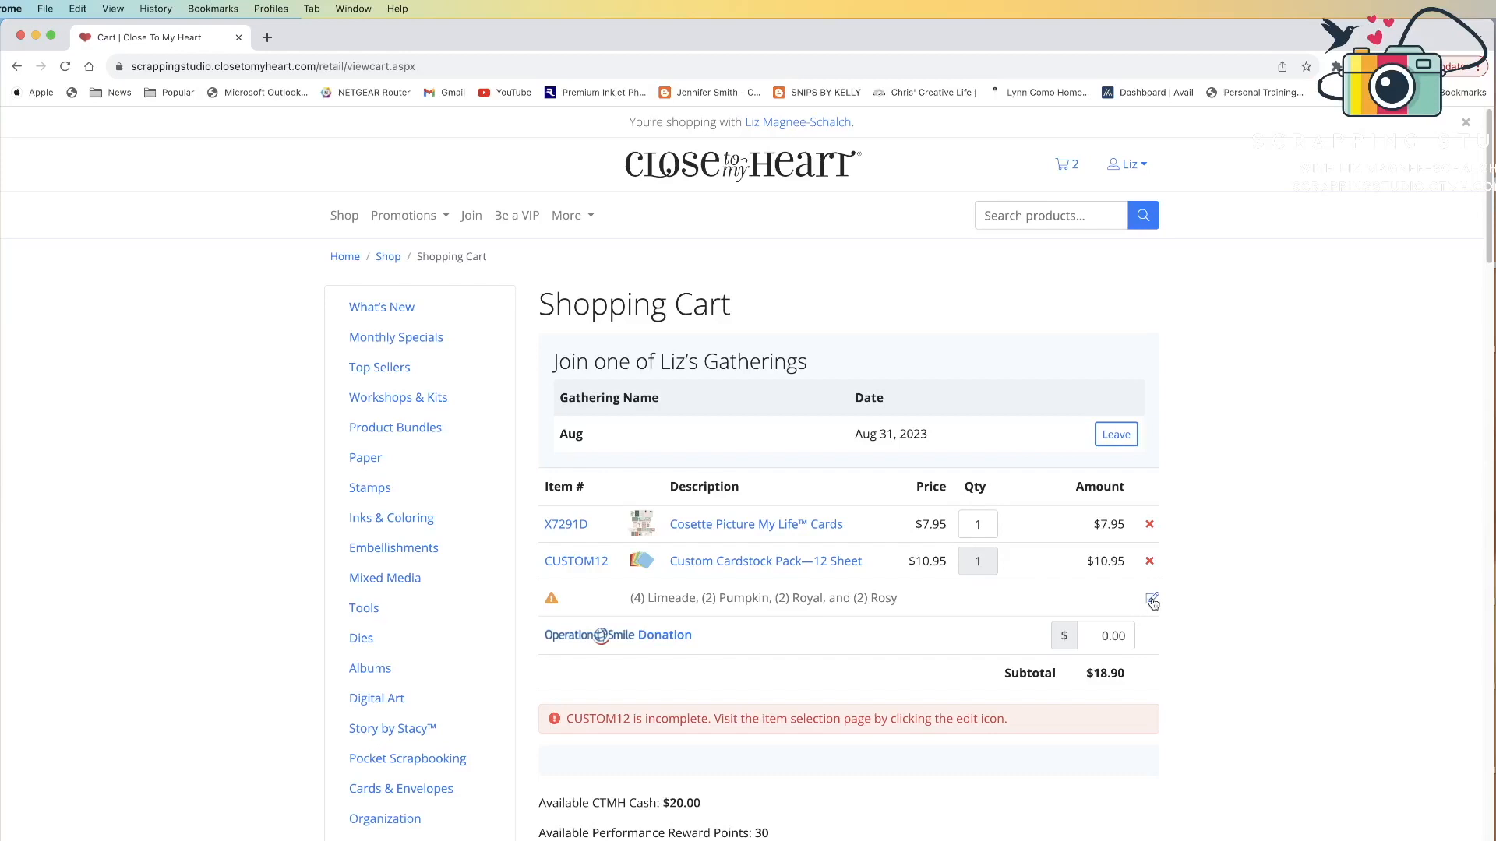
Step: Edit the pack colours: remove Royal and add two Journey to fill all six squares
{"action": "left_click", "coordinate": [1151, 600]}
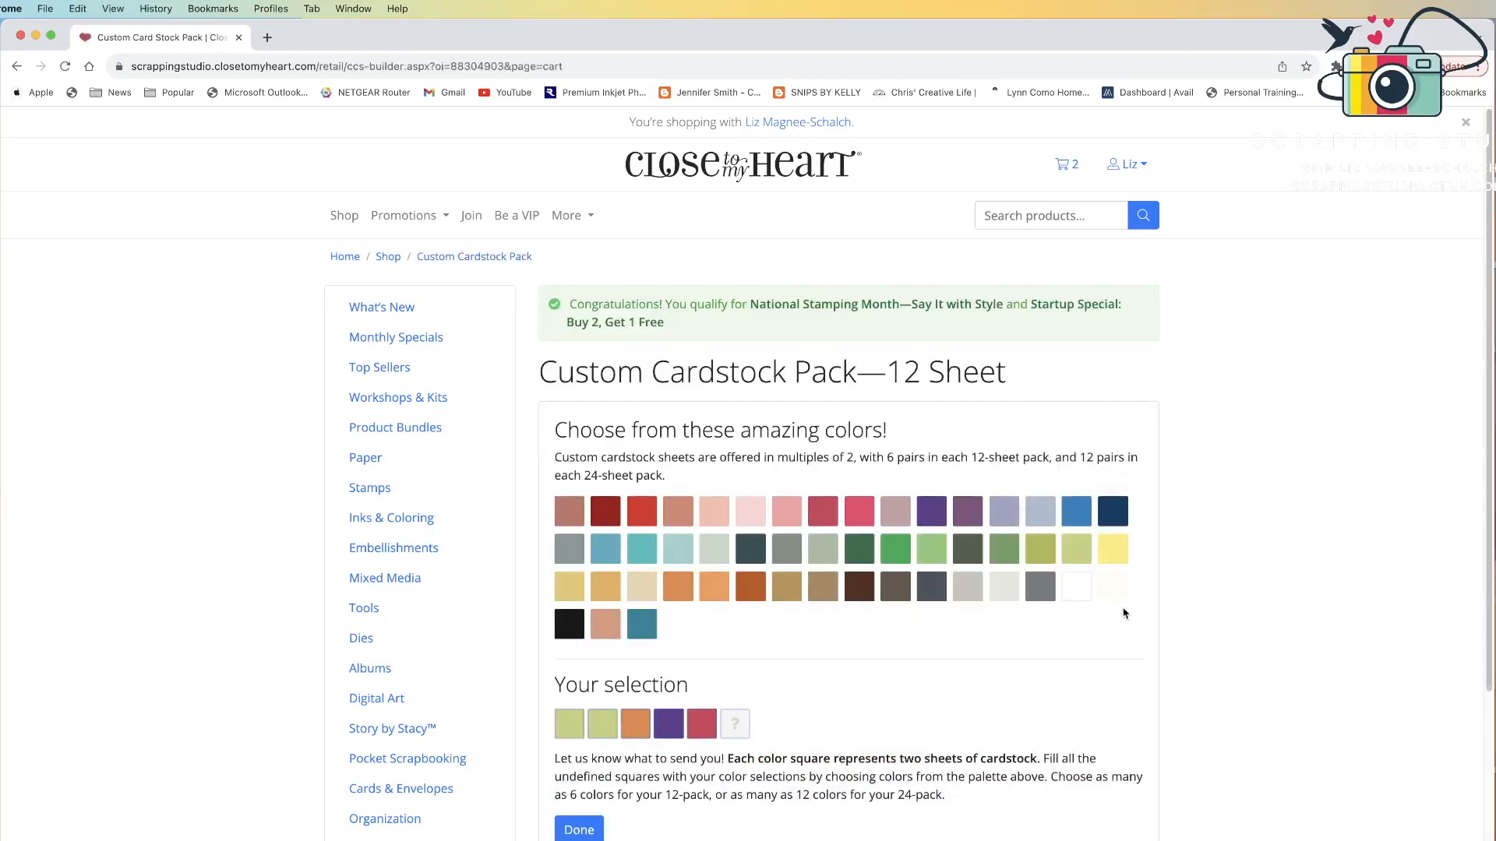
{"action": "mouse_move", "coordinate": [1107, 649]}
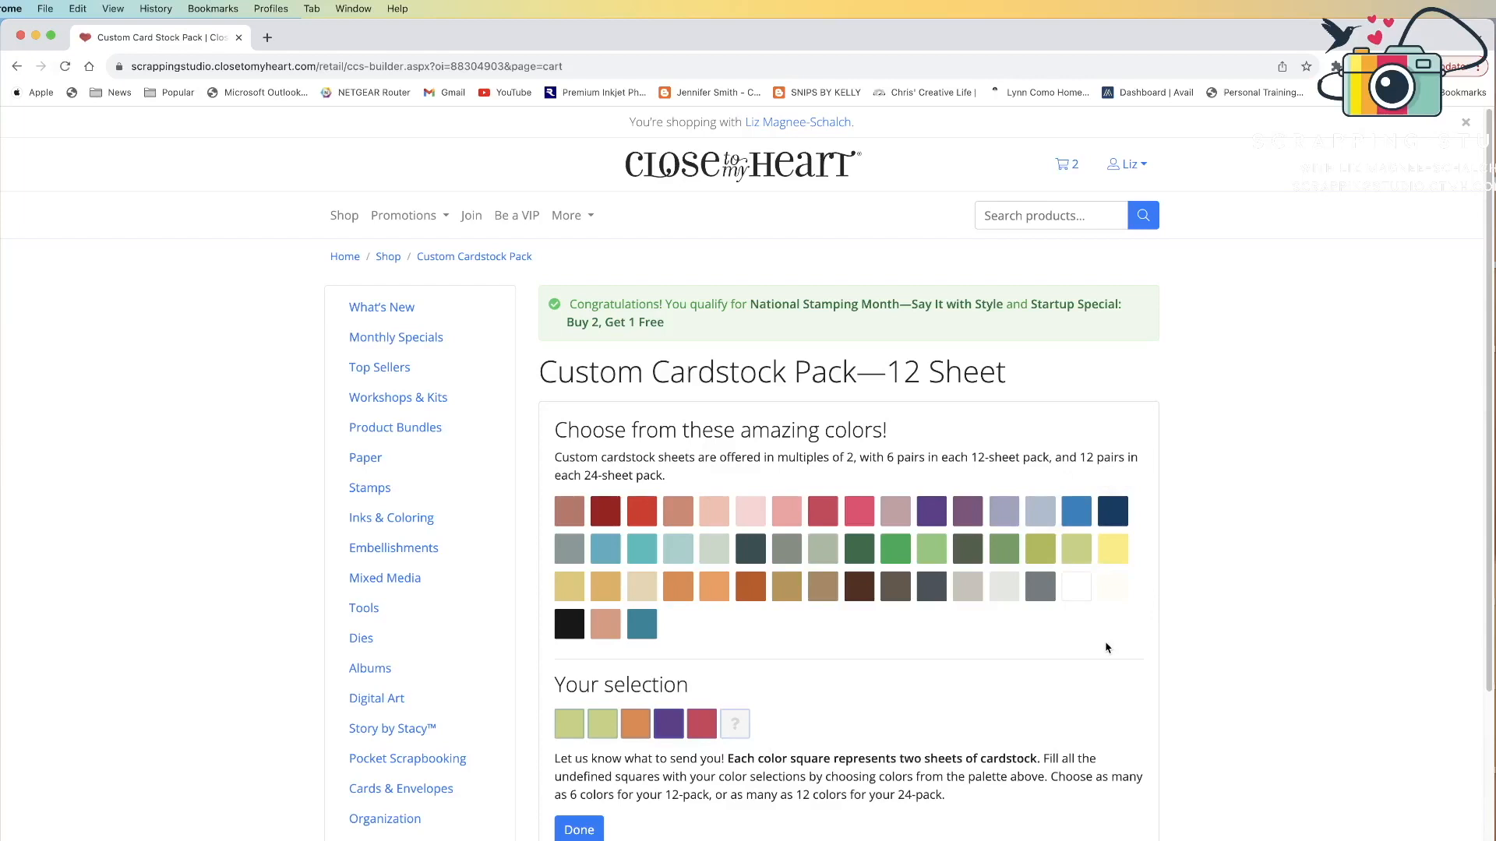
{"action": "mouse_move", "coordinate": [701, 750]}
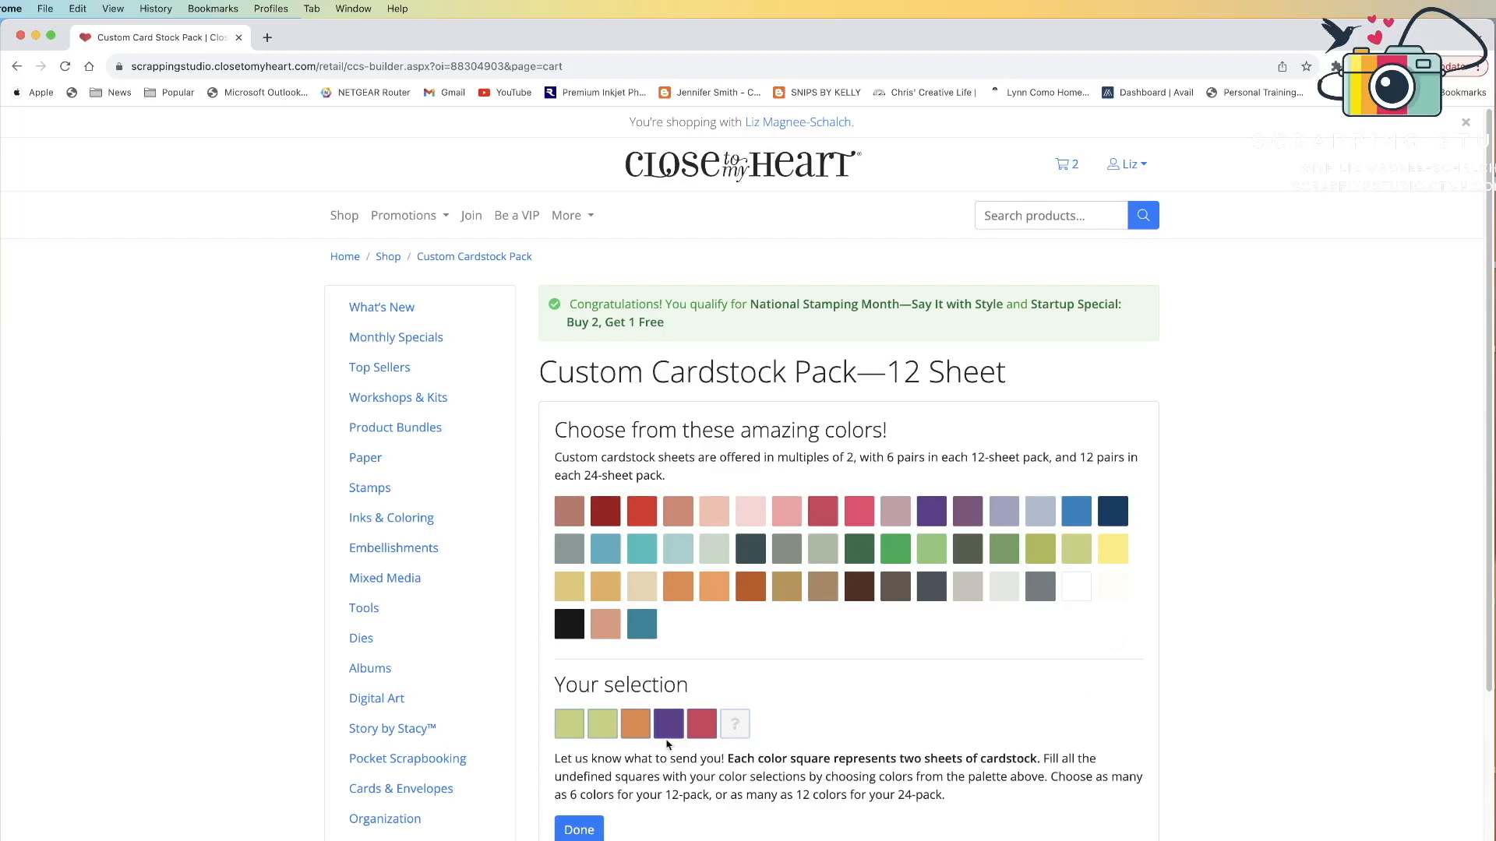
{"action": "mouse_move", "coordinate": [668, 723]}
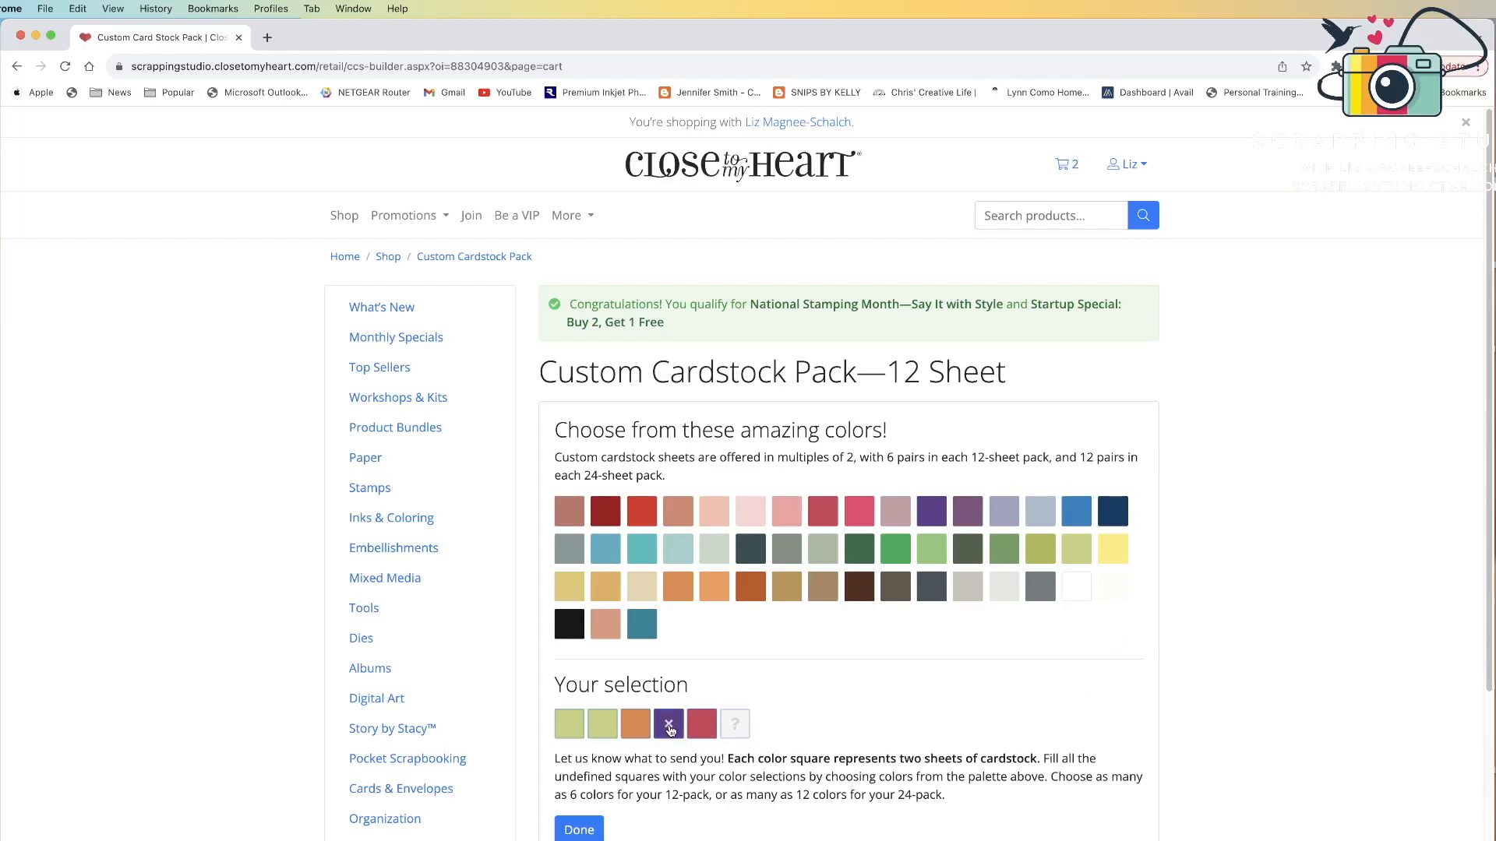
{"action": "left_click", "coordinate": [668, 723]}
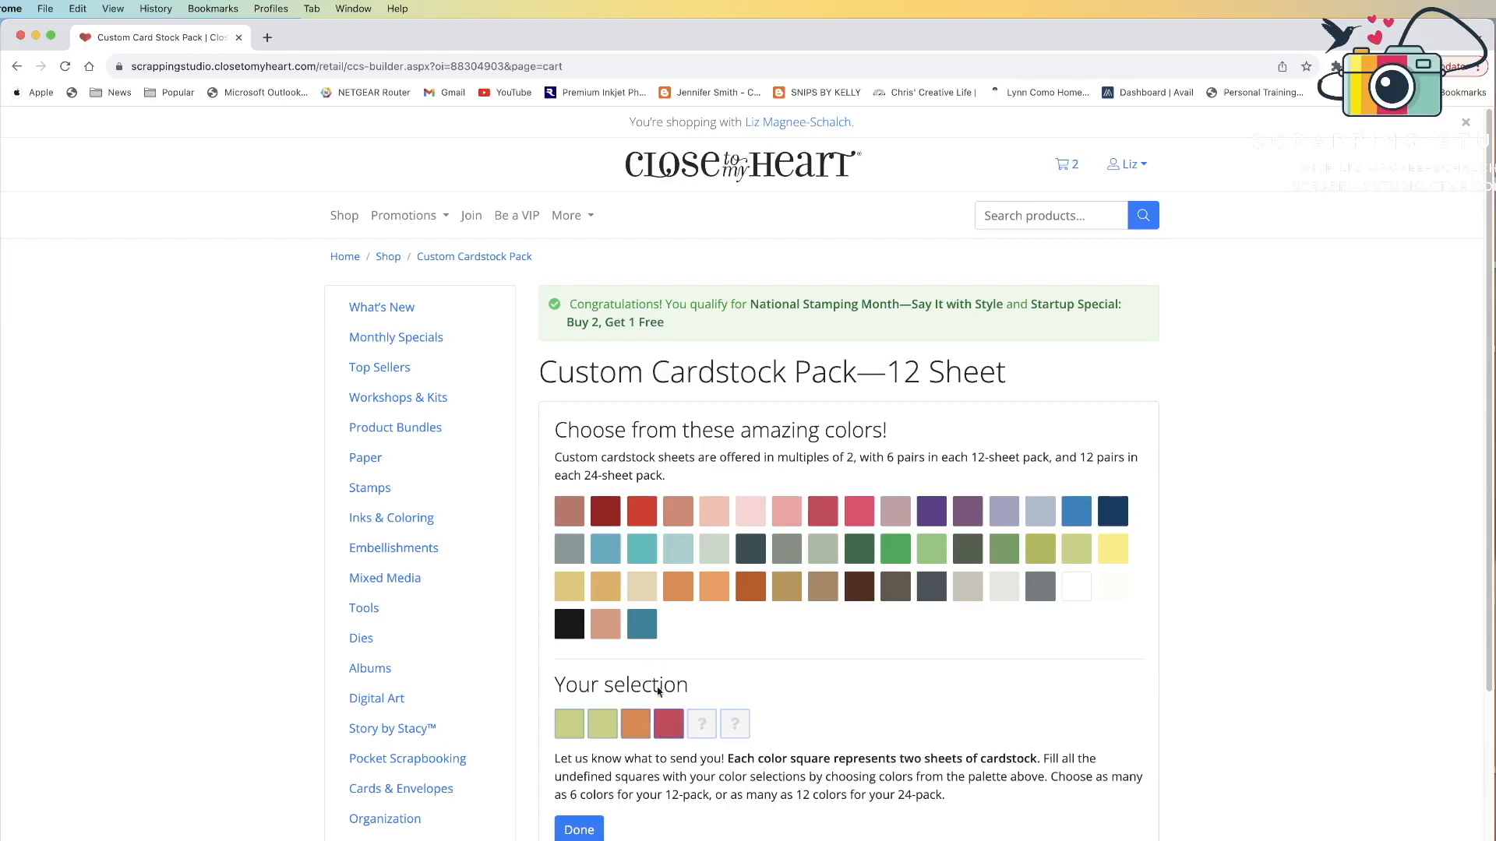
{"action": "left_click", "coordinate": [640, 624]}
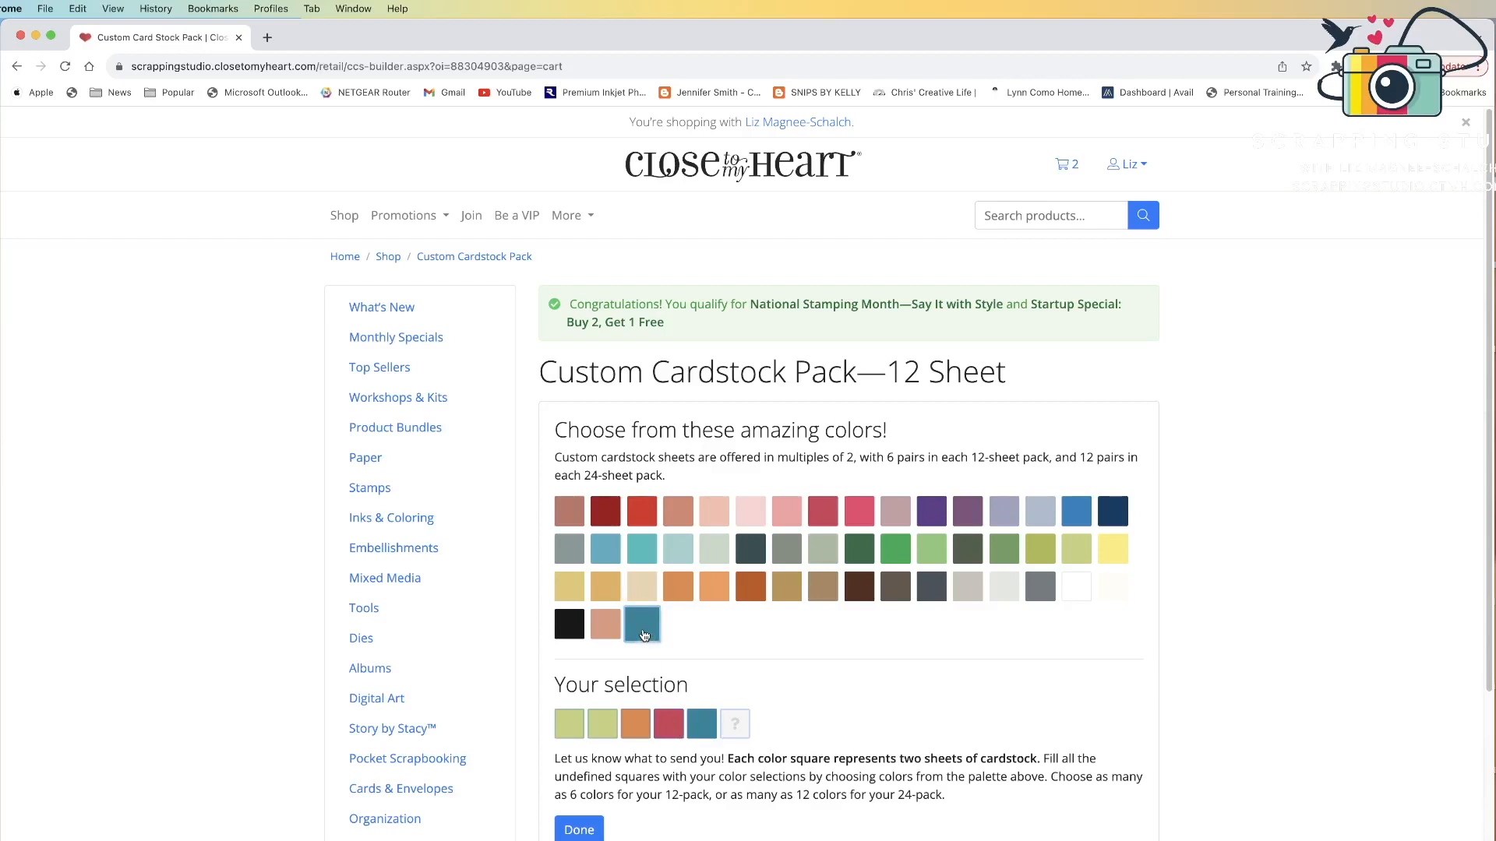
{"action": "left_click", "coordinate": [642, 623]}
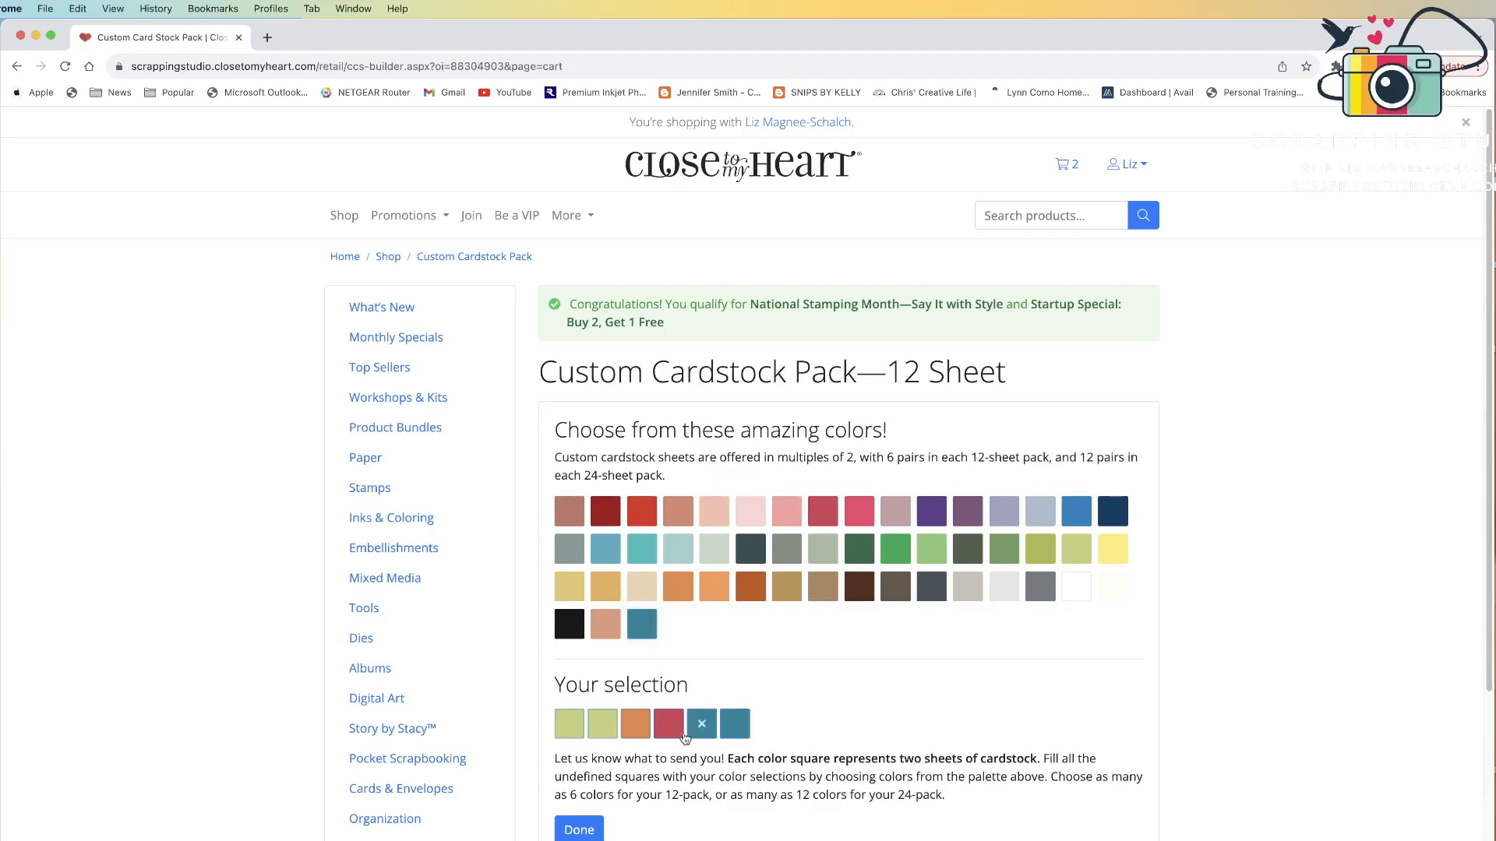
{"action": "left_click", "coordinate": [701, 723]}
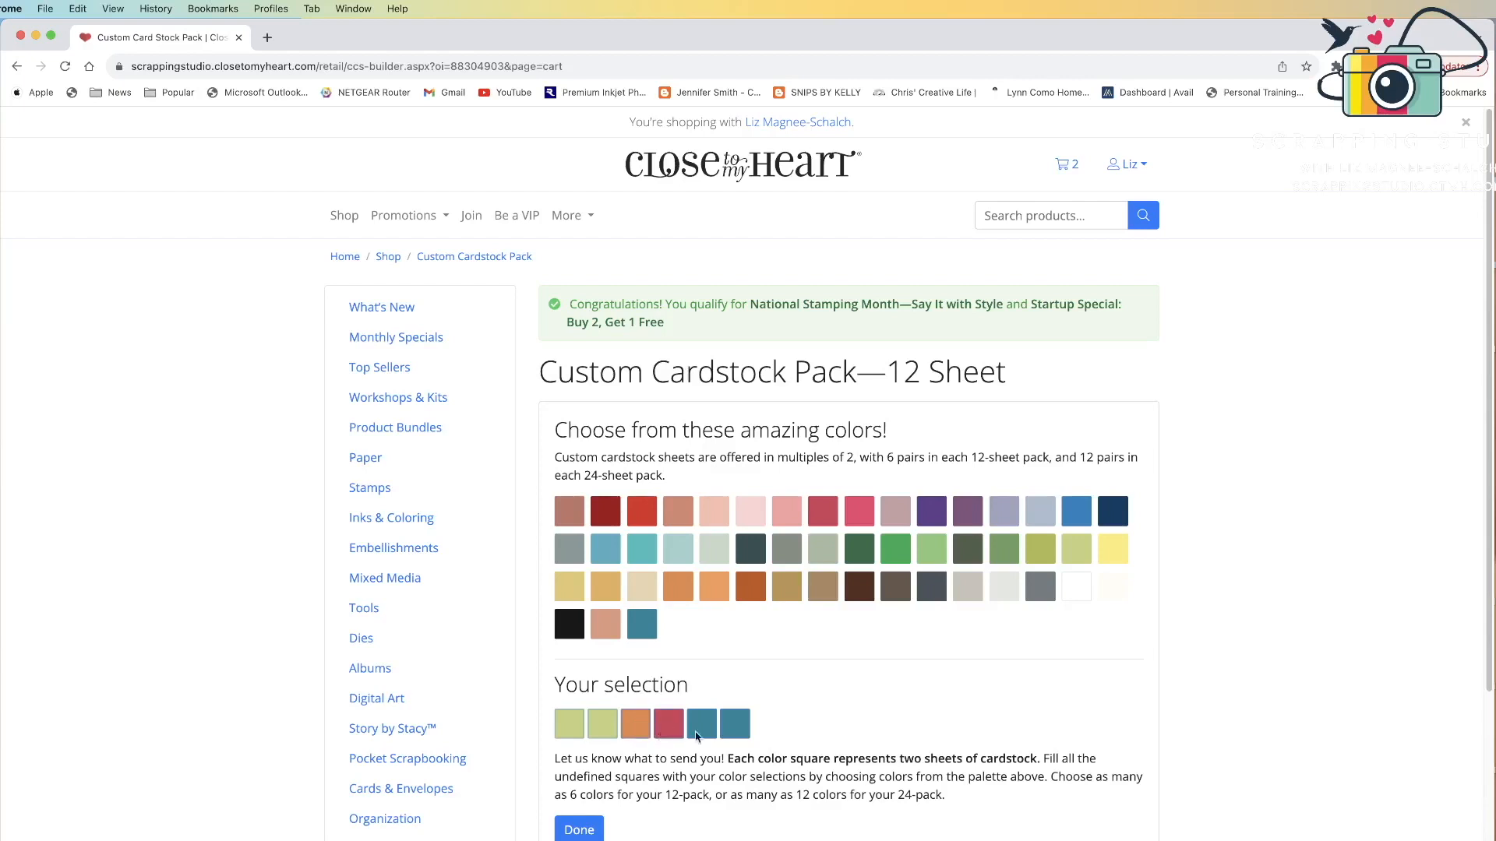
{"action": "mouse_move", "coordinate": [734, 723]}
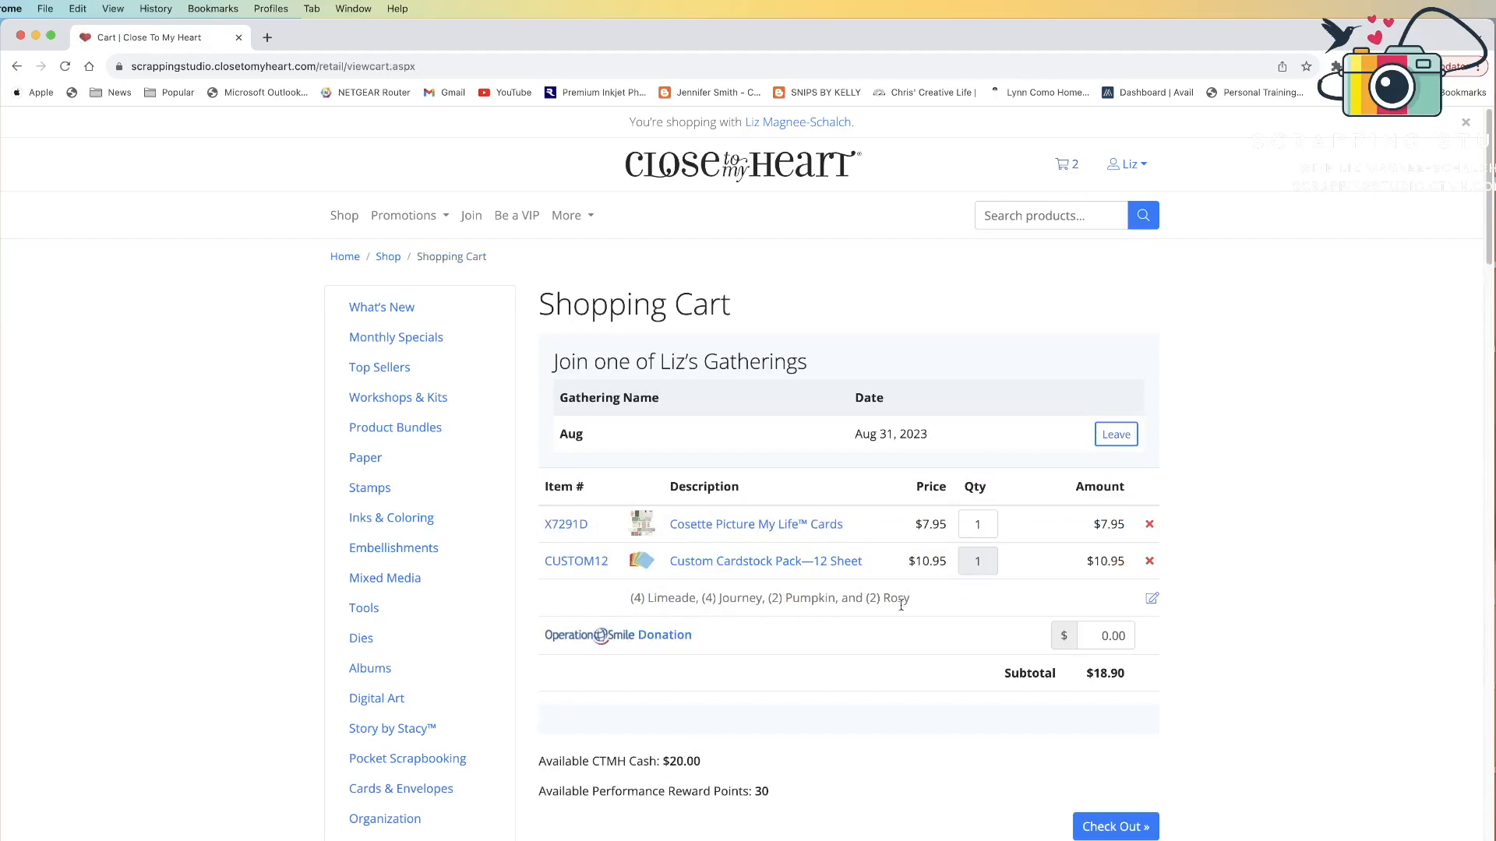
{"action": "mouse_move", "coordinate": [576, 601]}
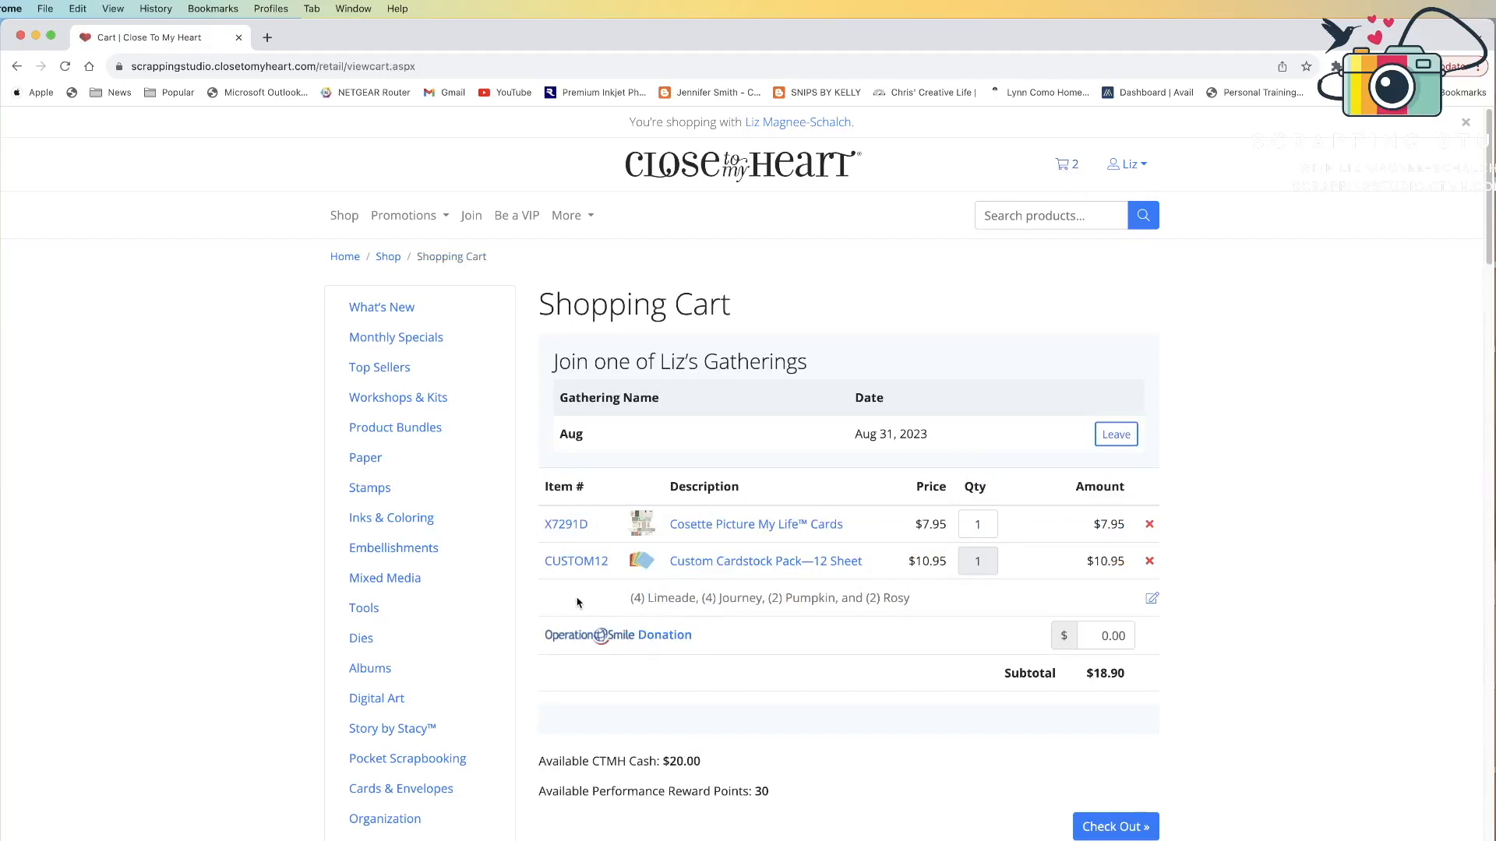